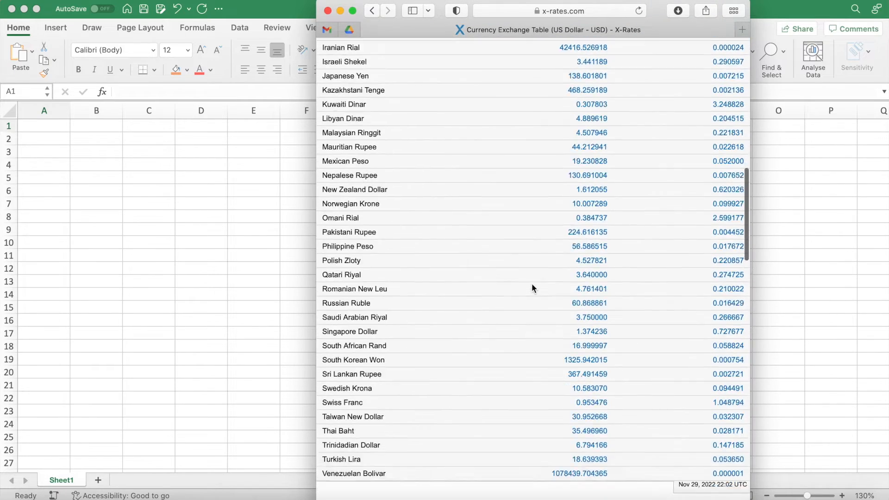
Step: Refresh all imported exchange-rate data and return to the empty Sheet1
{"action": "left_click", "coordinate": [132, 56]}
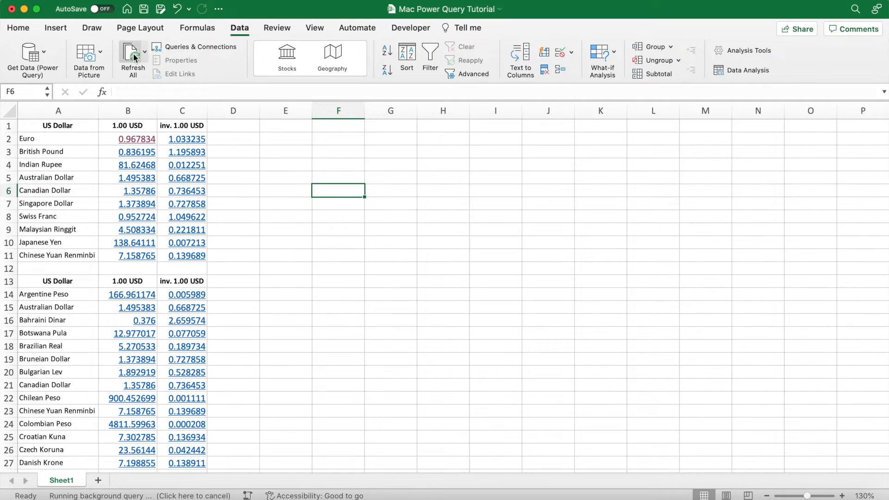
{"action": "left_click", "coordinate": [155, 480]}
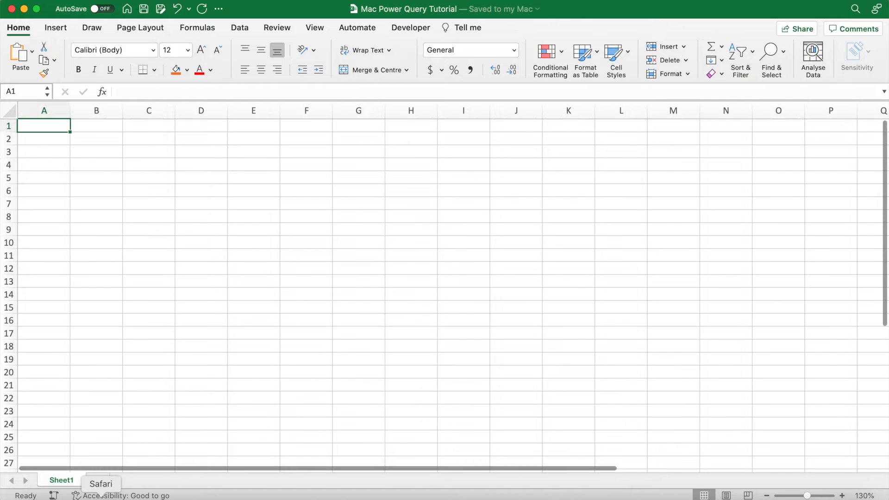
Step: Search Google for "x rates currency" in Safari and go to the X-Rates site
{"action": "left_click", "coordinate": [101, 483]}
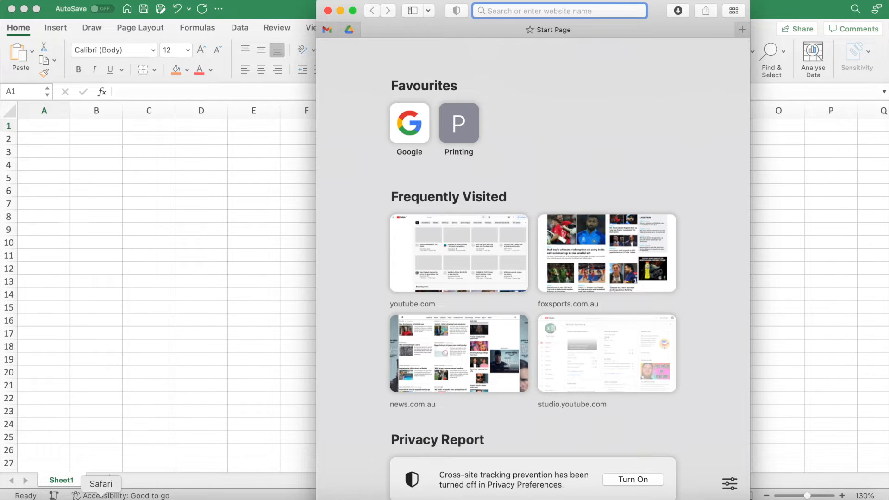
{"action": "type", "text": "x rates"}
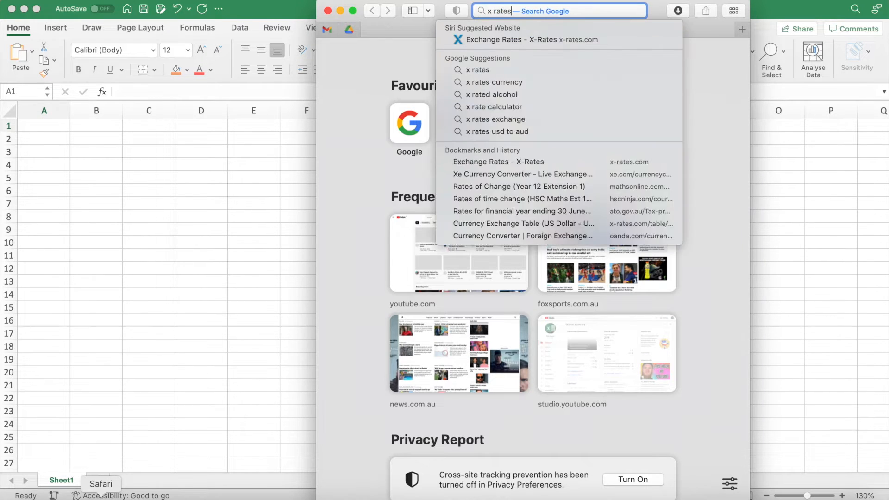
{"action": "type", "text": "currency"}
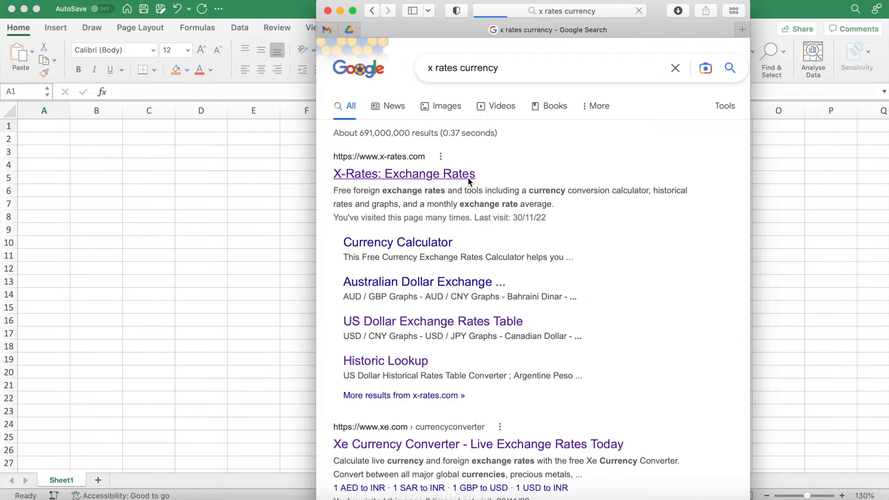
{"action": "left_click", "coordinate": [403, 174]}
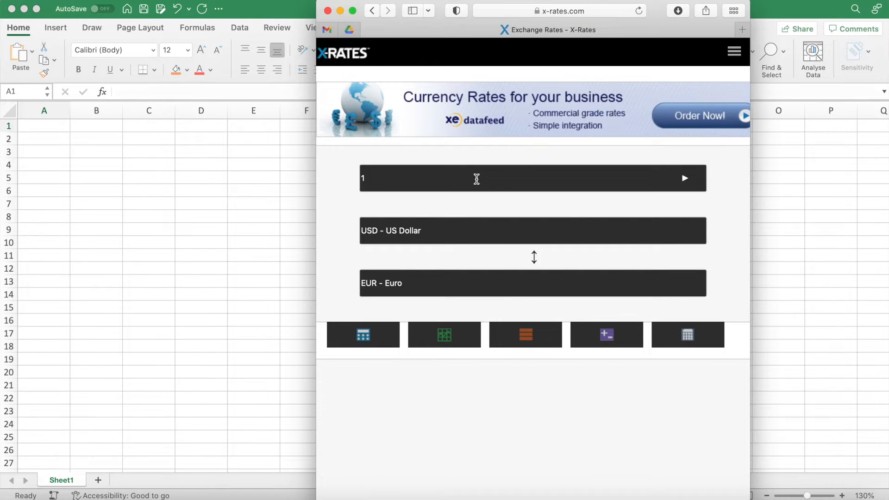
Step: Show the X-Rates US Dollar rates table and scroll through its currency list
{"action": "scroll", "scroll_direction": "down", "scroll_amount": 3}
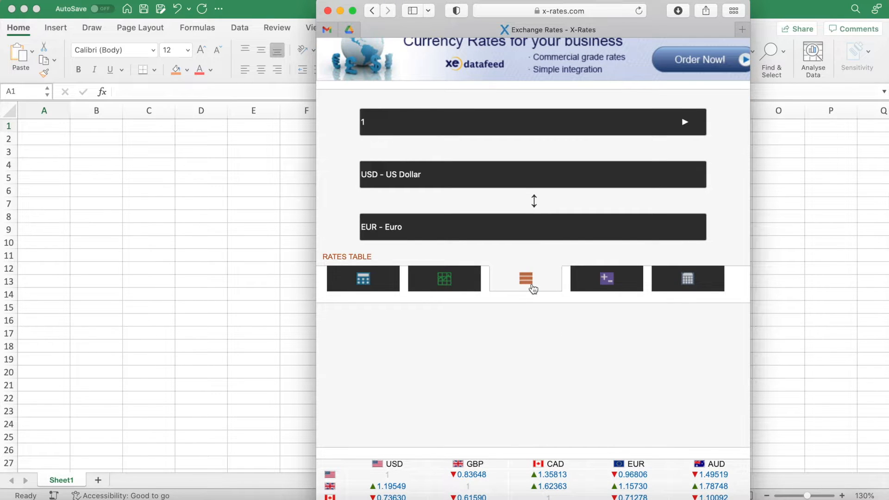
{"action": "left_click", "coordinate": [525, 279]}
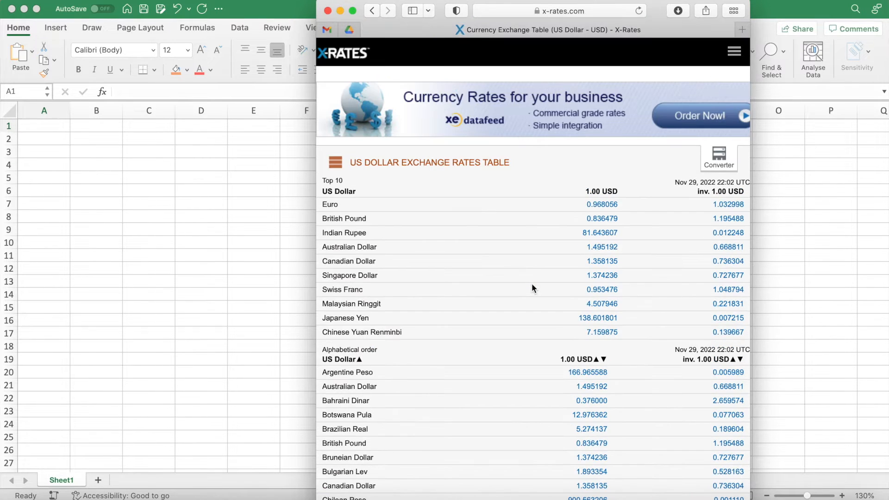
{"action": "scroll", "scroll_direction": "down", "scroll_amount": 3}
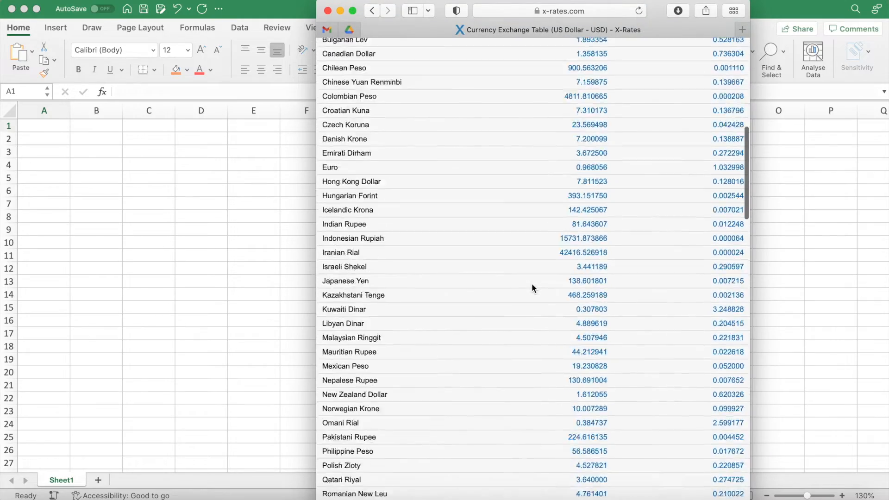
{"action": "scroll", "scroll_direction": "down", "scroll_amount": 3}
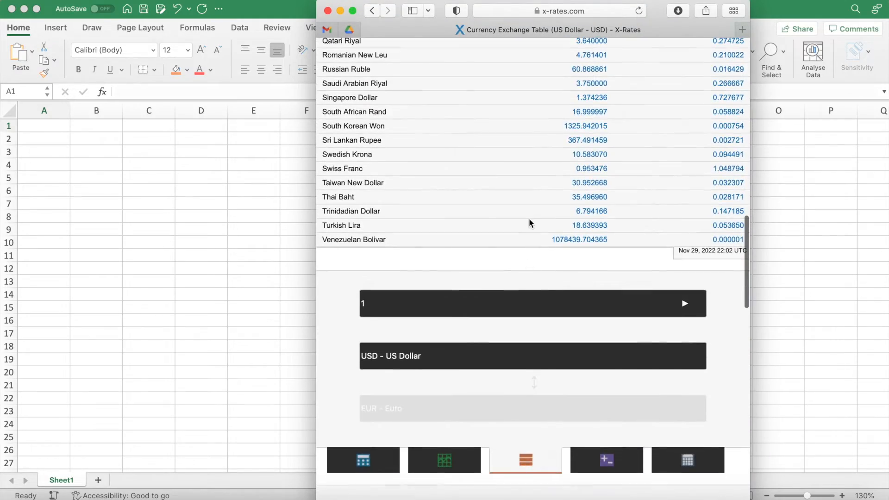
{"action": "scroll", "scroll_direction": "up", "scroll_amount": 3}
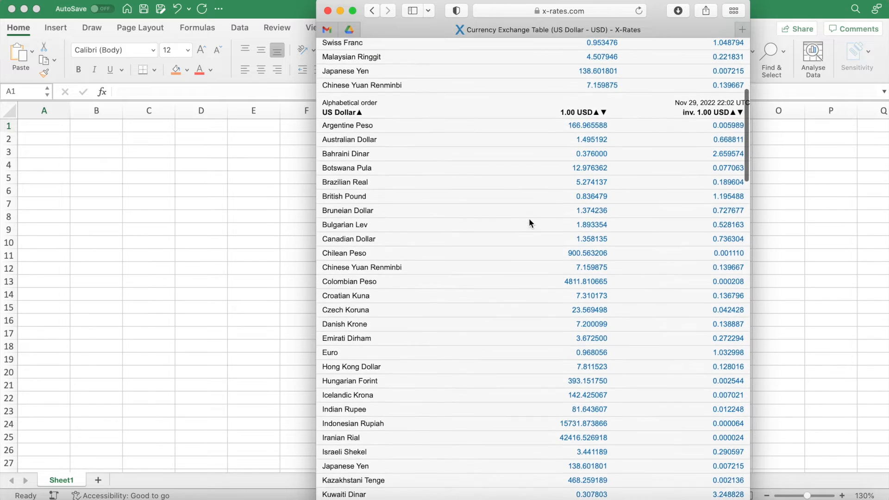
{"action": "scroll", "scroll_direction": "up", "scroll_amount": 3}
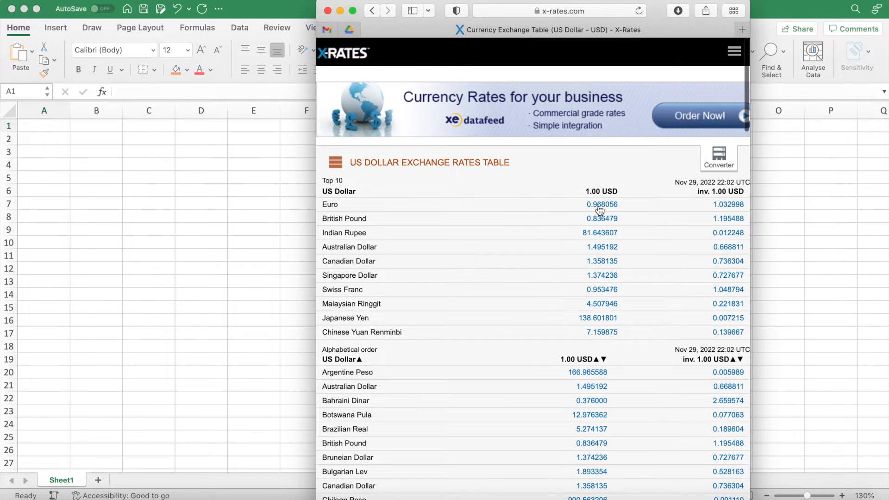
Step: Copy the US Dollar rates table URL from Safari's address bar
{"action": "left_click", "coordinate": [558, 11]}
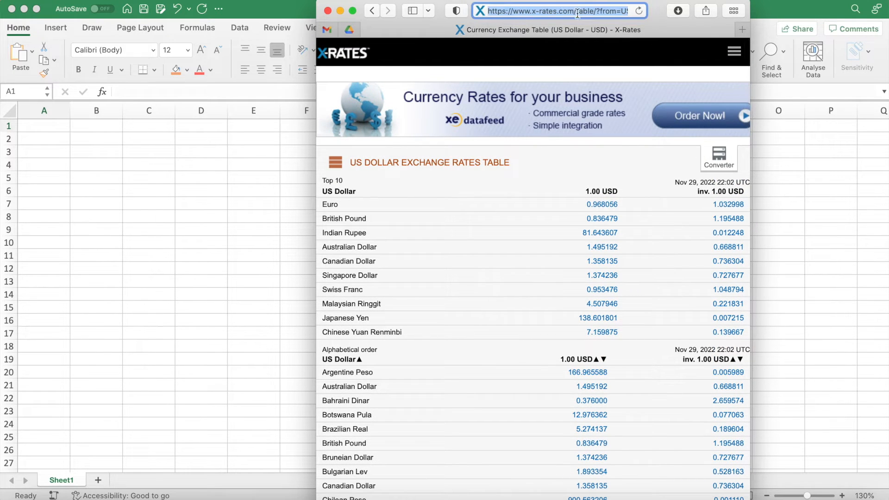
{"action": "right_click", "coordinate": [558, 11]}
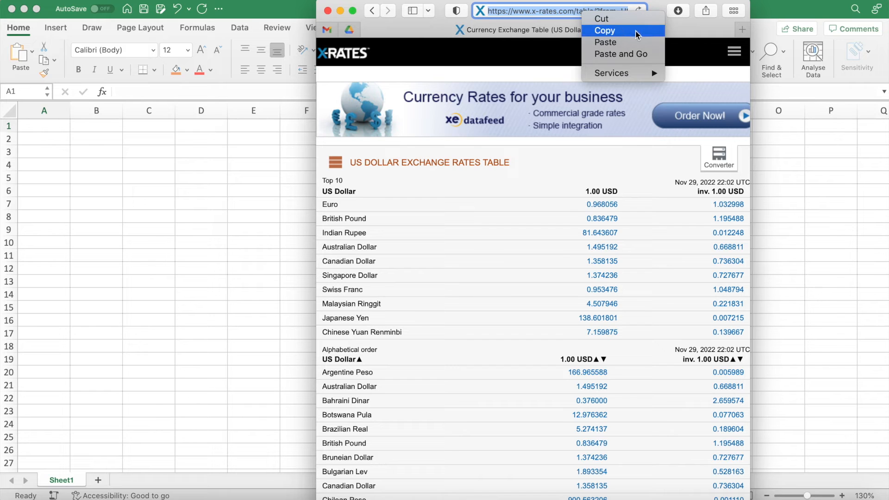
{"action": "left_click", "coordinate": [605, 31]}
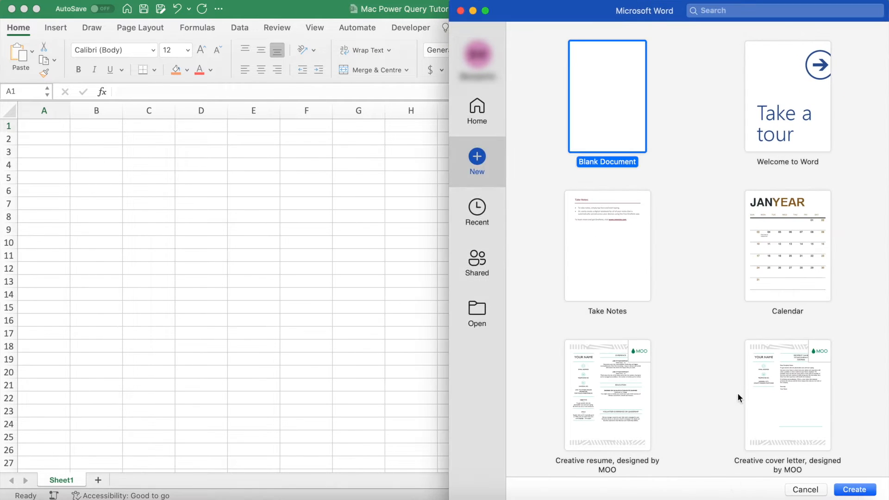
{"action": "mouse_move", "coordinate": [854, 489]}
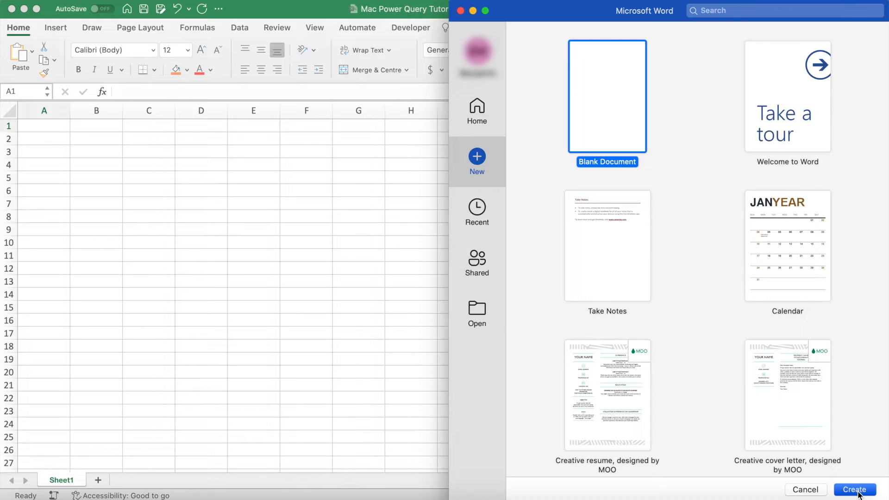
{"action": "left_click", "coordinate": [853, 489]}
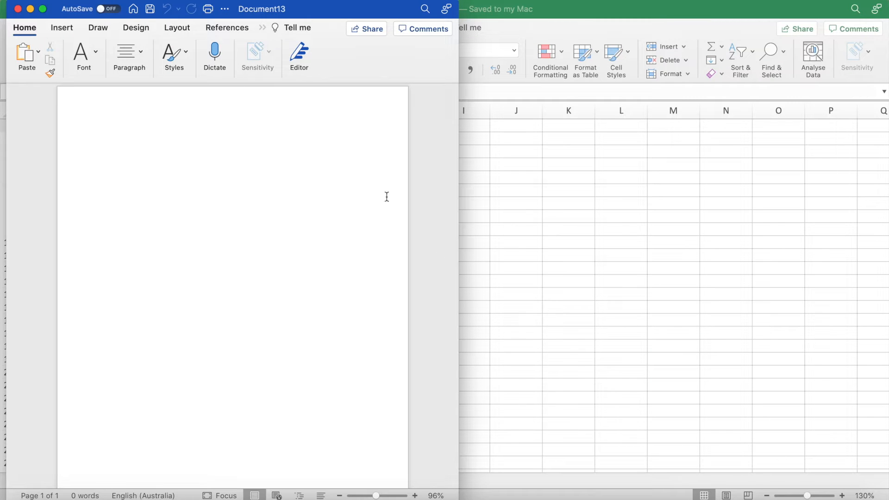
{"action": "type", "text": "https://www.x-rates.com/table/?from=USD&amount=1"}
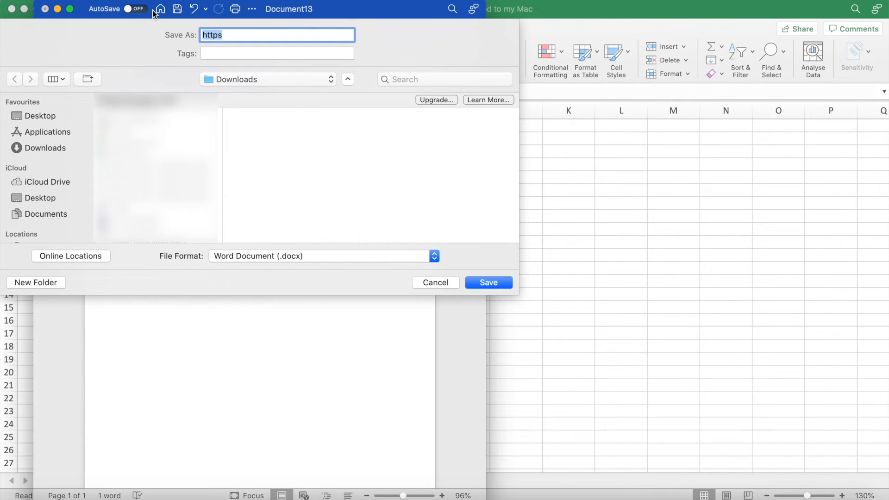
Step: Name the file Live Currency and choose Plain Text (.txt) format in the save dialog
{"action": "type", "text": "Live C"}
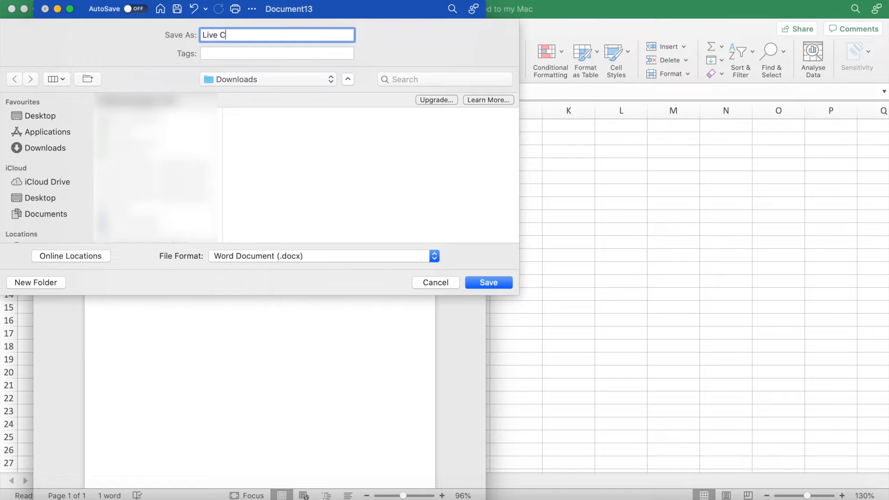
{"action": "type", "text": "urrency"}
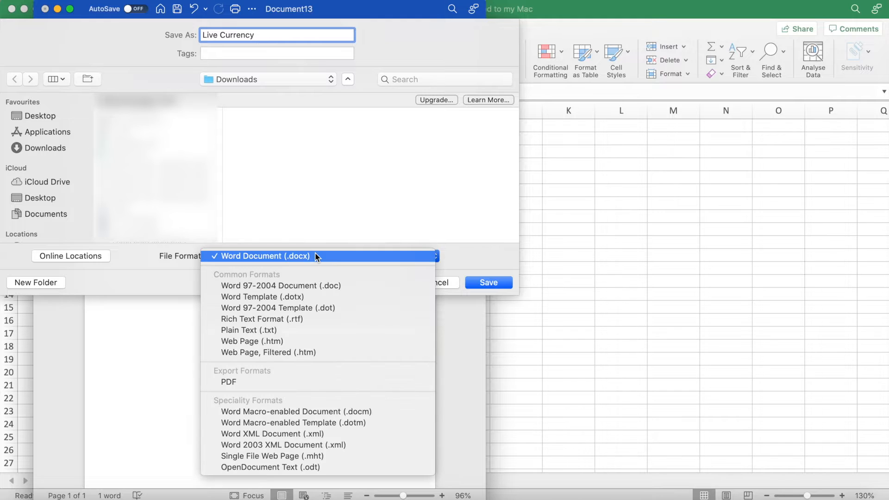
{"action": "mouse_move", "coordinate": [309, 329]}
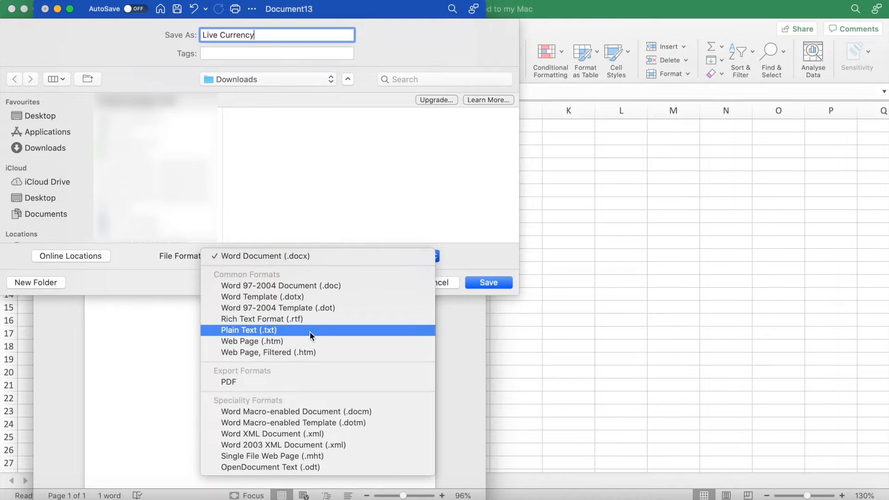
{"action": "left_click", "coordinate": [249, 329]}
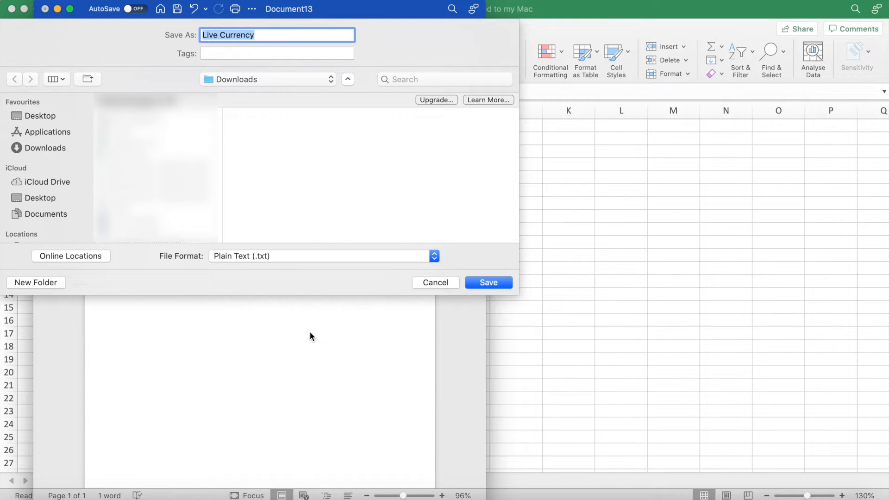
{"action": "mouse_move", "coordinate": [309, 91]}
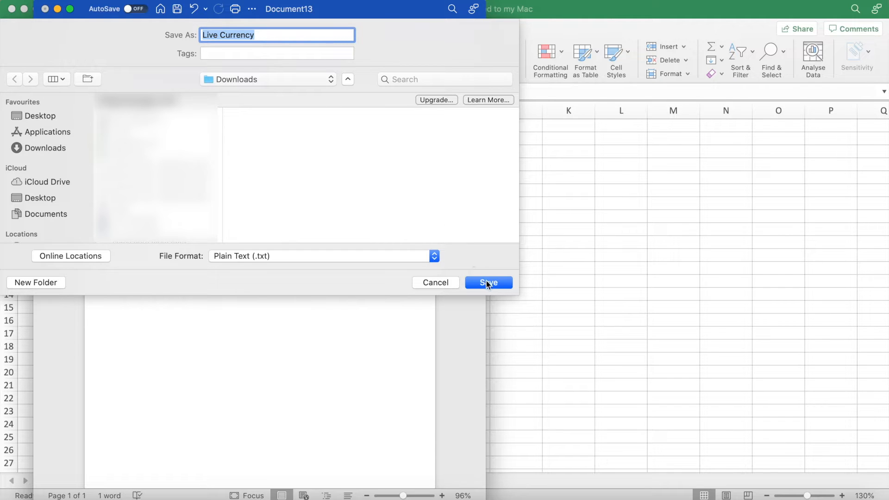
Step: Save Live Currency.txt with MS-DOS text encoding and line breaks inserted
{"action": "left_click", "coordinate": [488, 282]}
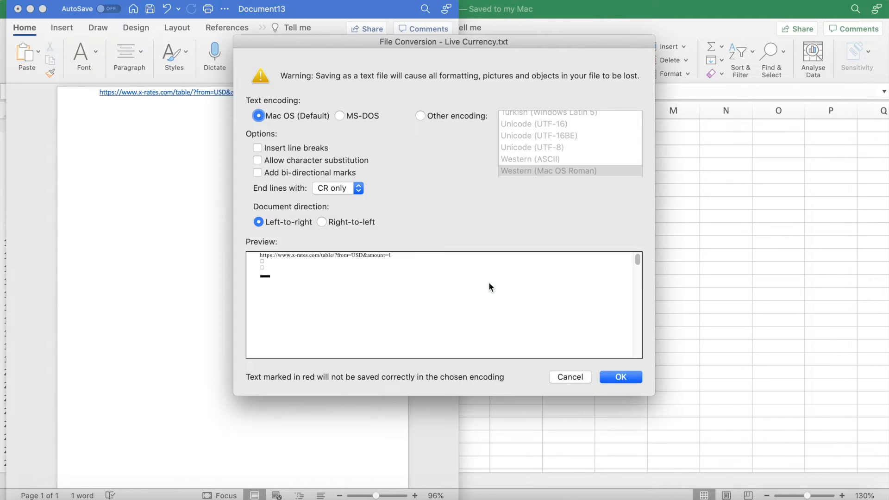
{"action": "mouse_move", "coordinate": [365, 136]}
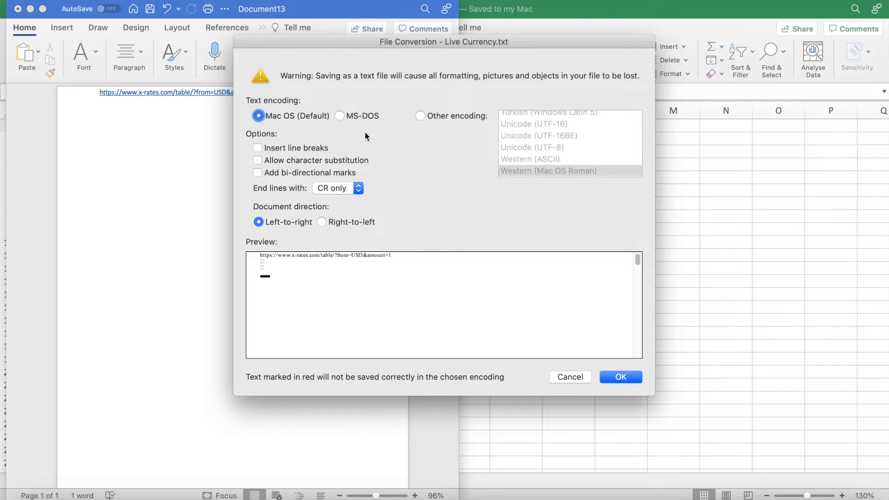
{"action": "left_click", "coordinate": [340, 116]}
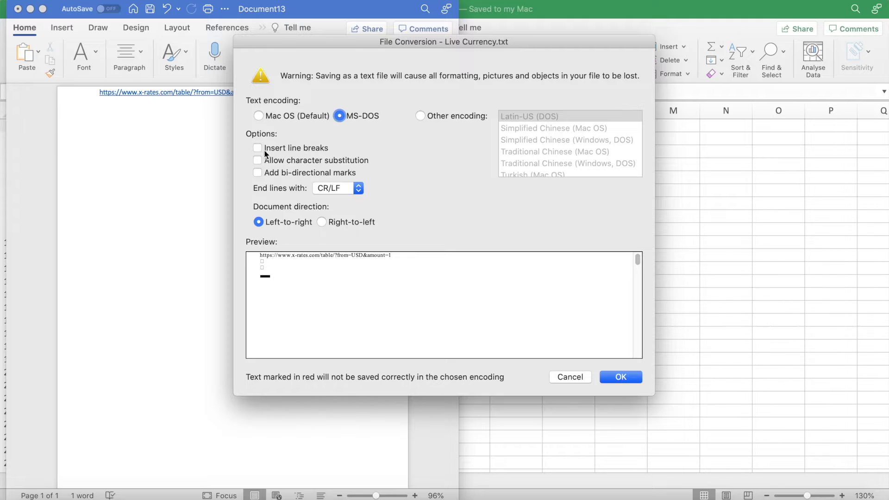
{"action": "left_click", "coordinate": [257, 148]}
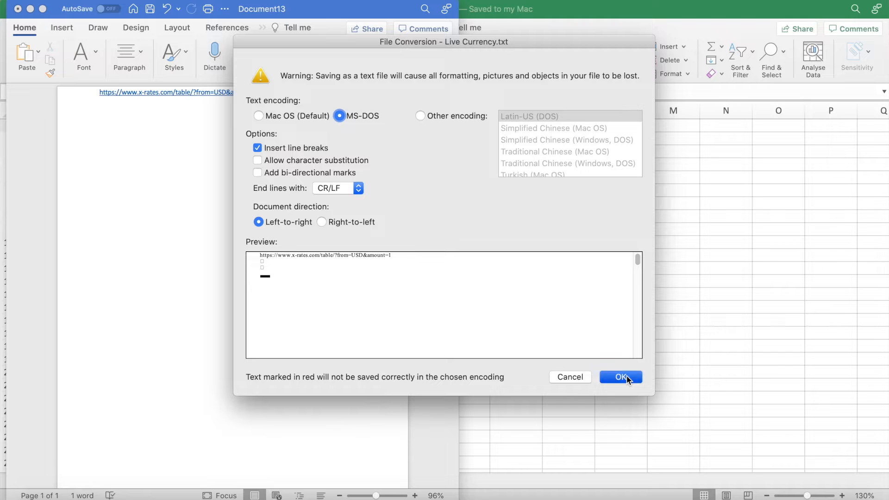
{"action": "left_click", "coordinate": [620, 377]}
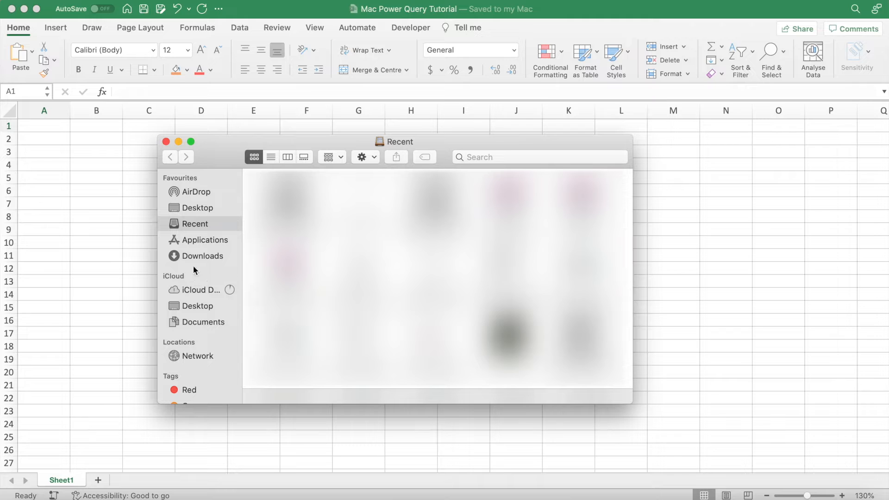
Step: Search Finder for Live Currency and bring up the found file's shortcut menu
{"action": "left_click", "coordinate": [201, 255]}
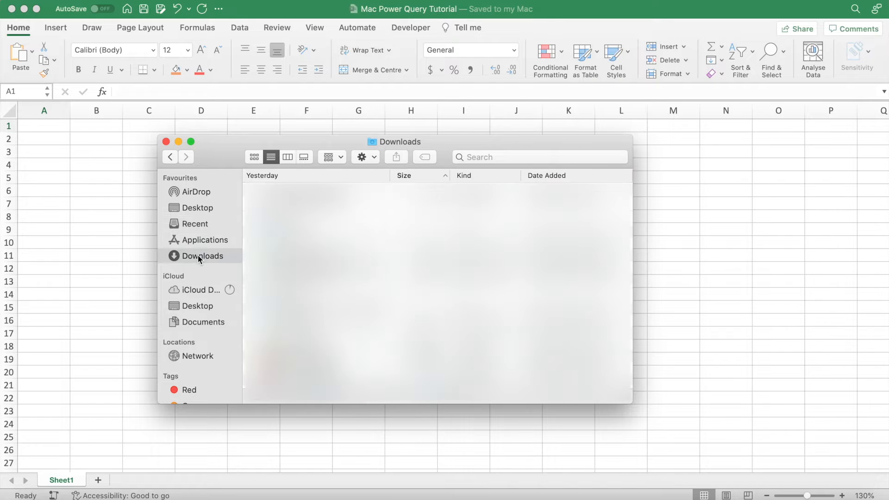
{"action": "left_click", "coordinate": [539, 157]}
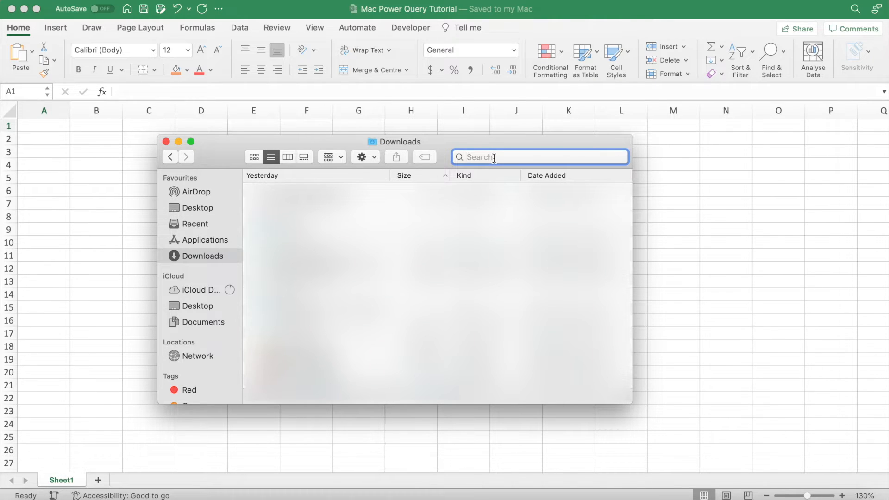
{"action": "type", "text": "Live Currency"}
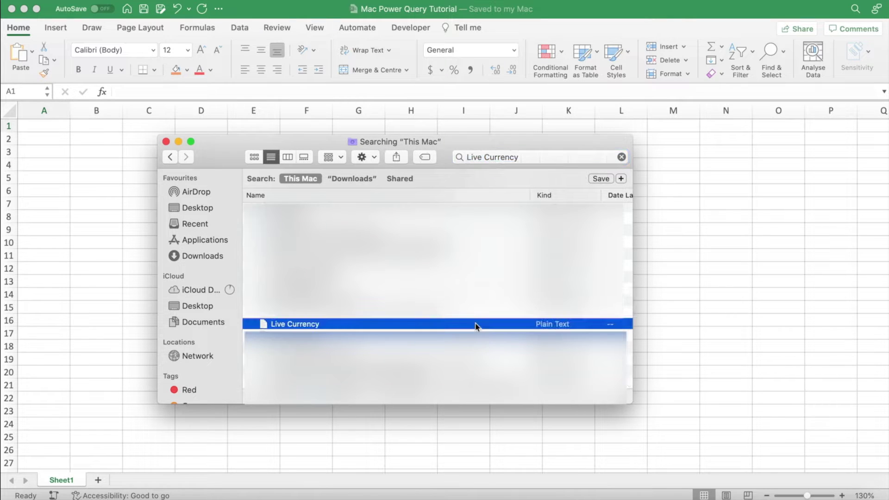
{"action": "right_click", "coordinate": [475, 324]}
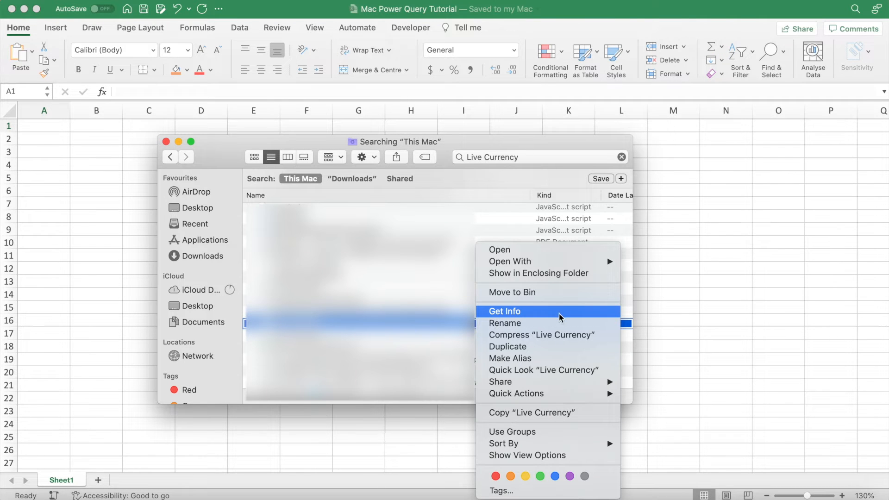
Step: Rename the file to Live Currency.iqy via Get Info, confirming Use .iqy
{"action": "left_click", "coordinate": [504, 311]}
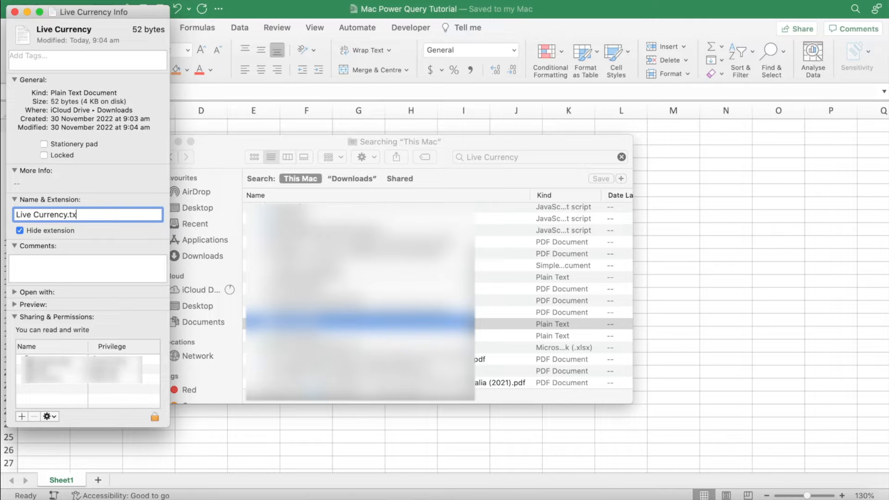
{"action": "key", "text": "Backspace"}
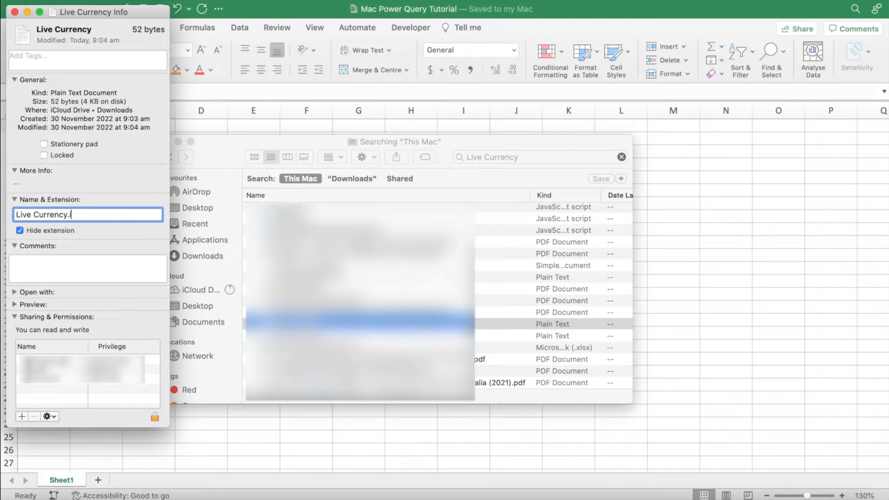
{"action": "type", "text": "qy"}
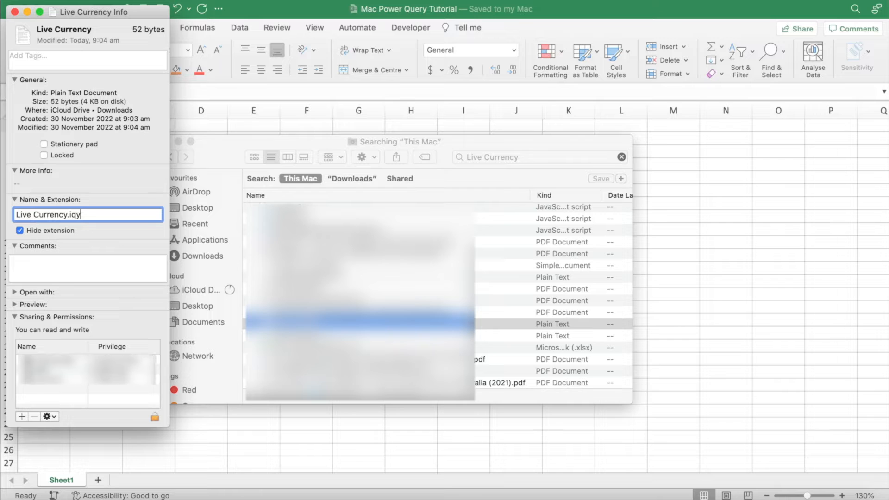
{"action": "key", "text": "Return"}
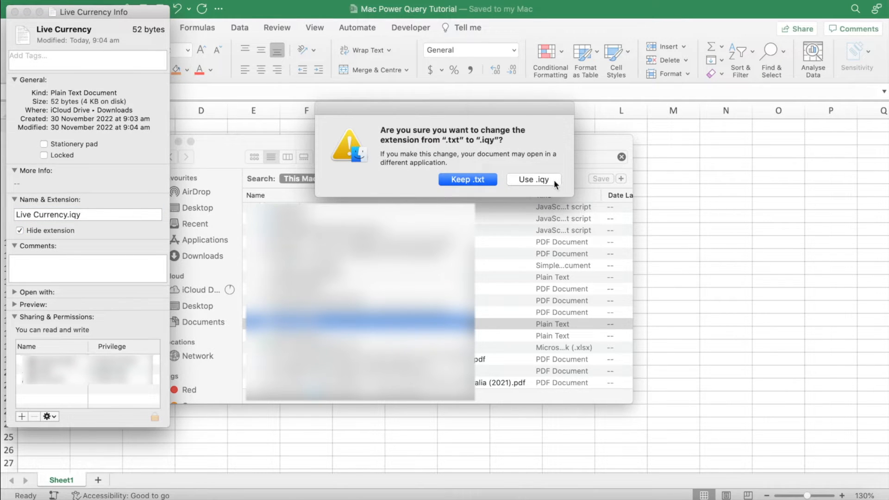
{"action": "left_click", "coordinate": [531, 180]}
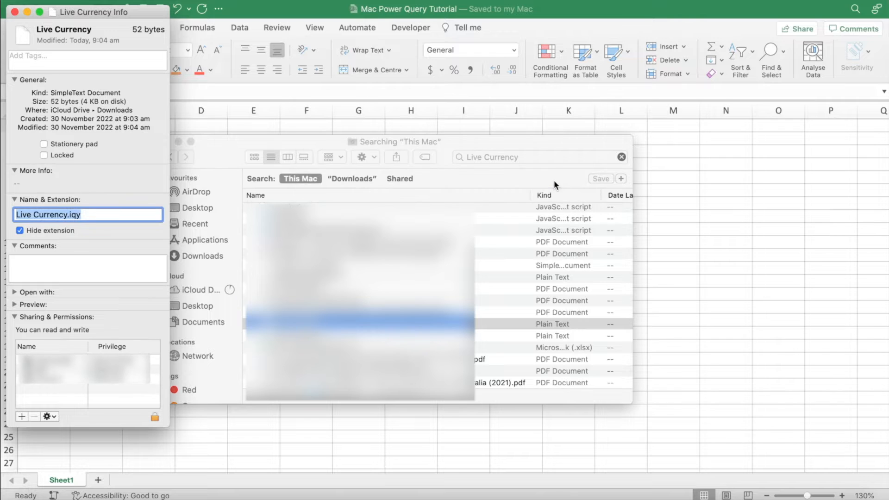
{"action": "mouse_move", "coordinate": [13, 12]}
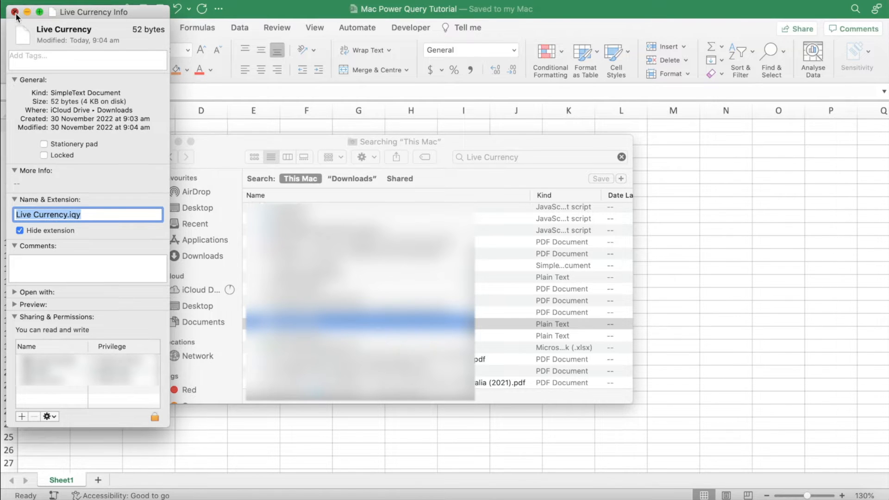
{"action": "left_click", "coordinate": [13, 12]}
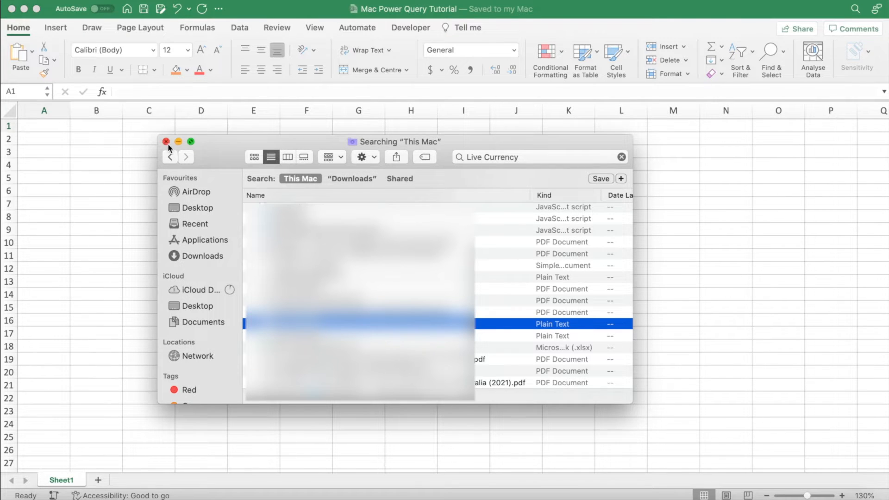
Step: Start Run Web Query from Excel's Data > Get External Data menu
{"action": "left_click", "coordinate": [165, 142]}
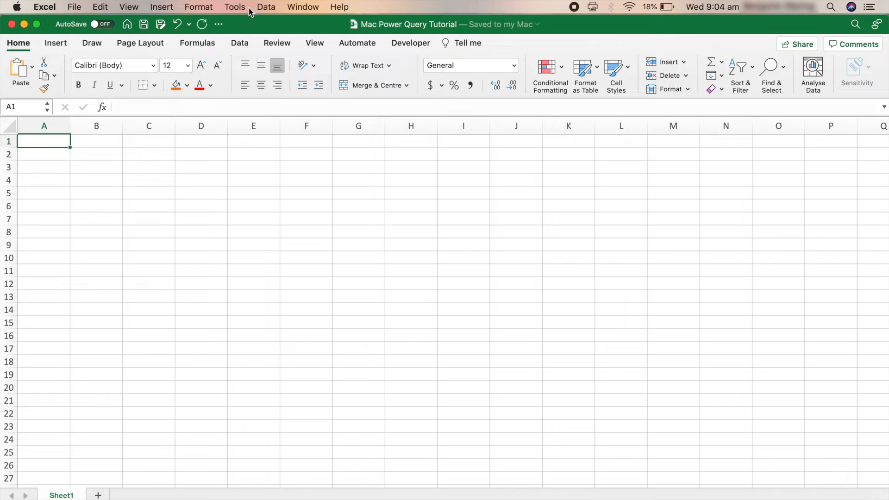
{"action": "left_click", "coordinate": [266, 6]}
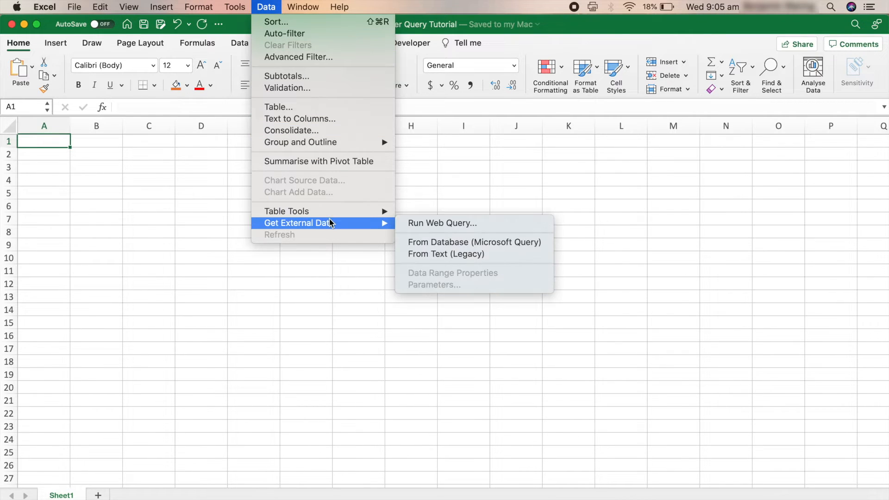
{"action": "mouse_move", "coordinate": [396, 221]}
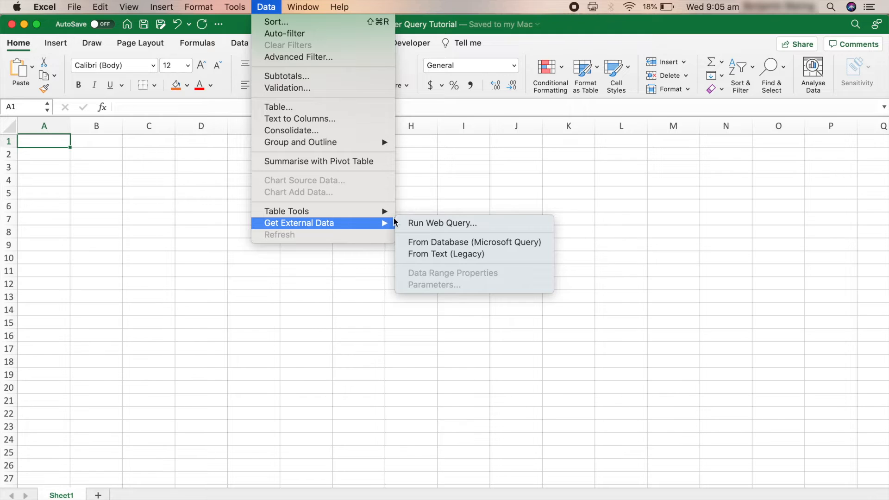
{"action": "mouse_move", "coordinate": [474, 223]}
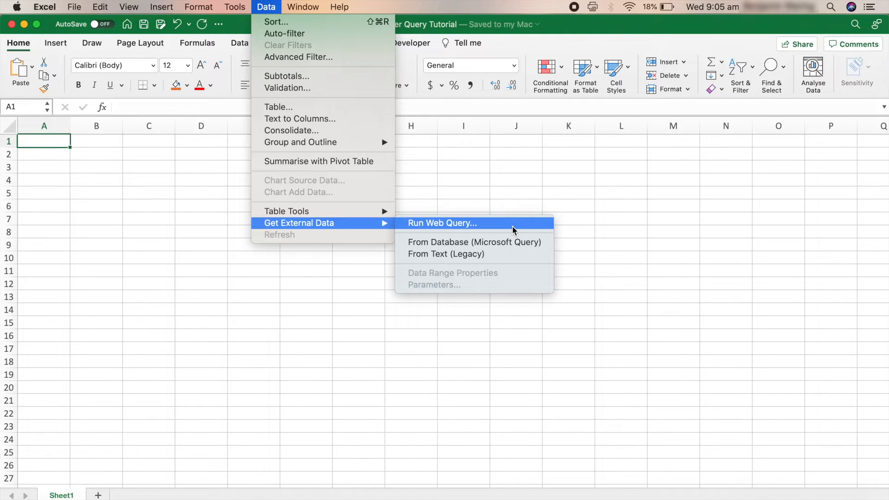
{"action": "left_click", "coordinate": [441, 223]}
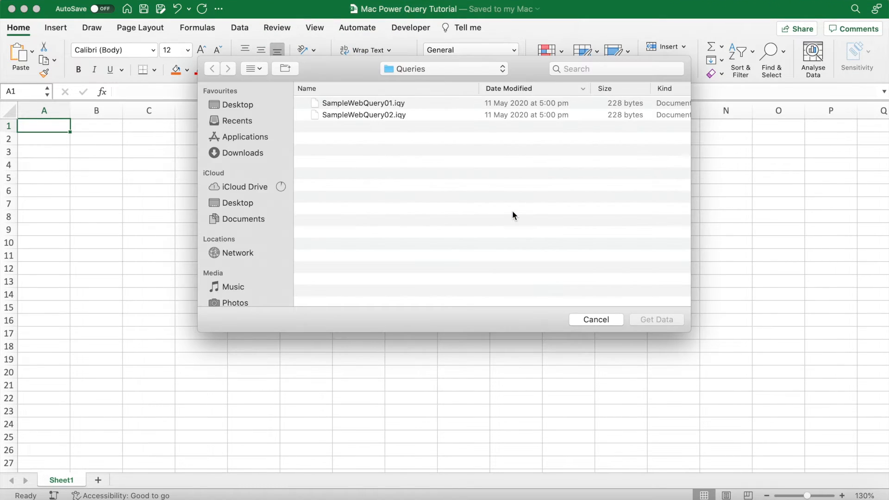
{"action": "mouse_move", "coordinate": [342, 113]}
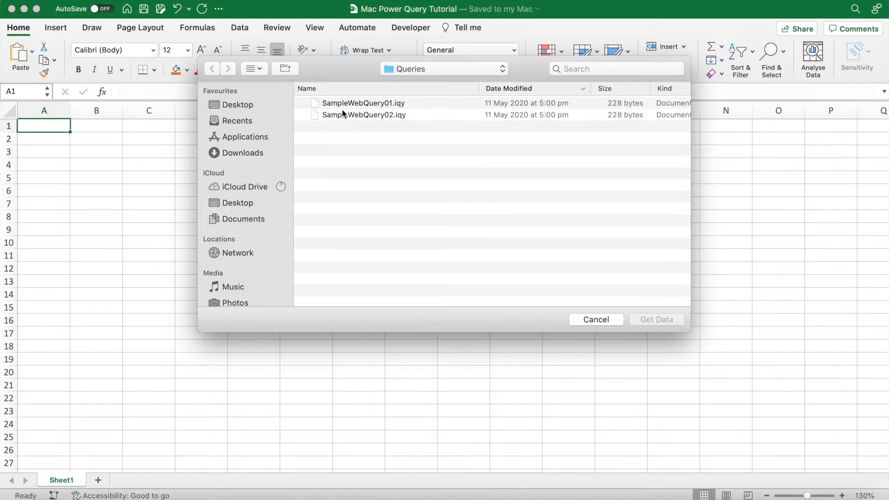
{"action": "mouse_move", "coordinate": [348, 199]}
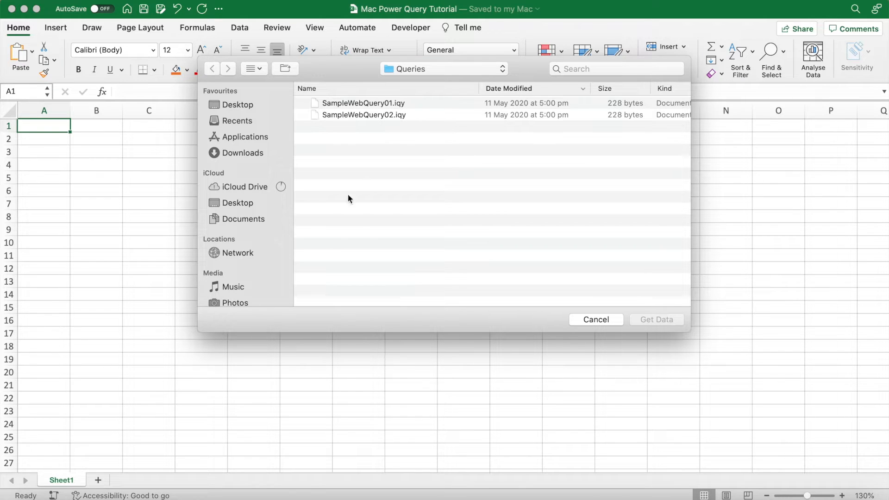
Step: Find Live Currency in Downloads and load it with Get Data
{"action": "left_click", "coordinate": [242, 153]}
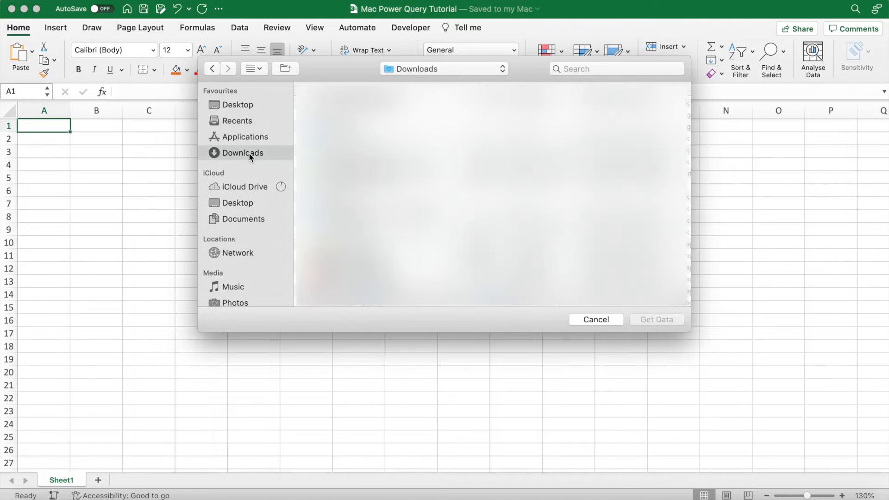
{"action": "left_click", "coordinate": [614, 69]}
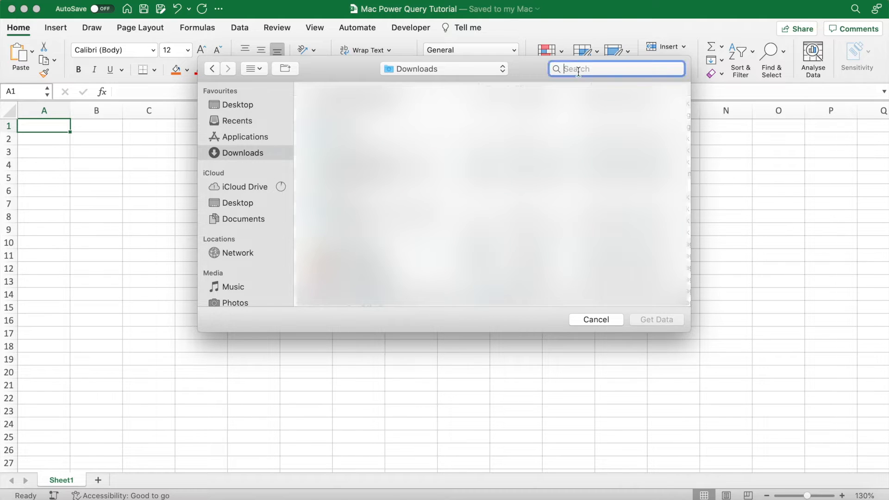
{"action": "type", "text": "Live Cur"}
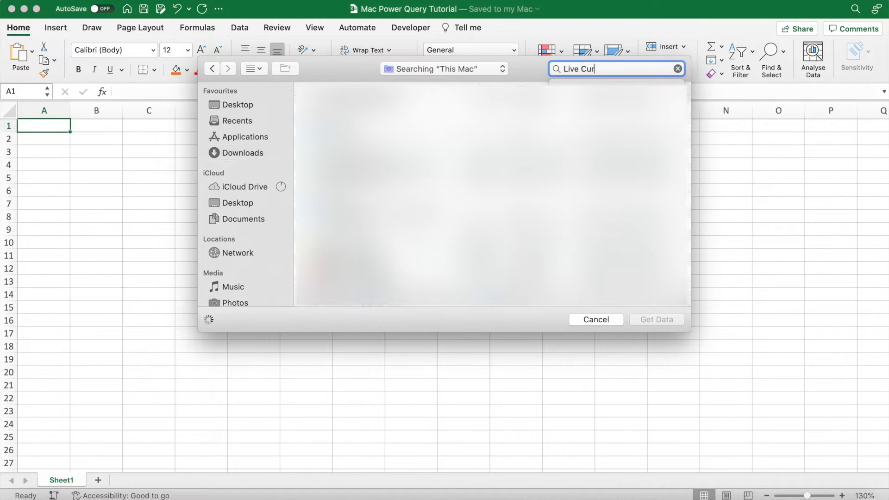
{"action": "type", "text": "rency"}
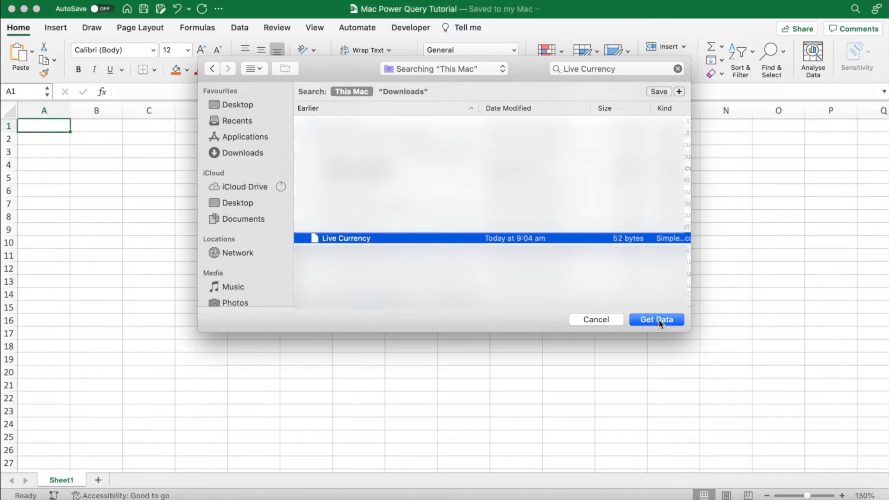
{"action": "left_click", "coordinate": [655, 319]}
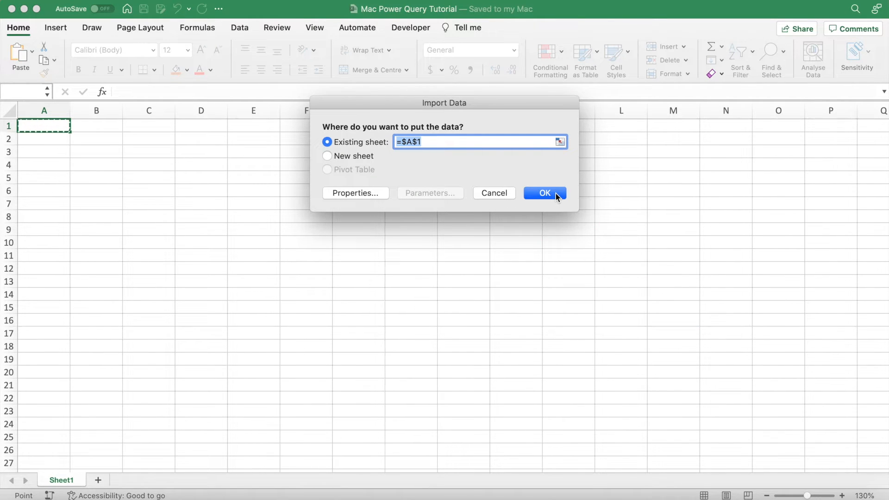
Step: Import the live rates onto the existing sheet at $A$1 and review the filled table
{"action": "left_click", "coordinate": [543, 193]}
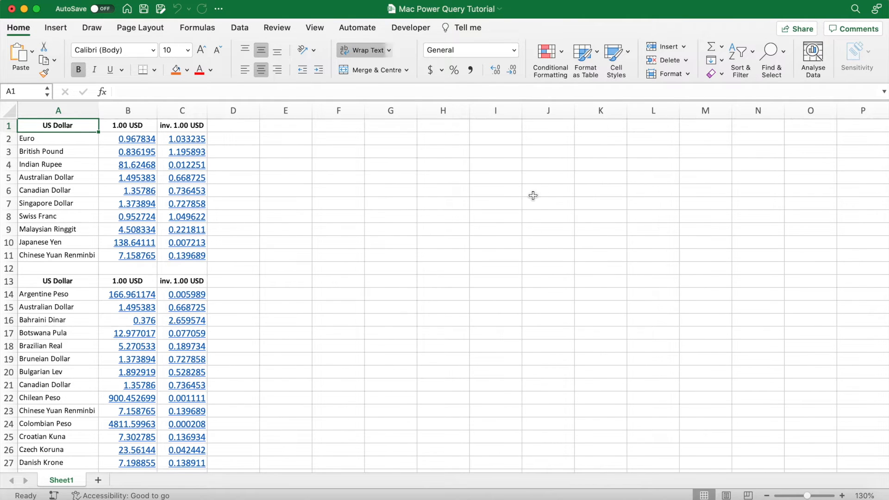
{"action": "left_click", "coordinate": [339, 202]}
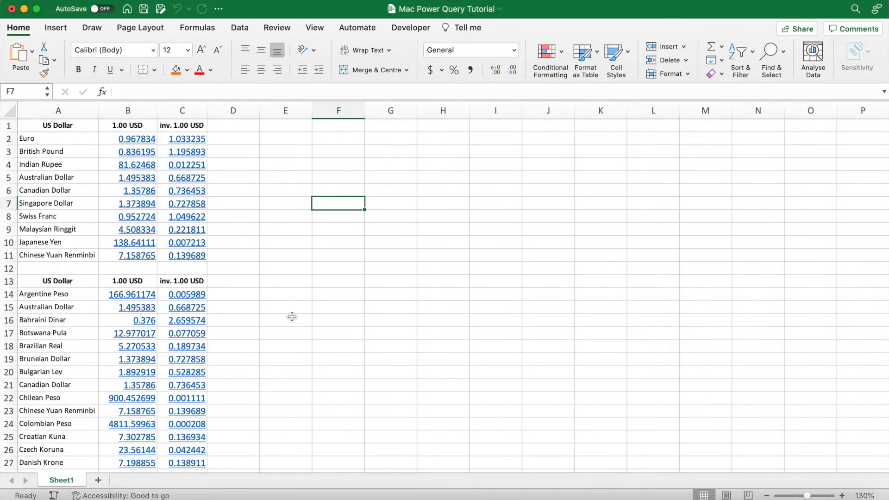
{"action": "scroll", "scroll_direction": "down", "scroll_amount": 3}
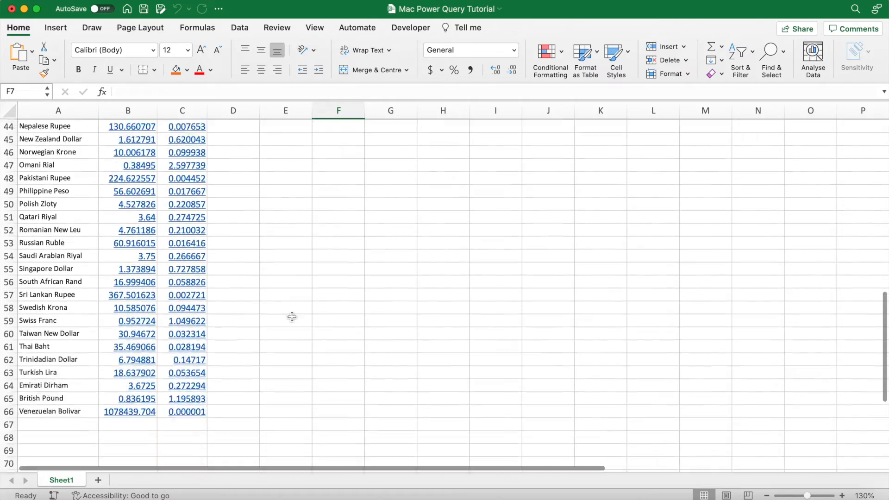
{"action": "scroll", "scroll_direction": "up", "scroll_amount": 3}
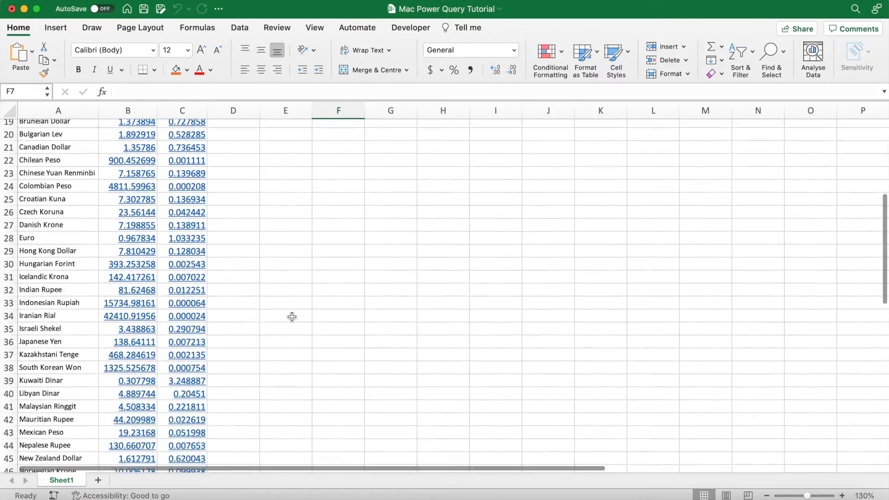
{"action": "scroll", "scroll_direction": "up", "scroll_amount": 3}
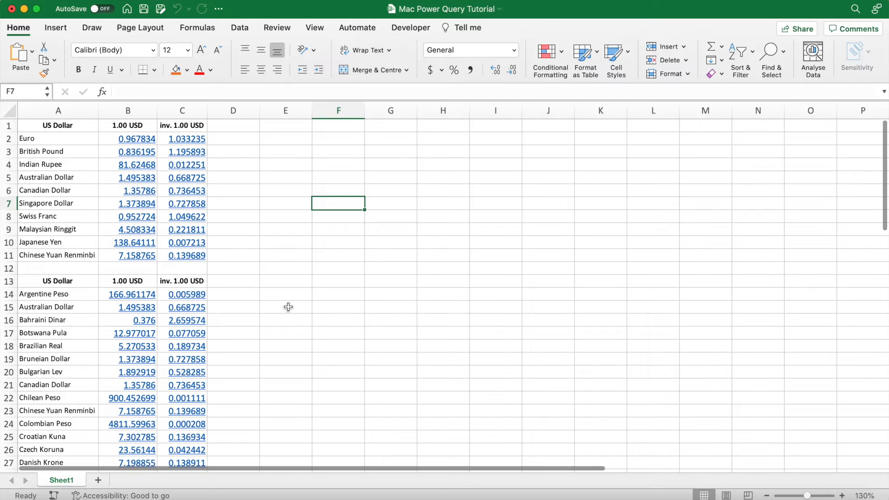
Step: Follow the Euro rate link to the USD-to-EUR graph converter page and scroll through it
{"action": "left_click", "coordinate": [128, 138]}
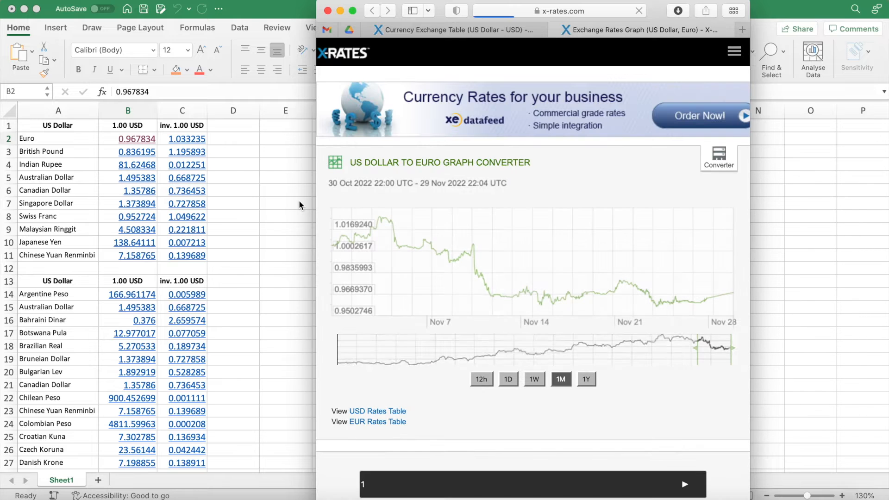
{"action": "mouse_move", "coordinate": [334, 255]}
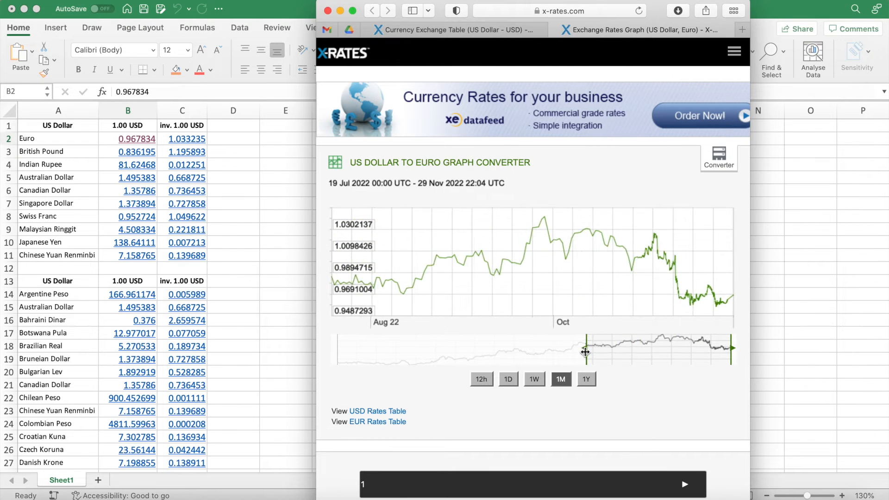
{"action": "scroll", "scroll_direction": "down", "scroll_amount": 3}
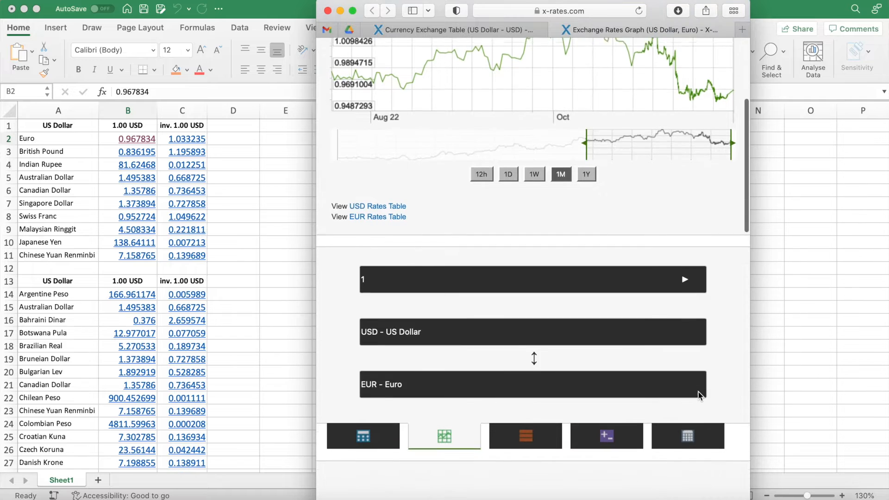
{"action": "scroll", "scroll_direction": "down", "scroll_amount": 3}
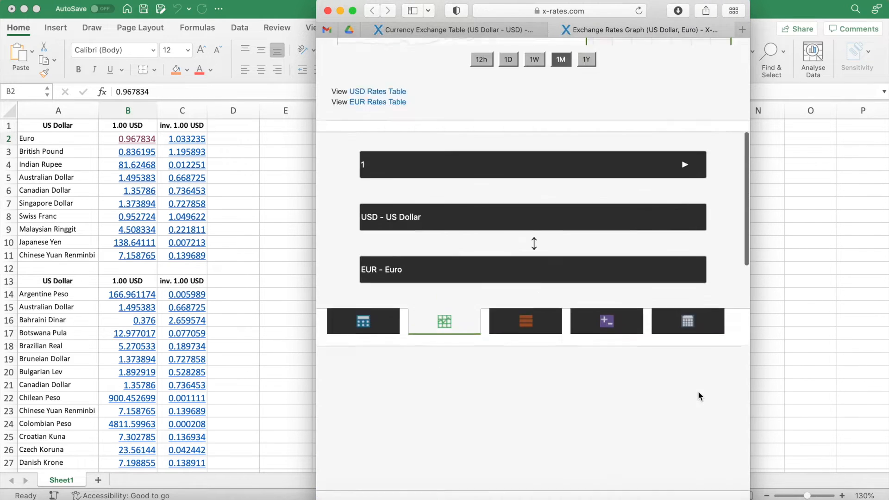
{"action": "scroll", "scroll_direction": "up", "scroll_amount": 3}
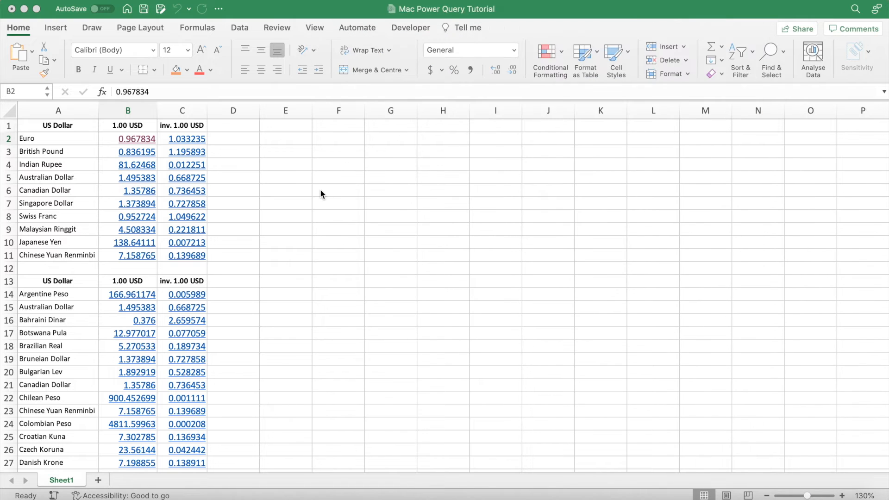
Step: Refresh all the live exchange-rate queries so the tables show updated rates (Euro 0.967788)
{"action": "left_click", "coordinate": [339, 190]}
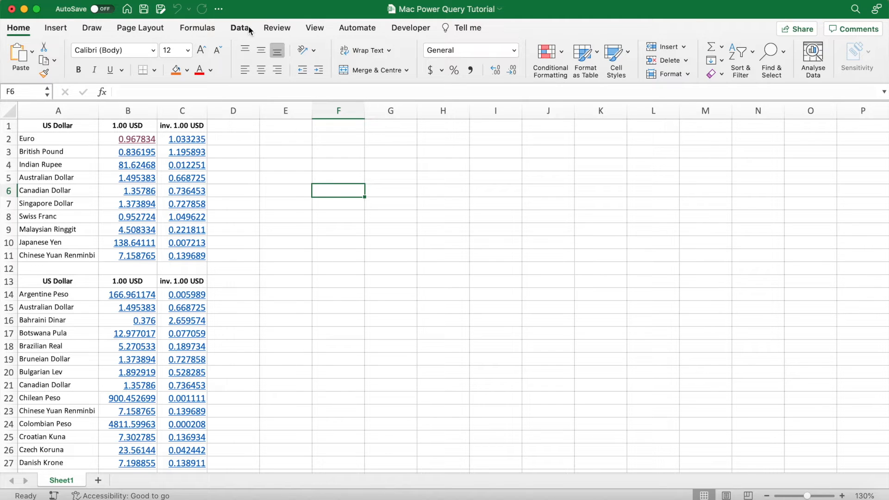
{"action": "left_click", "coordinate": [238, 27]}
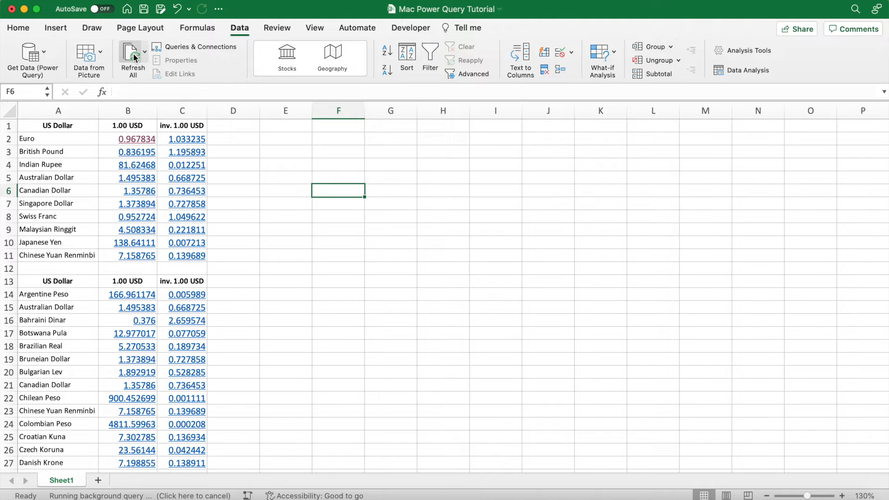
{"action": "left_click", "coordinate": [132, 53]}
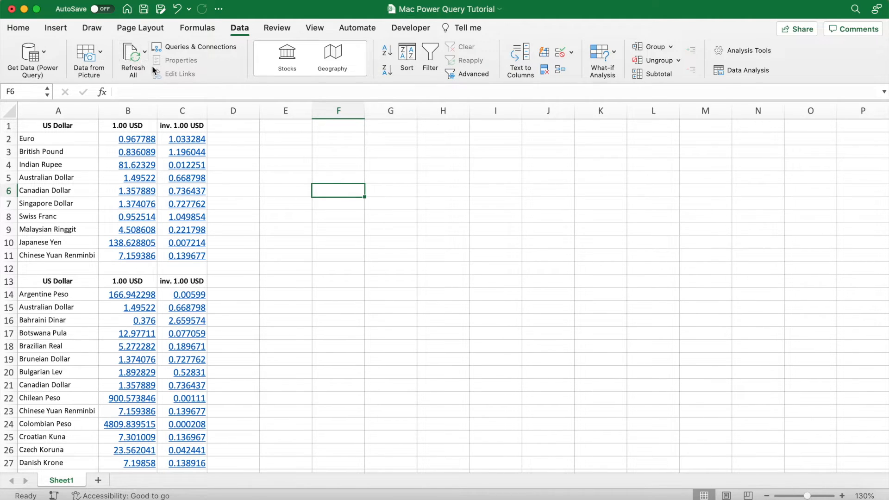
Step: Scroll through the sheet to check the refreshed rates, then copy the table's header row
{"action": "left_click", "coordinate": [285, 178]}
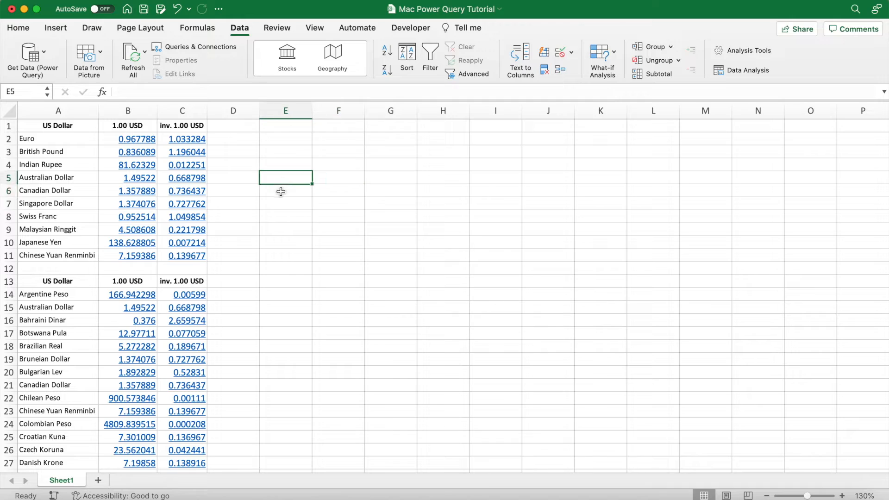
{"action": "scroll", "scroll_direction": "down", "scroll_amount": 3}
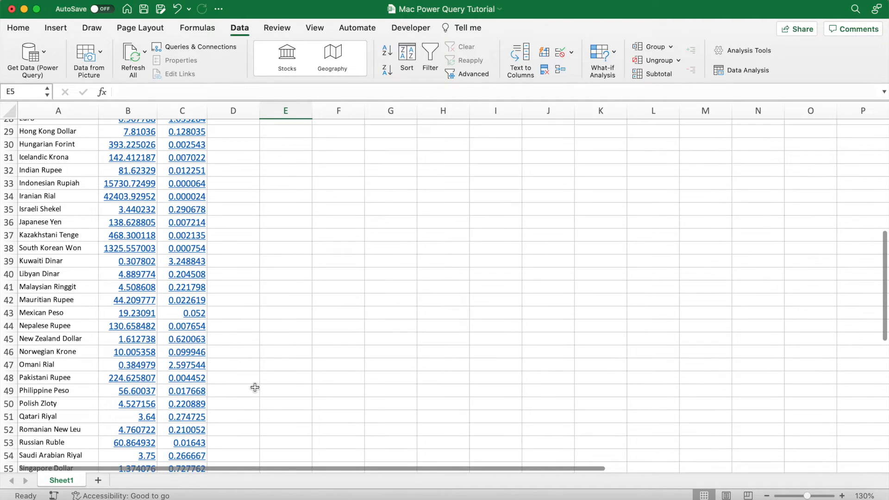
{"action": "scroll", "scroll_direction": "up", "scroll_amount": 3}
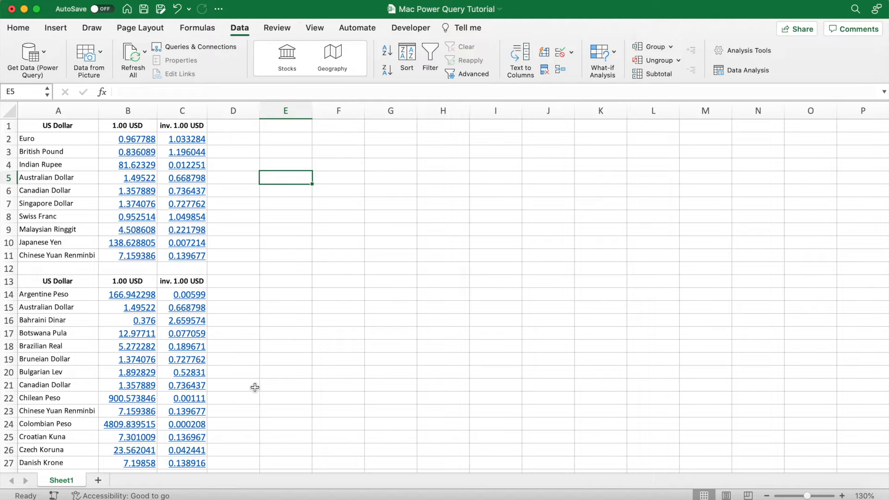
{"action": "left_click", "coordinate": [18, 28]}
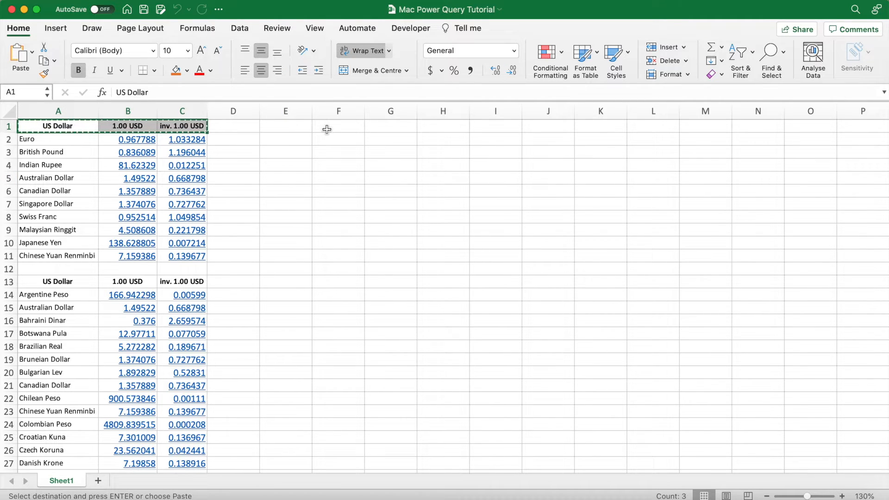
Step: Paste the headers into F1 and spill the first currency list into F2 with =A2:A11
{"action": "left_click", "coordinate": [338, 125]}
{"action": "type", "text": "="}
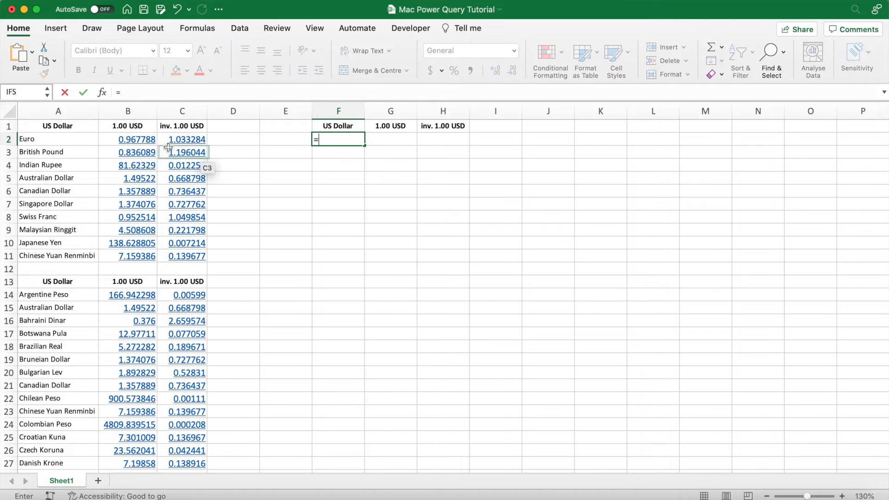
{"action": "left_click_drag", "start_coordinate": [58, 125], "coordinate": [57, 139]}
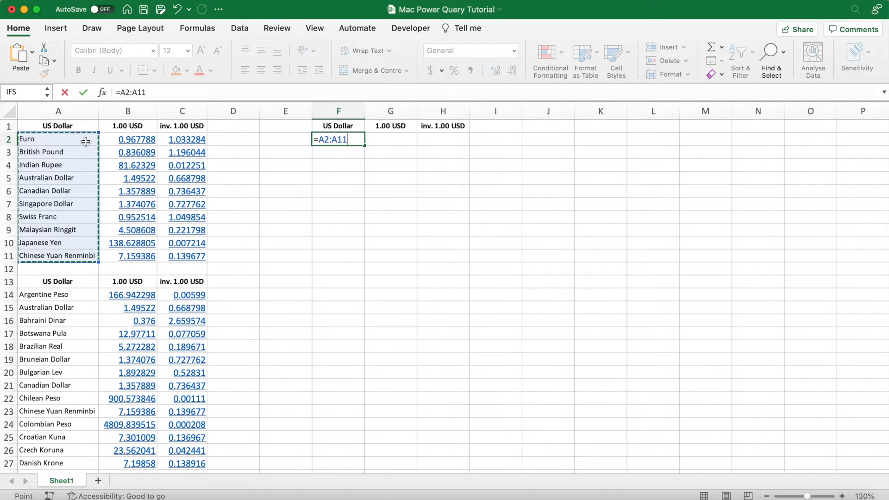
{"action": "key", "text": "Return"}
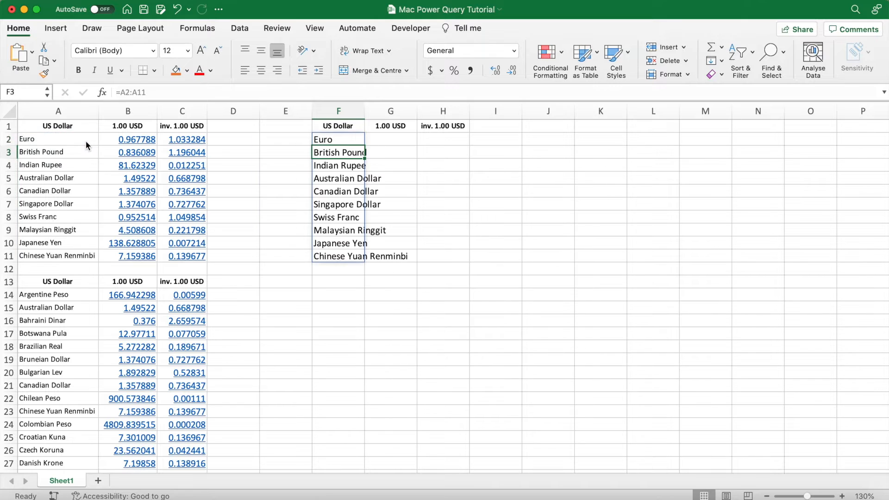
Step: Spill the second table's names (=A14:A66) below so column F lists every currency
{"action": "scroll", "scroll_direction": "down", "scroll_amount": 3}
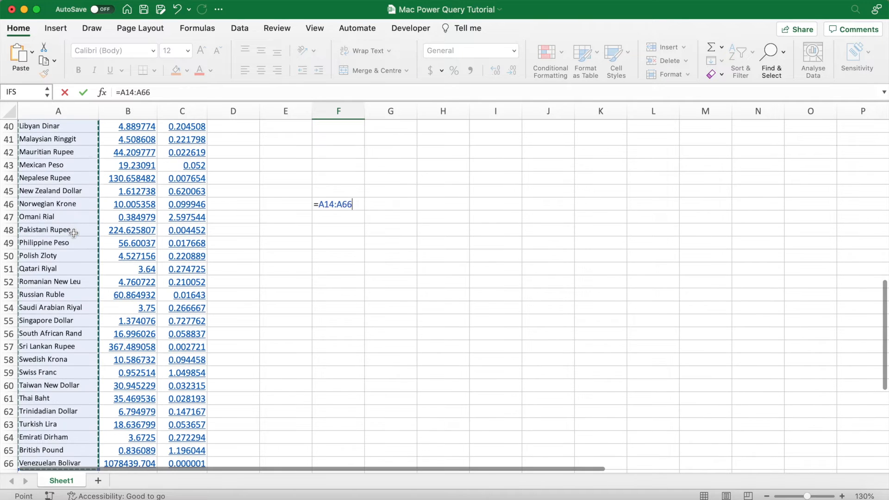
{"action": "scroll", "scroll_direction": "down", "scroll_amount": 3}
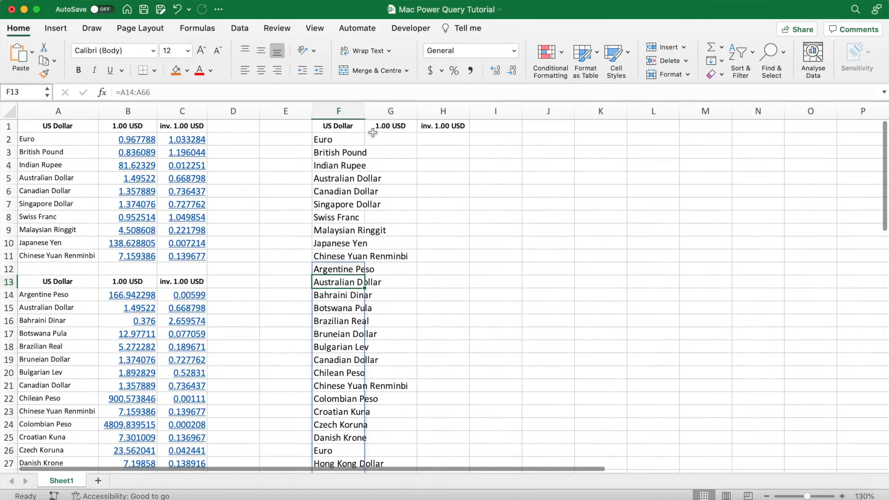
{"action": "scroll", "scroll_direction": "down", "scroll_amount": 3}
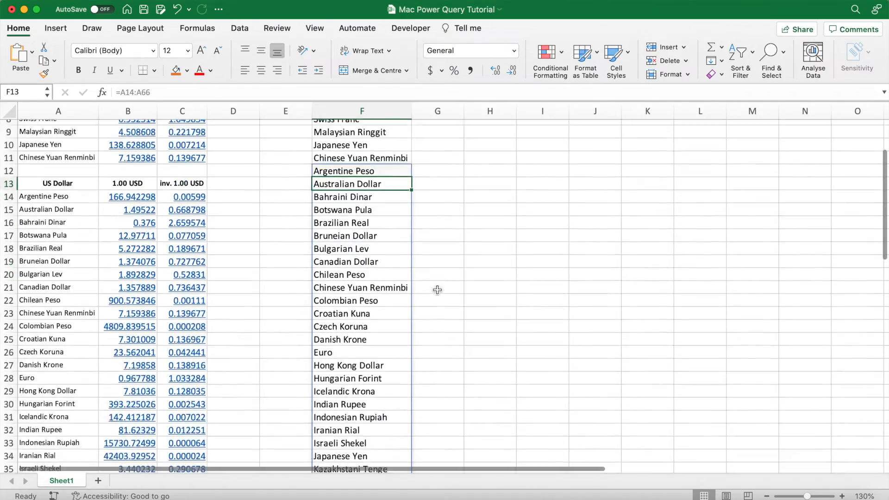
{"action": "scroll", "scroll_direction": "down", "scroll_amount": 3}
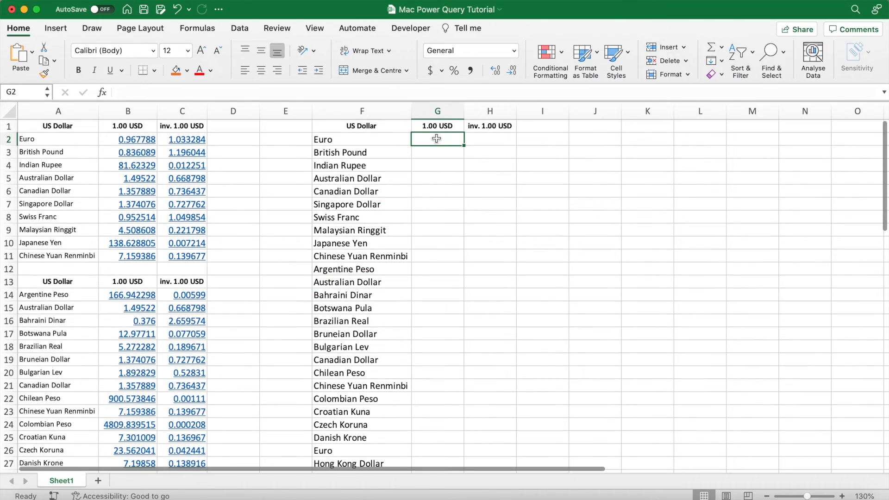
Step: Enter =XLOOKUP($F2,$A$2:$A$66,B$2:B$66) in G2 to return the rate for F2's currency
{"action": "type", "text": "=xlookup("}
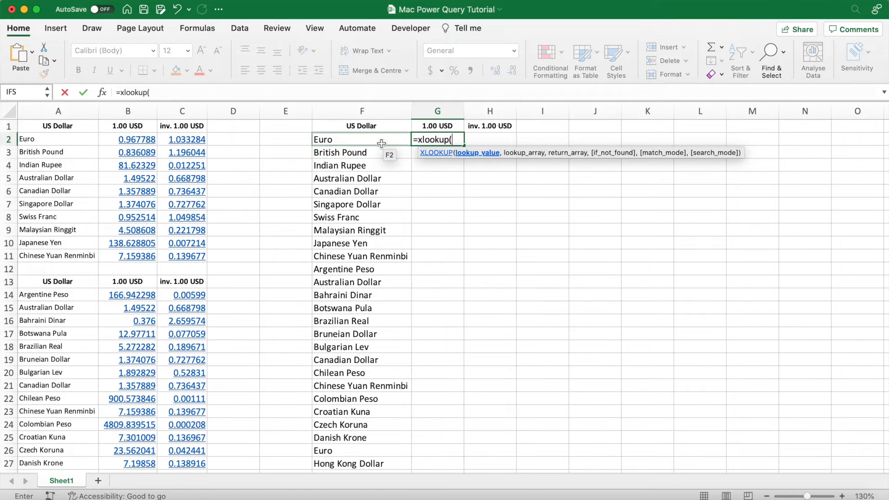
{"action": "left_click", "coordinate": [361, 140]}
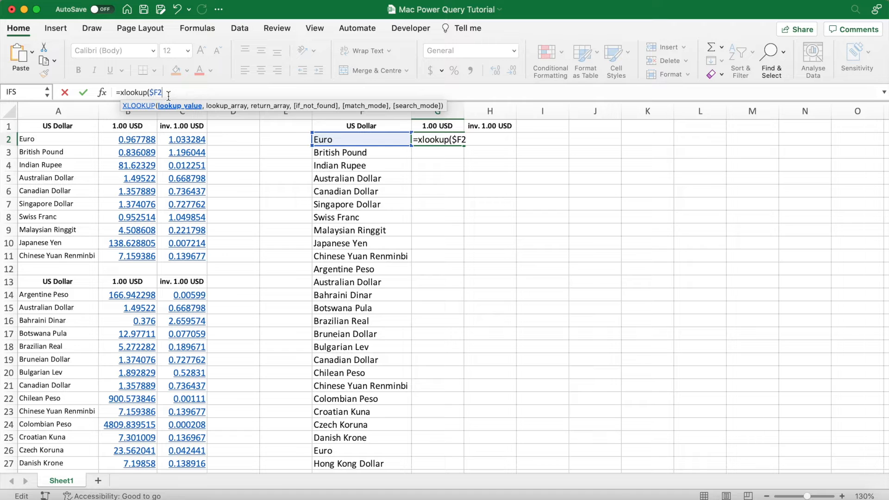
{"action": "type", "text": ",$A$2:$A$66"}
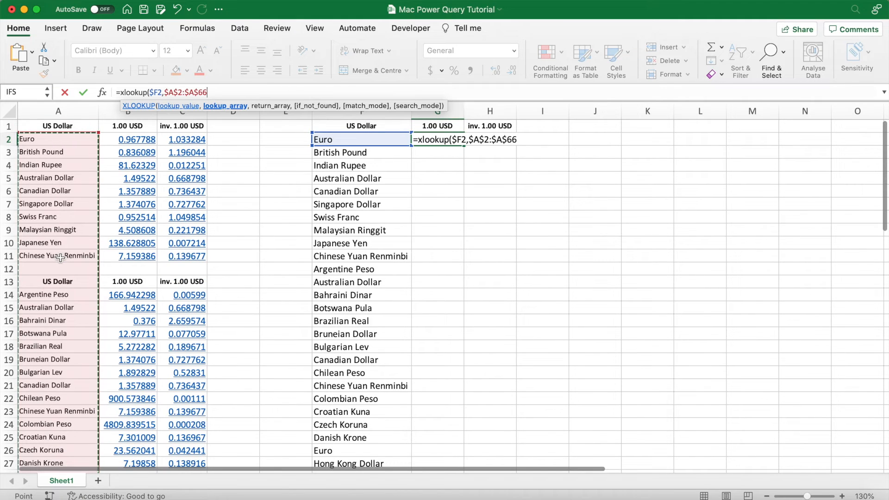
{"action": "type", "text": ","}
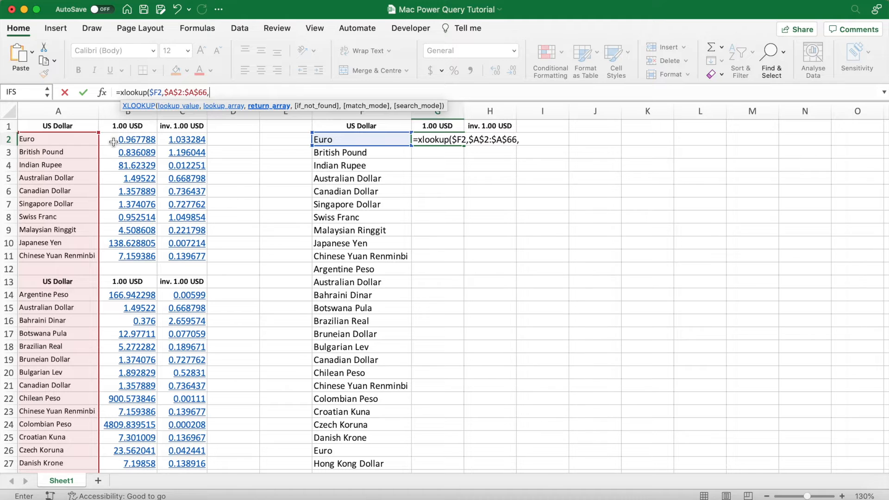
{"action": "left_click", "coordinate": [129, 139]}
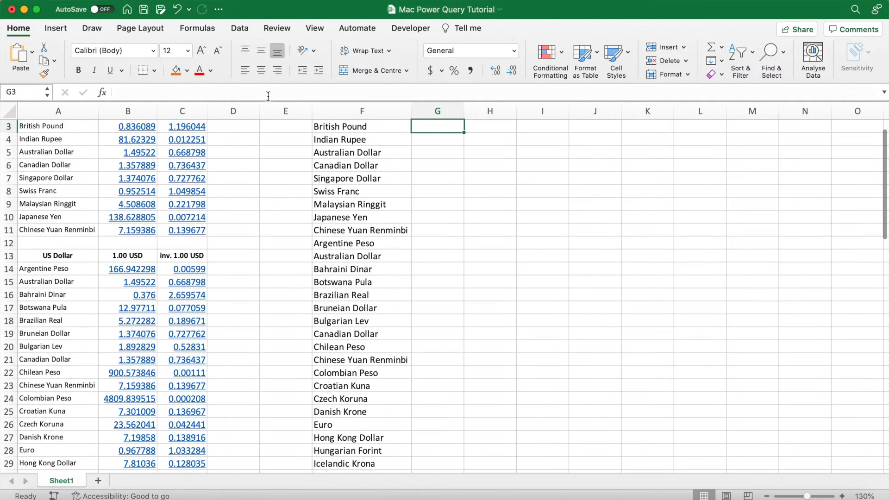
Step: Fill the XLOOKUP rate formulas in columns G and H down to row 64
{"action": "scroll", "scroll_direction": "up", "scroll_amount": 3}
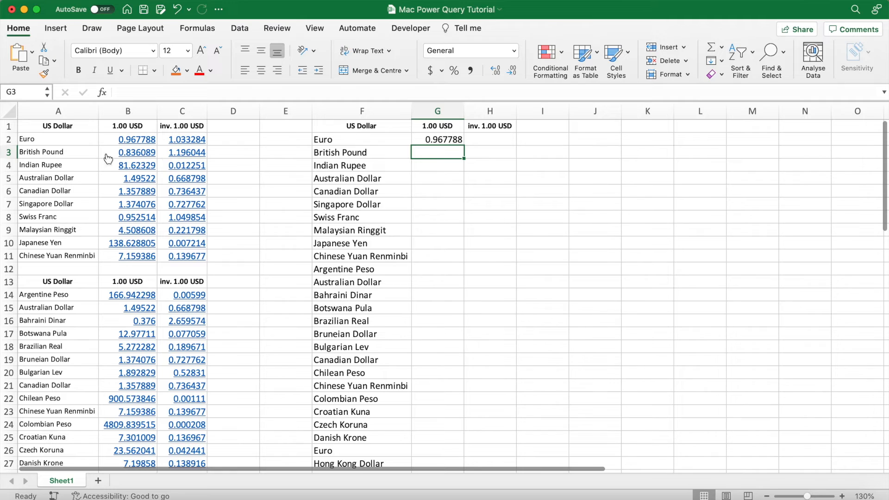
{"action": "mouse_move", "coordinate": [450, 135]}
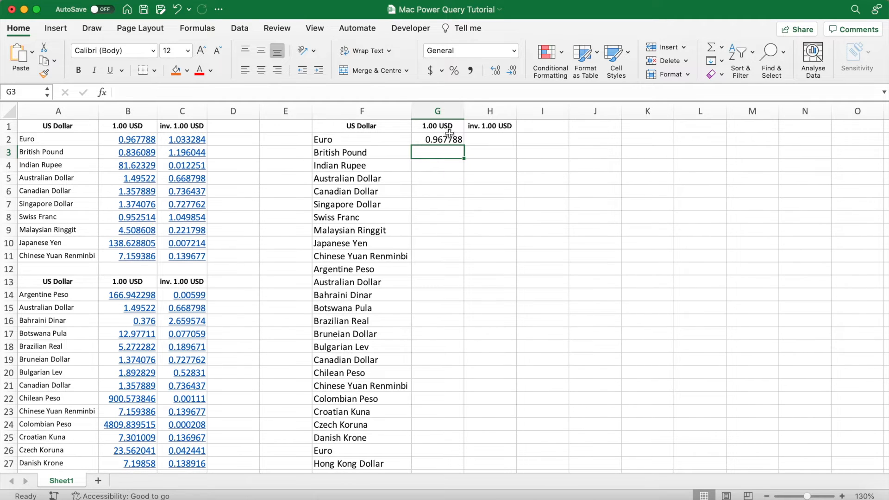
{"action": "left_click", "coordinate": [437, 139]}
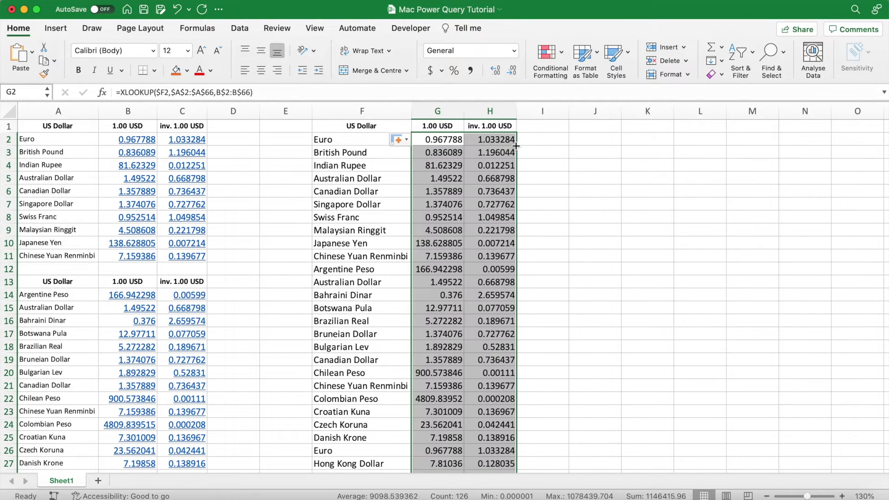
{"action": "scroll", "scroll_direction": "down", "scroll_amount": 3}
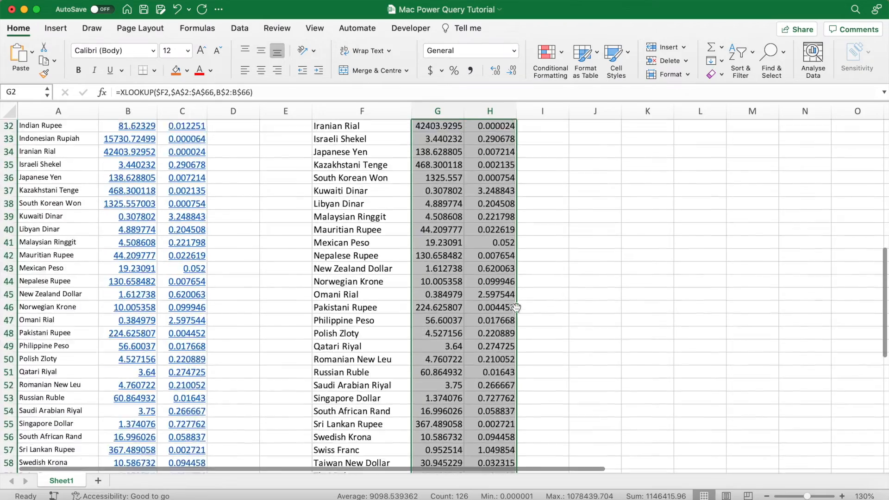
{"action": "scroll", "scroll_direction": "down", "scroll_amount": 3}
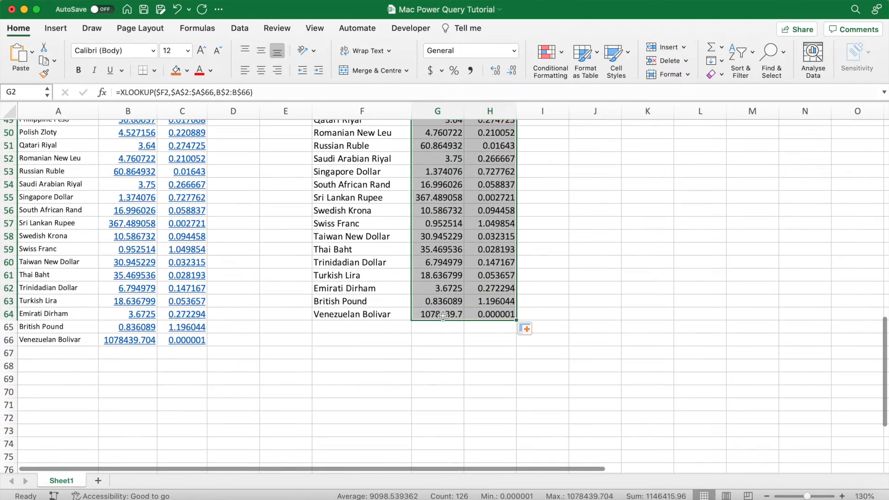
Step: Check the XLOOKUP formulas in the last row, Venezuelan Bolivar
{"action": "left_click", "coordinate": [437, 313]}
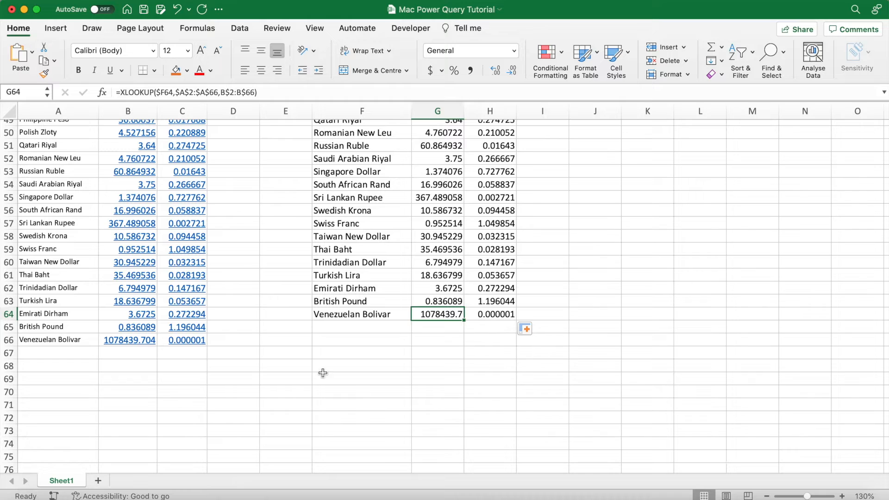
{"action": "left_click", "coordinate": [489, 314]}
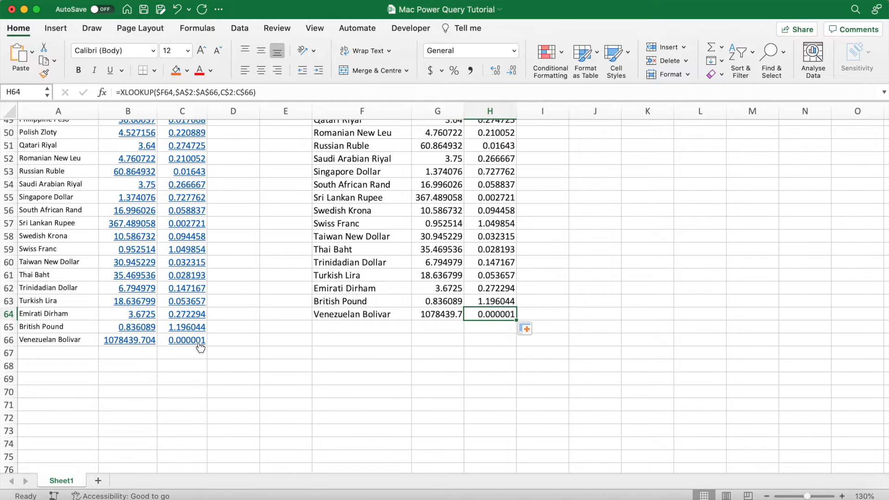
{"action": "scroll", "scroll_direction": "up", "scroll_amount": 3}
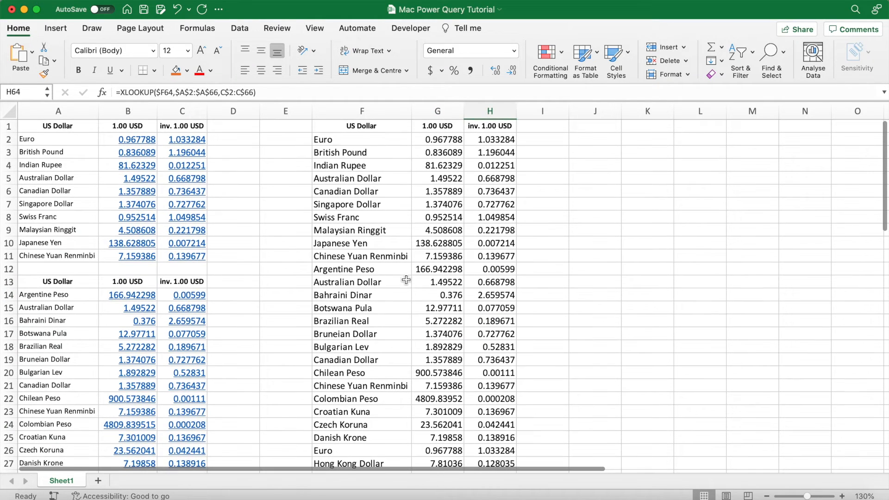
Step: Rename Sheet1 to Currency Data and add a new blank sheet after it
{"action": "left_click", "coordinate": [361, 139]}
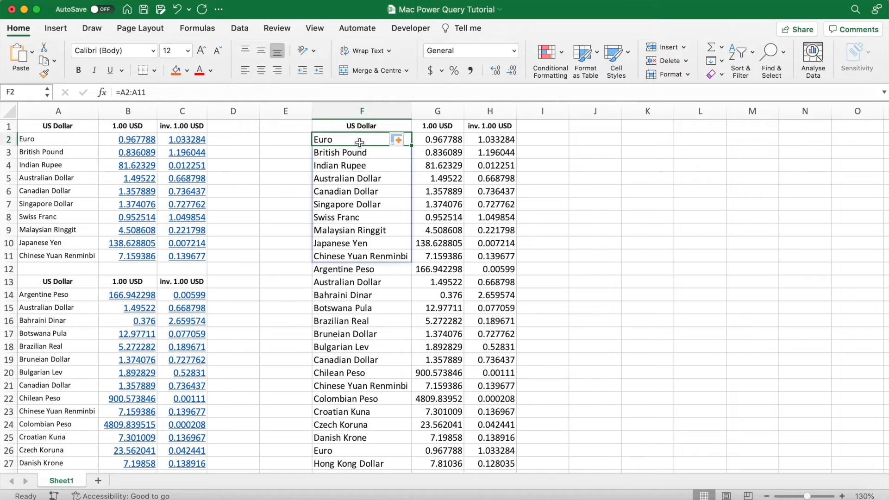
{"action": "double_click", "coordinate": [61, 481]}
{"action": "type", "text": "Currency"}
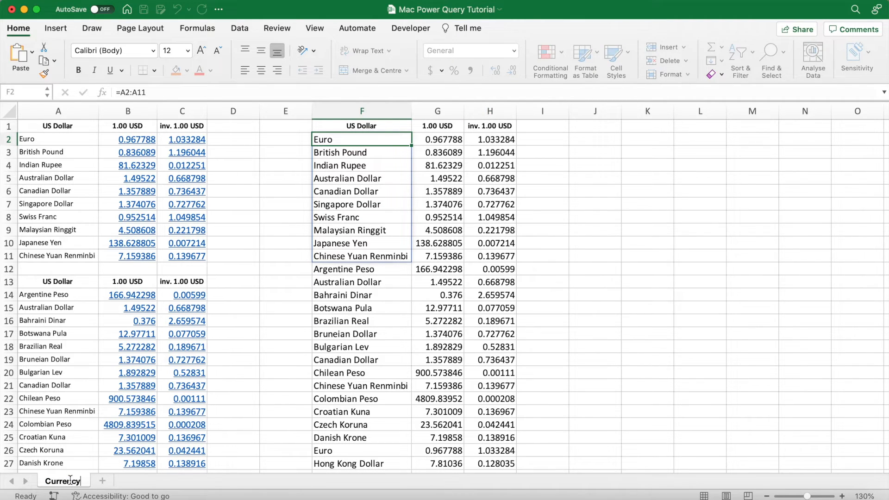
{"action": "double_click", "coordinate": [62, 480]}
{"action": "type", "text": " Data"}
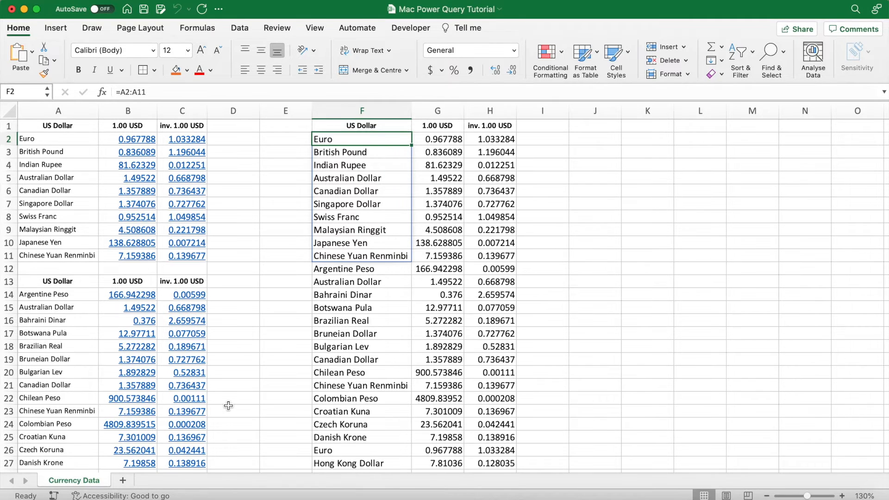
{"action": "left_click", "coordinate": [134, 480]}
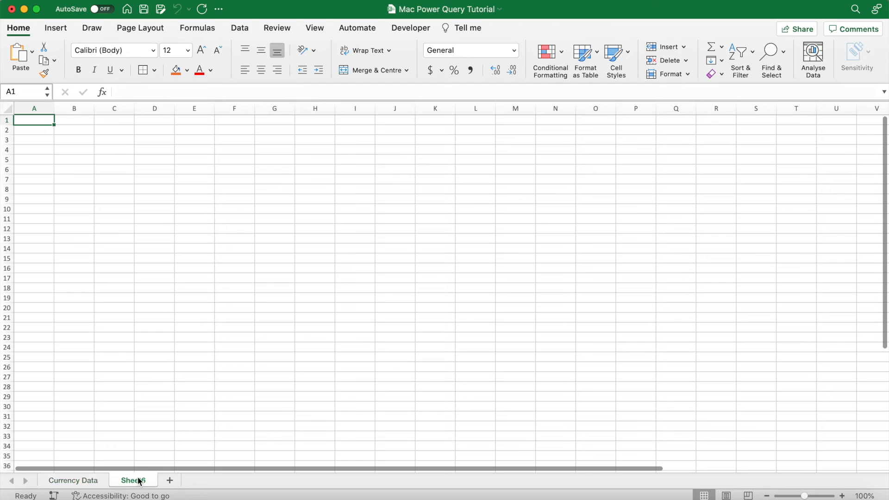
Step: Rename the new sheet Currency Converter and shade the whole sheet light blue
{"action": "double_click", "coordinate": [133, 480]}
{"action": "type", "text": "Currency Converter"}
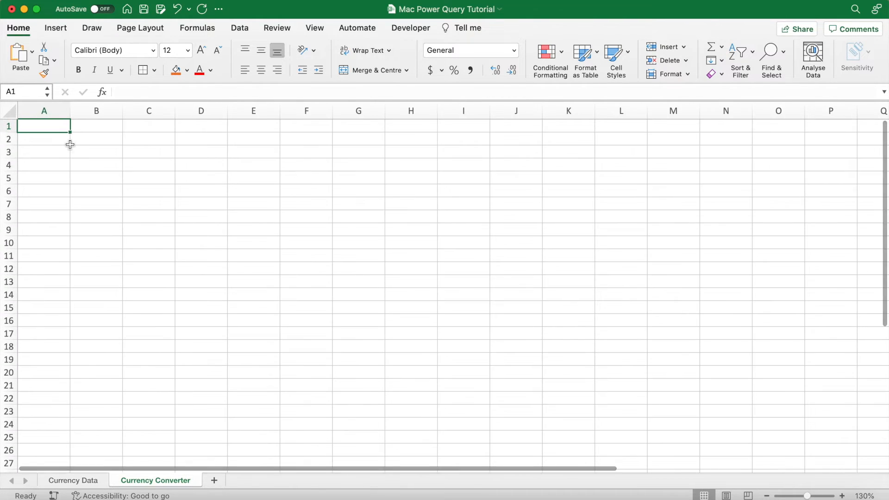
{"action": "left_click", "coordinate": [187, 69]}
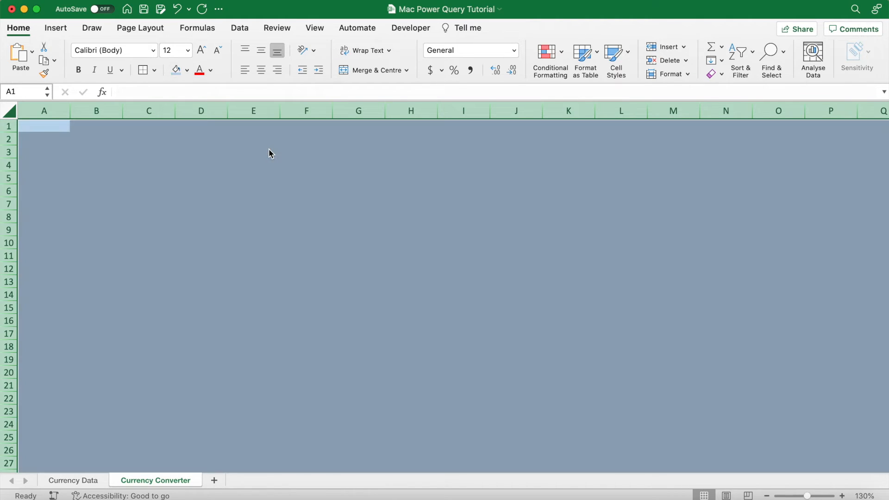
{"action": "left_click", "coordinate": [306, 126]}
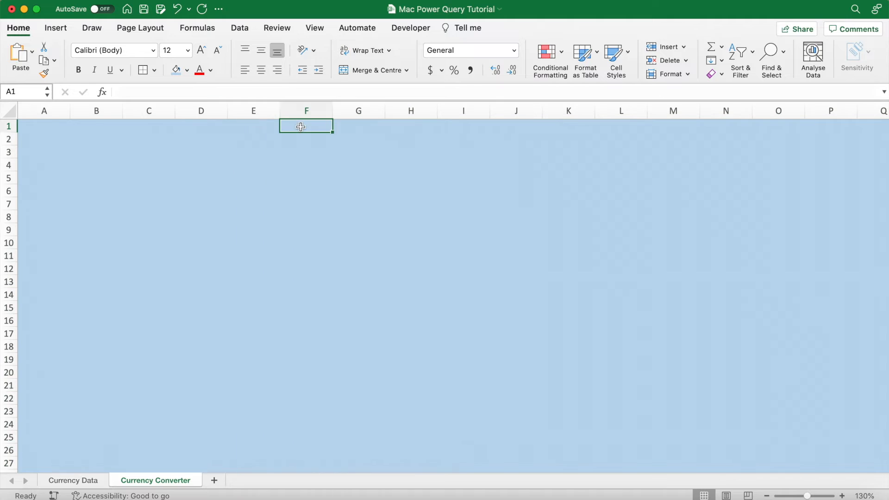
Step: Merge F1:J2 into a bold 26-pt 'Currency Converter' title on an orange banner
{"action": "left_click_drag", "start_coordinate": [306, 125], "coordinate": [516, 125]}
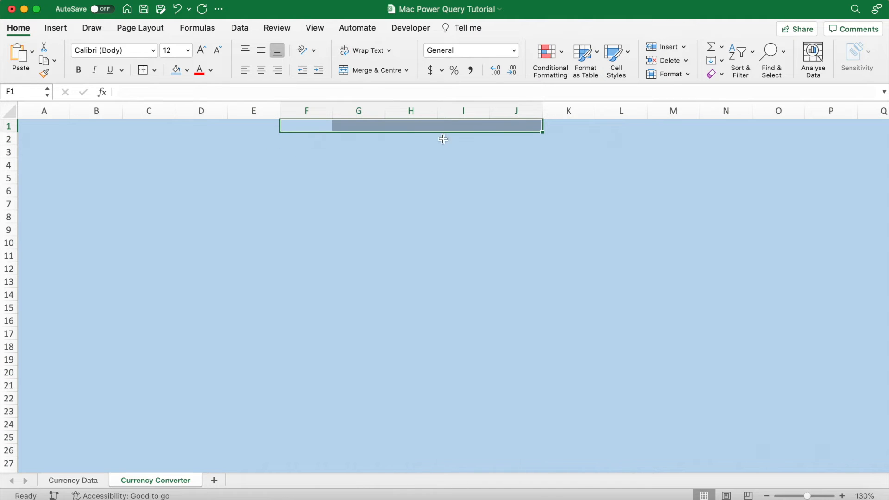
{"action": "left_click", "coordinate": [188, 50]}
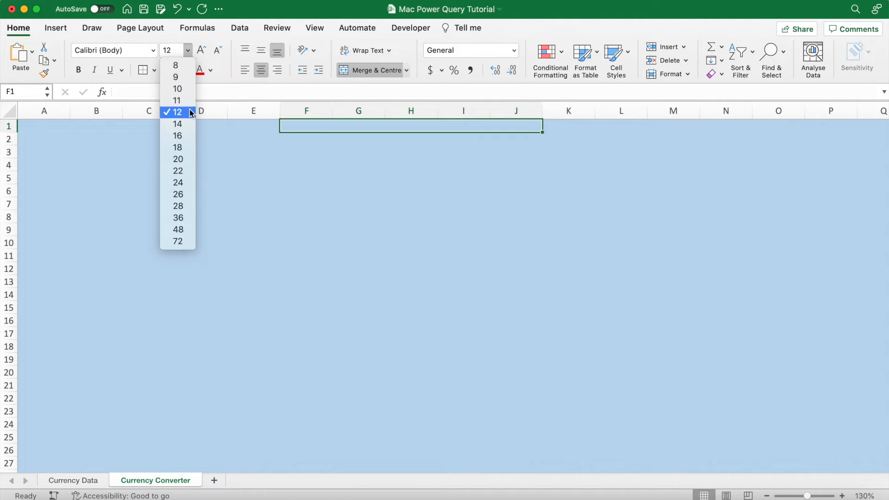
{"action": "left_click", "coordinate": [177, 193]}
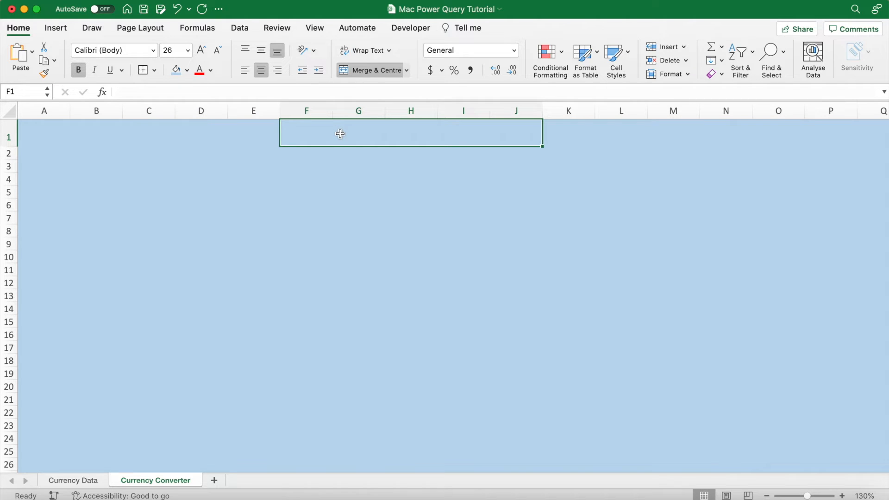
{"action": "type", "text": "Currency Converter"}
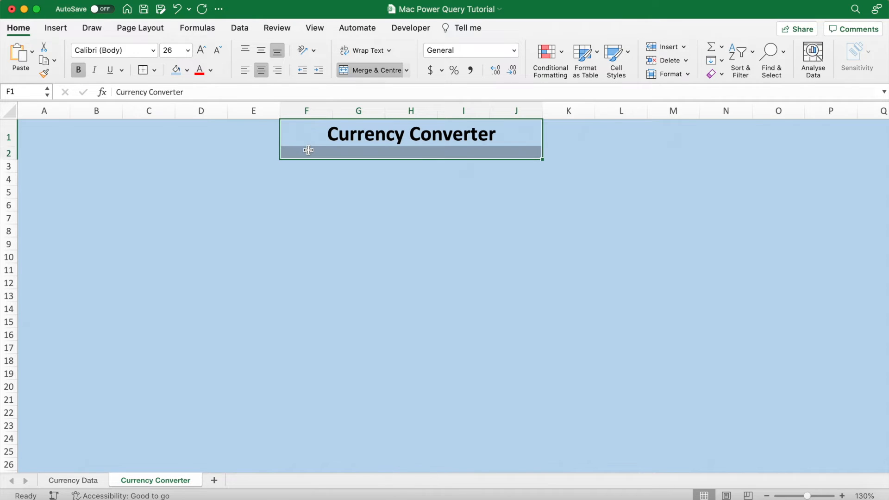
{"action": "left_click", "coordinate": [176, 70]}
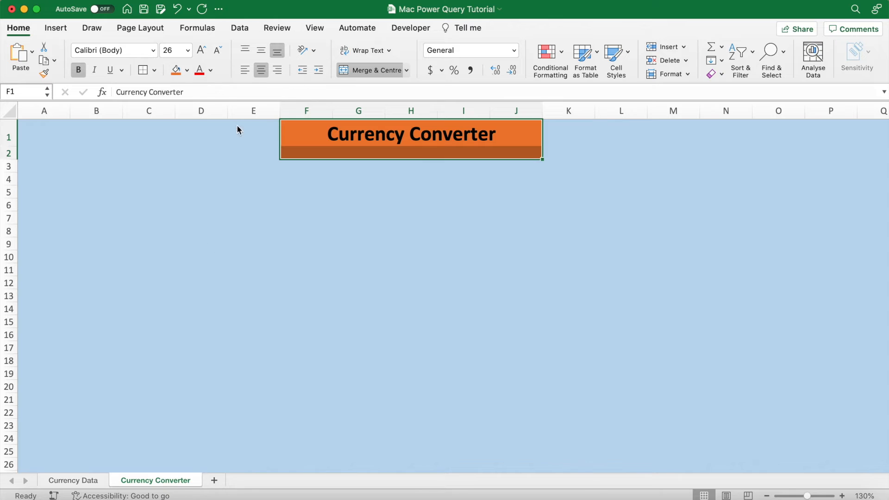
{"action": "mouse_move", "coordinate": [212, 208]}
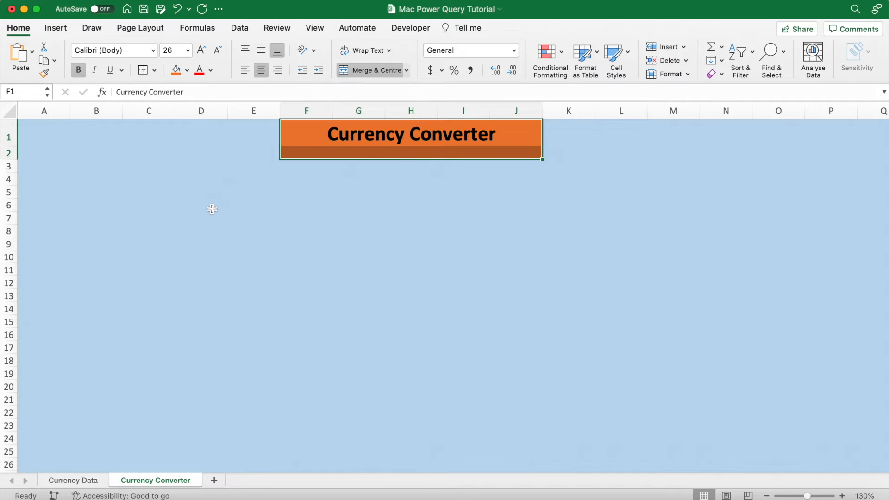
{"action": "left_click", "coordinate": [201, 217]}
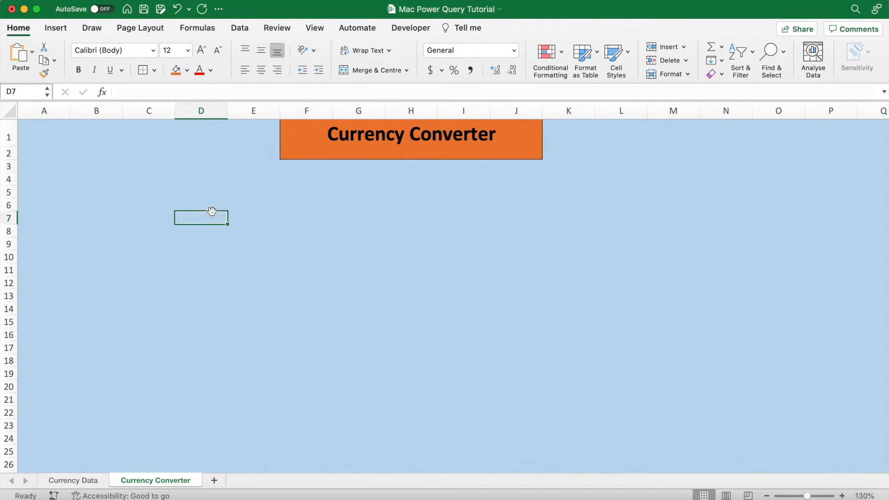
Step: Merge D7:G12 and I7:L12 into two amount boxes and fill them white
{"action": "left_click_drag", "start_coordinate": [200, 217], "coordinate": [198, 277]}
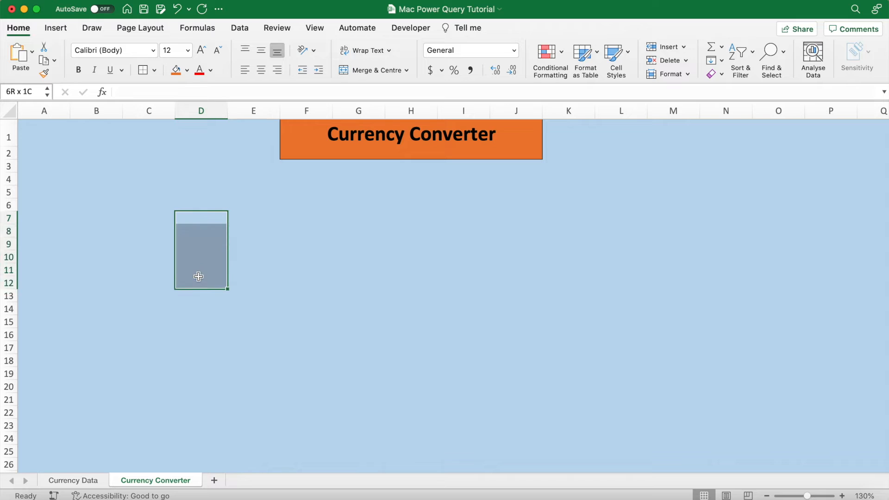
{"action": "left_click_drag", "start_coordinate": [198, 277], "coordinate": [346, 280]}
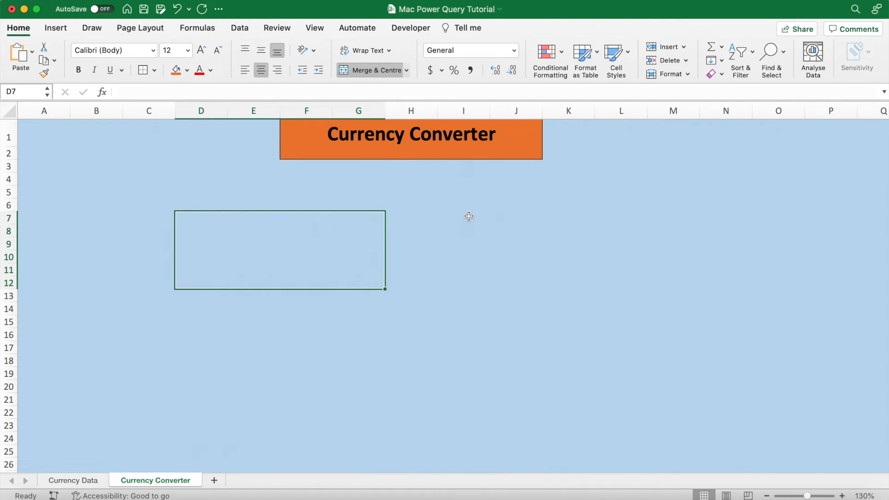
{"action": "left_click", "coordinate": [463, 218]}
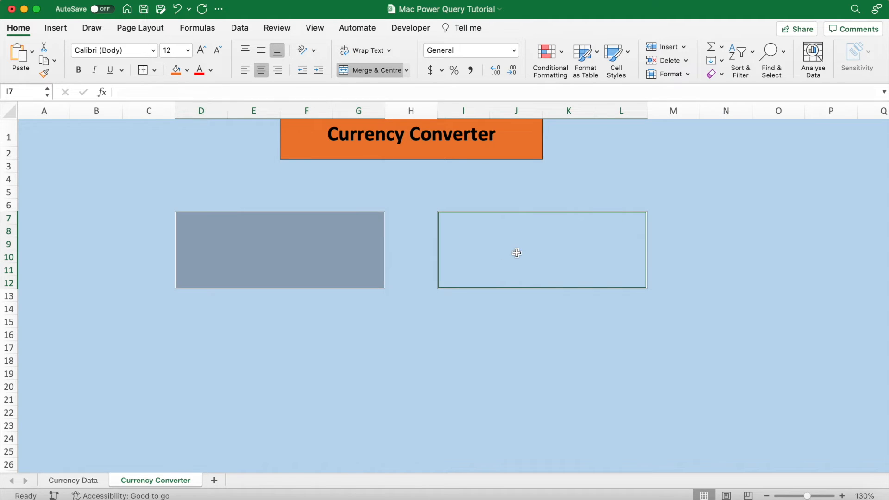
{"action": "left_click", "coordinate": [187, 70]}
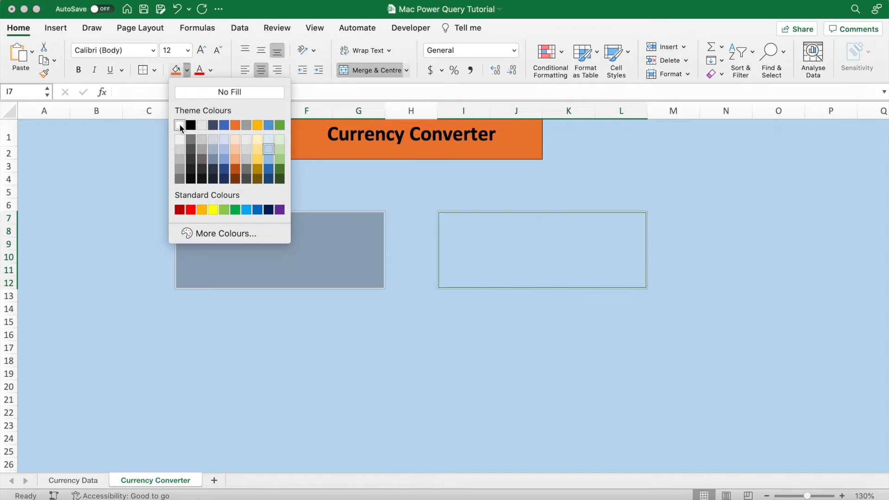
{"action": "left_click", "coordinate": [229, 92]}
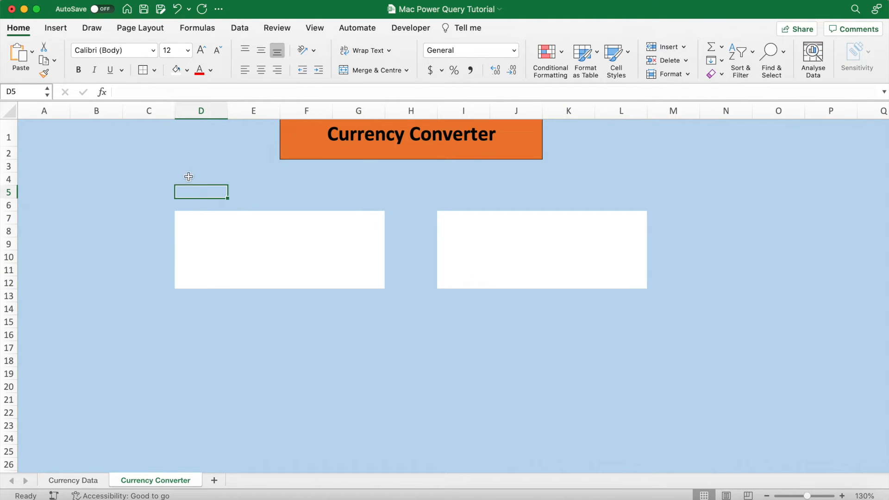
Step: Merge D4:G5 and I4:L5 into header strips above each box
{"action": "left_click_drag", "start_coordinate": [201, 191], "coordinate": [352, 184]}
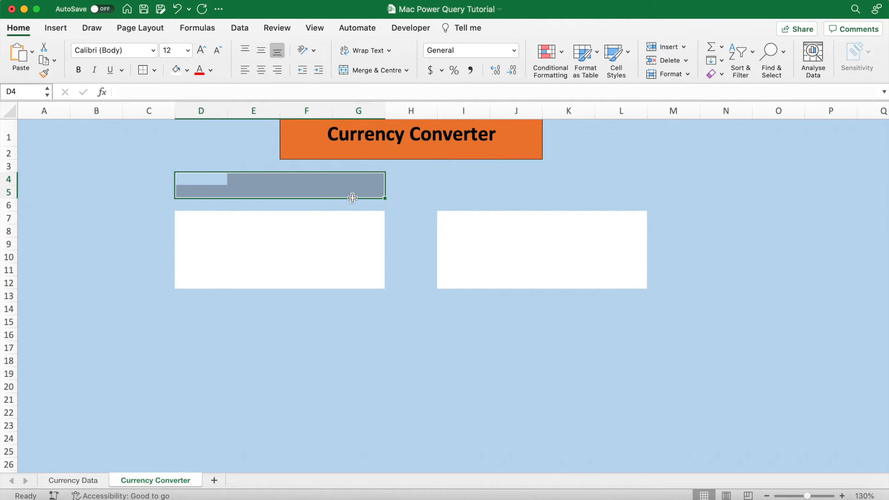
{"action": "mouse_move", "coordinate": [449, 177]}
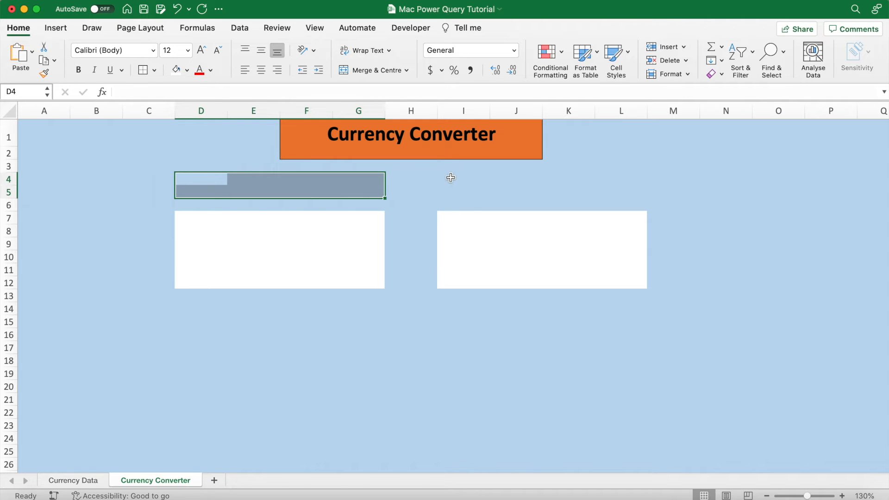
{"action": "left_click", "coordinate": [463, 178]}
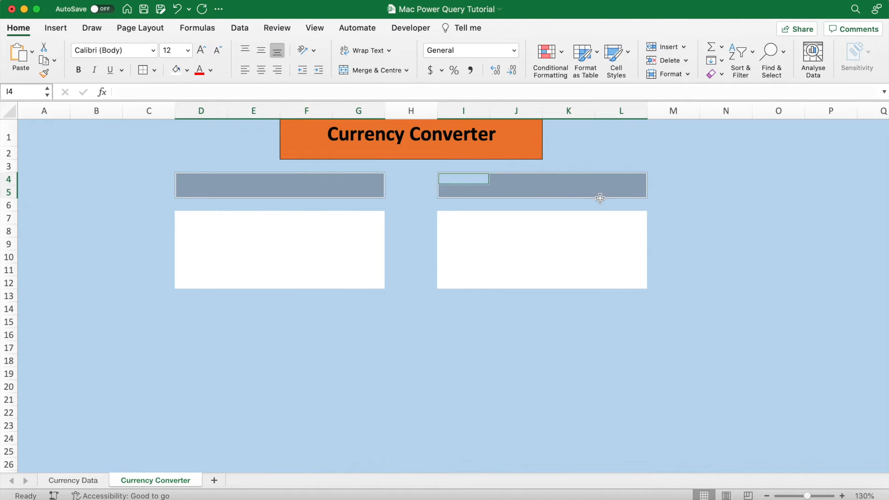
{"action": "left_click", "coordinate": [279, 185]}
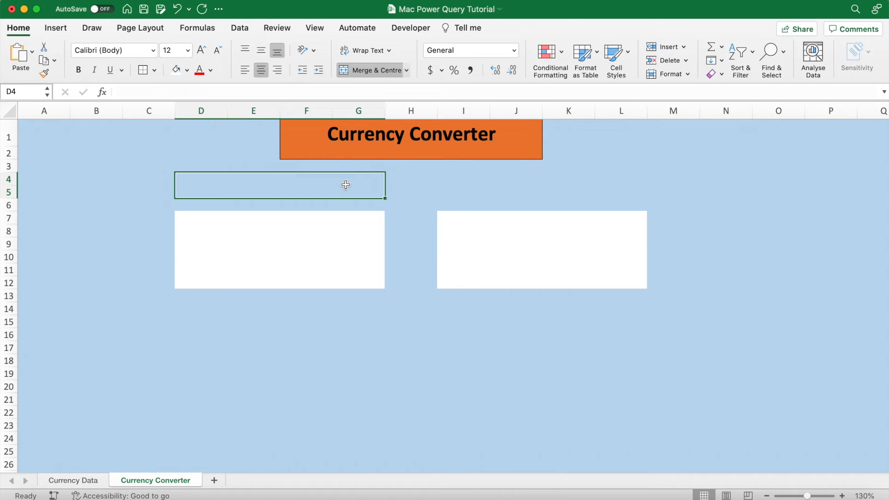
{"action": "left_click", "coordinate": [542, 185]}
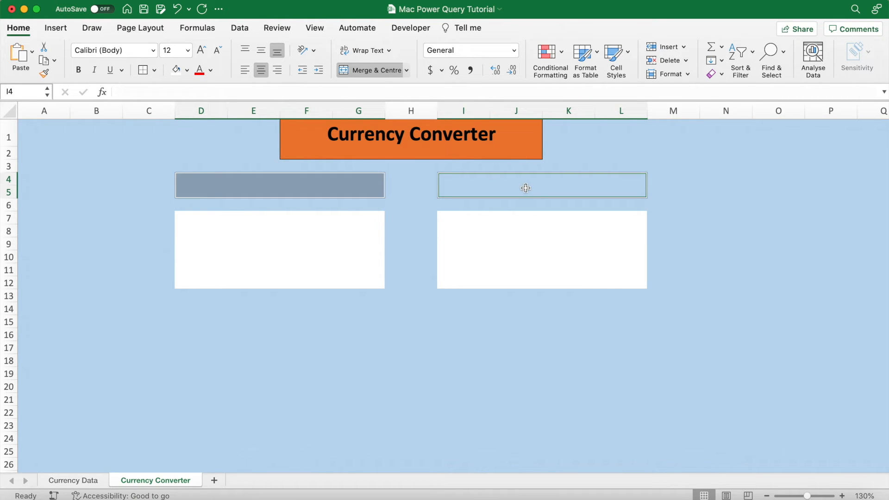
{"action": "left_click", "coordinate": [239, 27]}
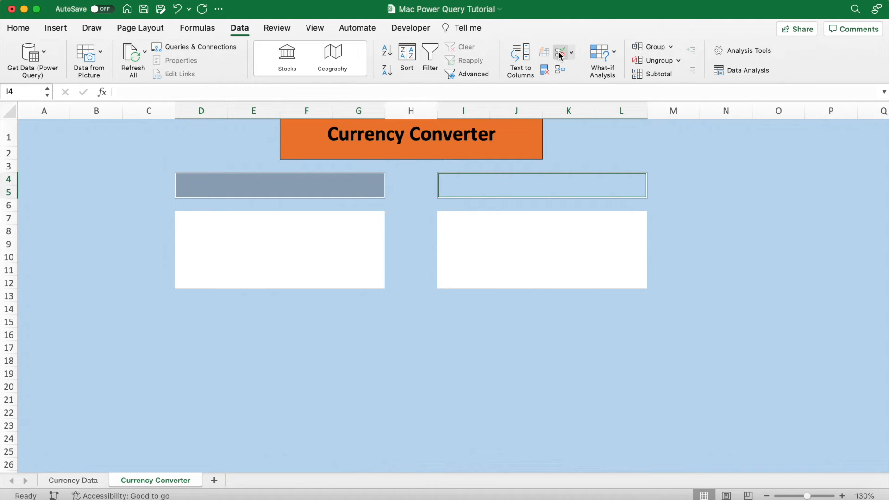
Step: Add list data validation to both header strips sourced from ='Currency Data'!$F$2:$F$64
{"action": "left_click", "coordinate": [560, 54]}
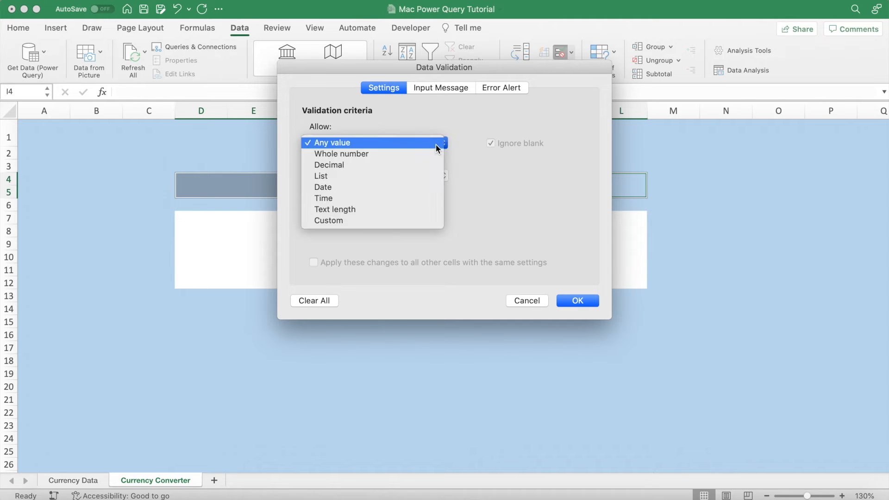
{"action": "left_click", "coordinate": [320, 176]}
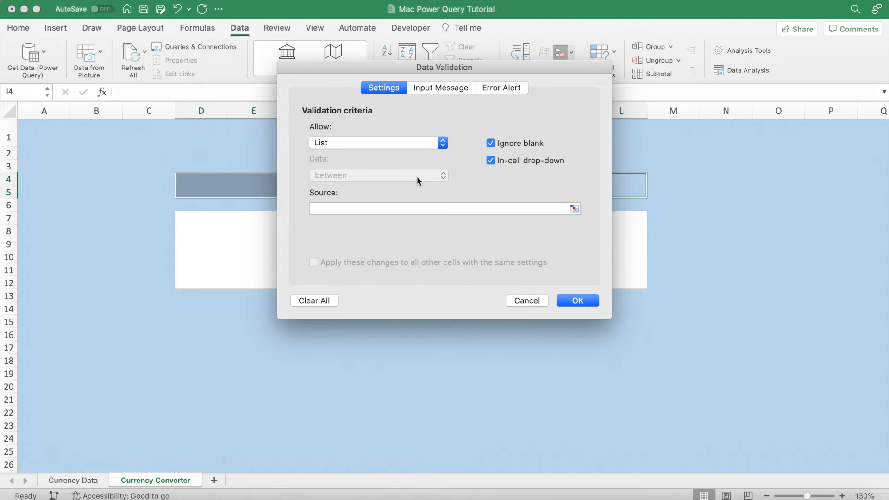
{"action": "type", "text": "="}
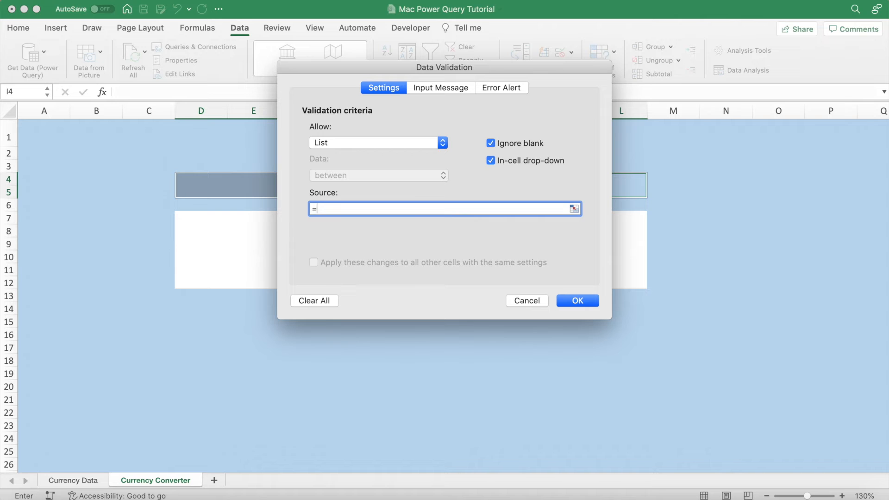
{"action": "left_click", "coordinate": [74, 481]}
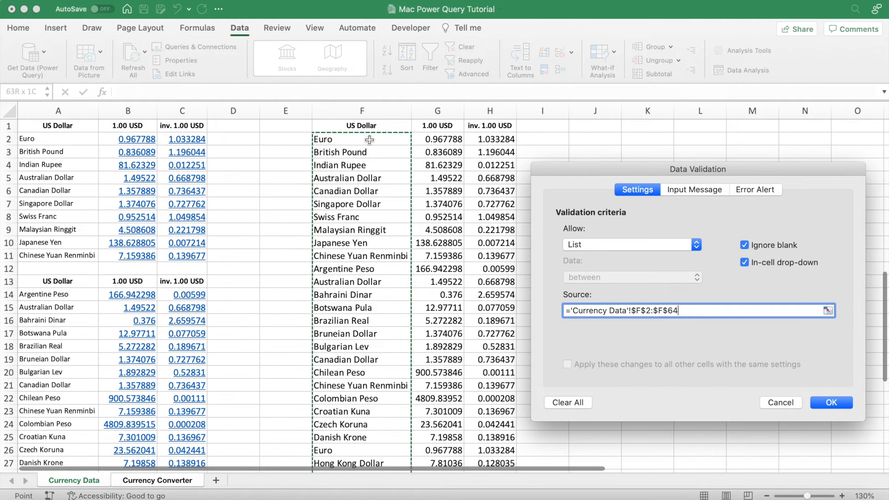
{"action": "scroll", "scroll_direction": "down", "scroll_amount": 3}
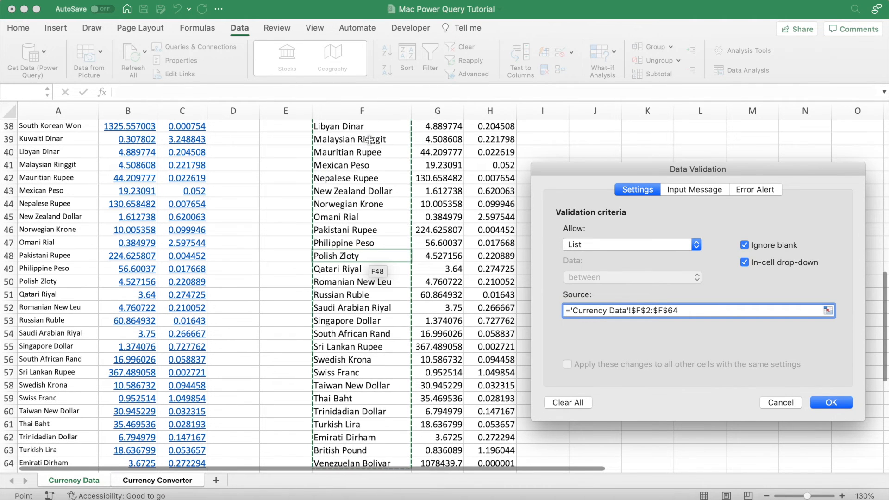
{"action": "left_click", "coordinate": [831, 402]}
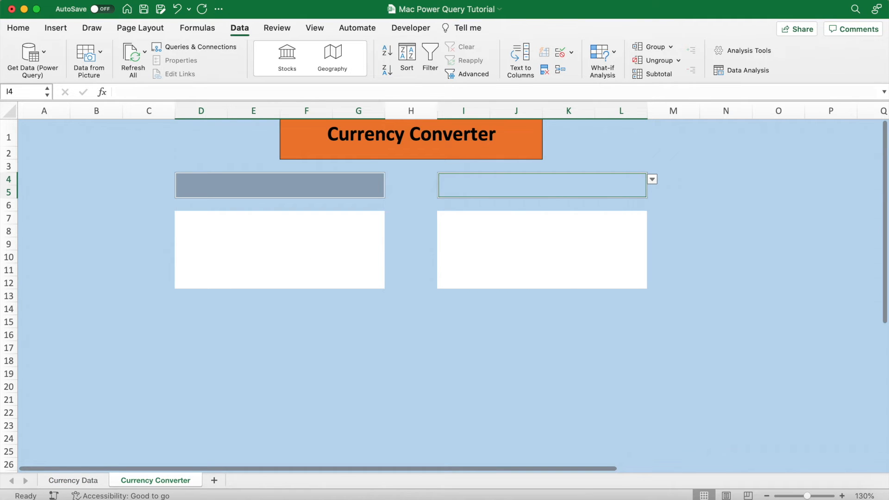
Step: Pick Australian Dollar in the left dropdown and Swiss Franc in the right, then select both
{"action": "left_click", "coordinate": [279, 185]}
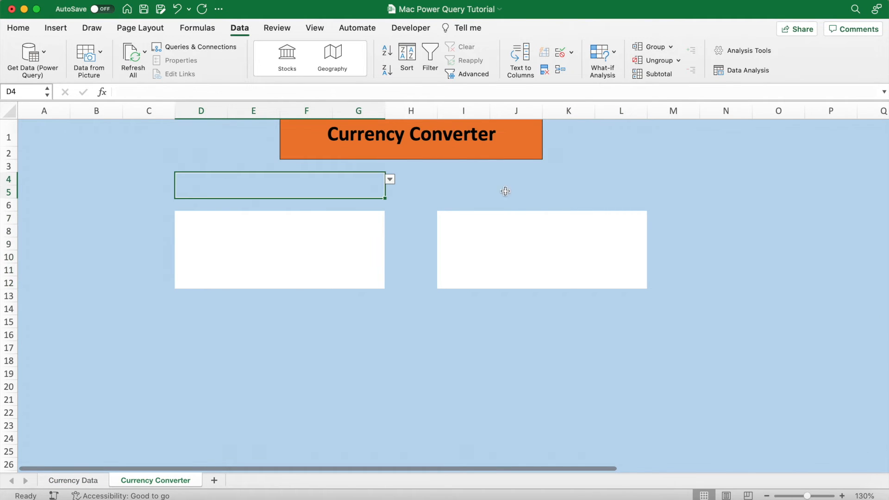
{"action": "mouse_move", "coordinate": [390, 183]}
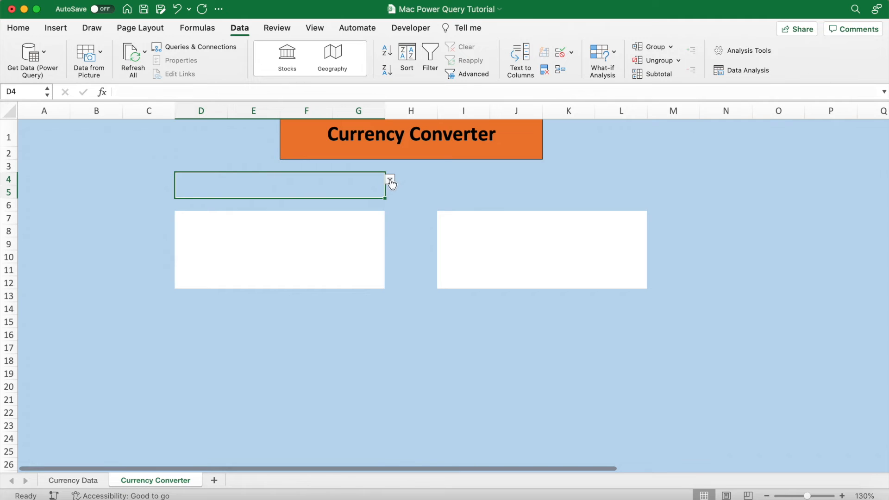
{"action": "left_click", "coordinate": [389, 178]}
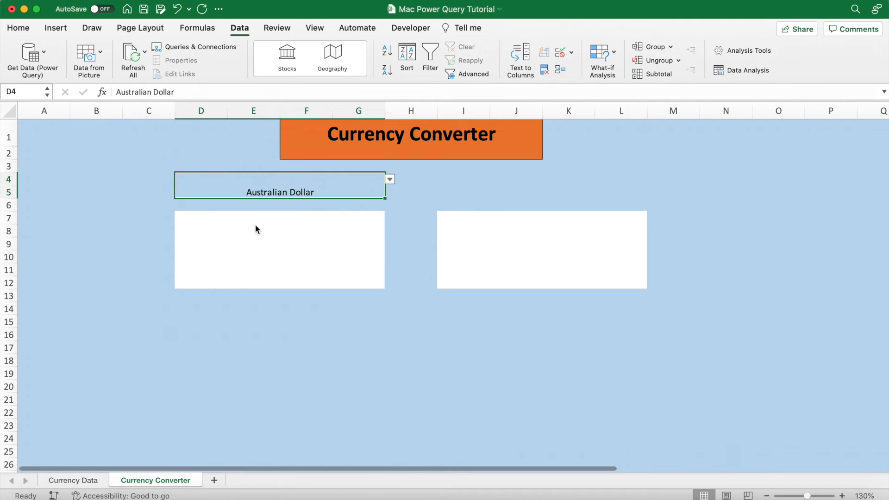
{"action": "mouse_move", "coordinate": [507, 191]}
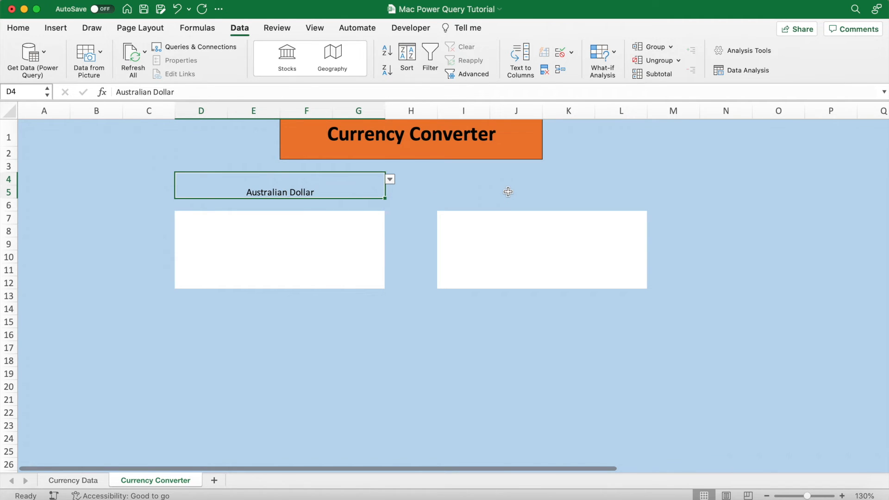
{"action": "left_click", "coordinate": [651, 178]}
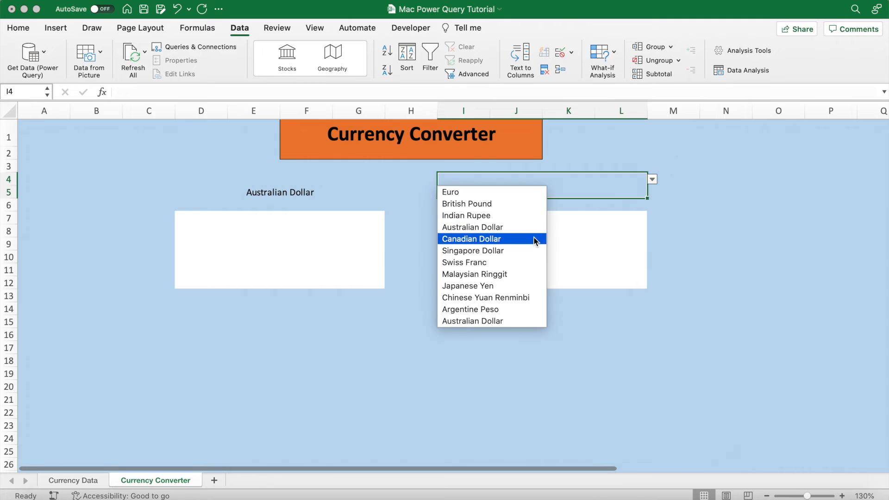
{"action": "left_click", "coordinate": [464, 262]}
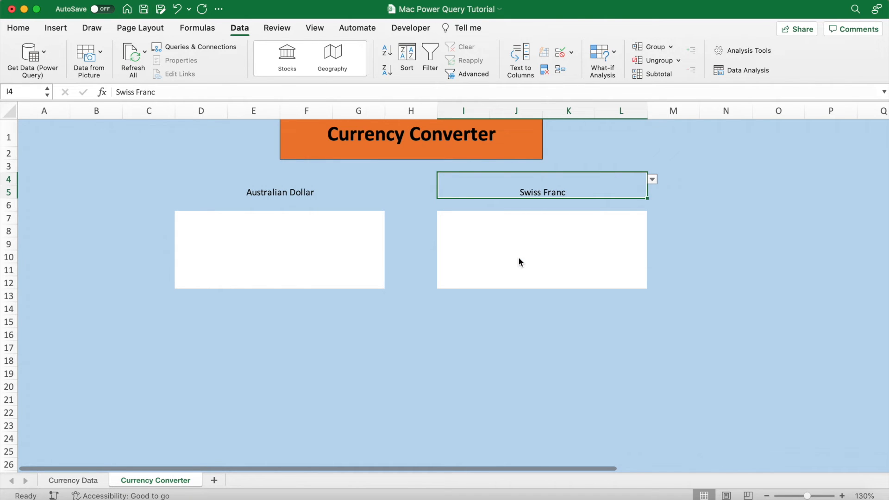
{"action": "left_click", "coordinate": [279, 185]}
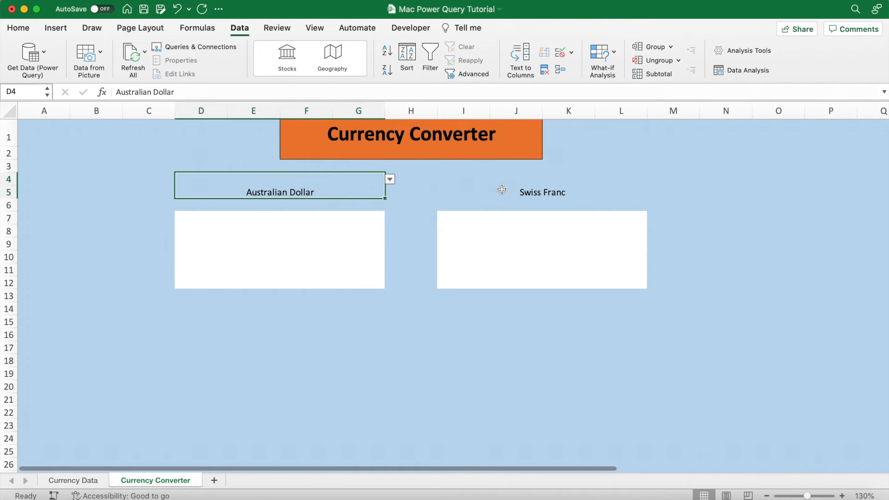
{"action": "left_click", "coordinate": [501, 189]}
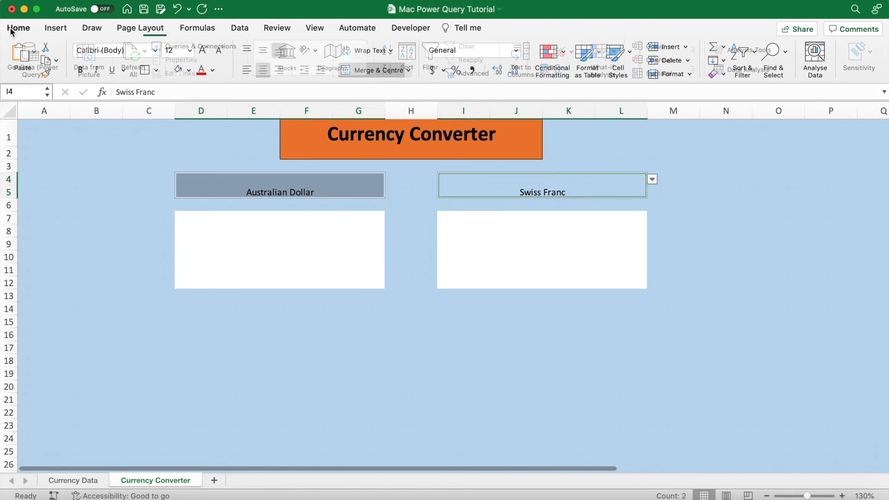
Step: Set both currency names to 26 pt and the amount boxes to 48 pt Currency format
{"action": "left_click", "coordinate": [188, 50]}
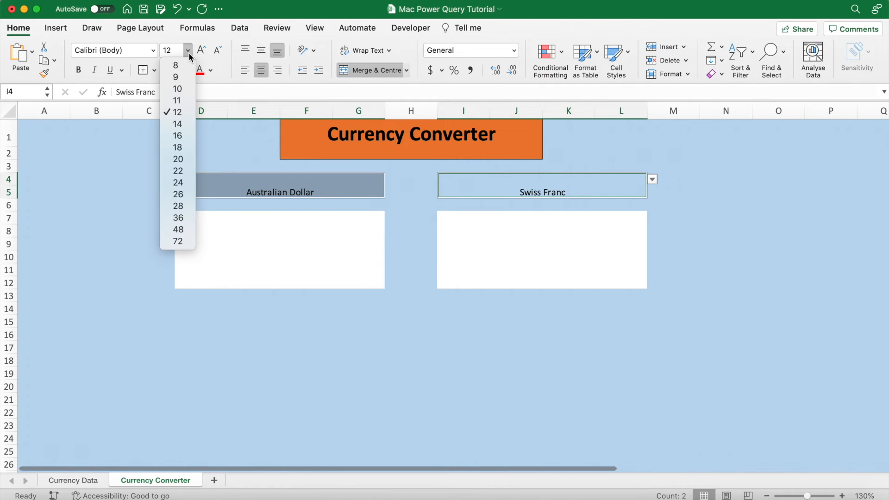
{"action": "left_click", "coordinate": [178, 194]}
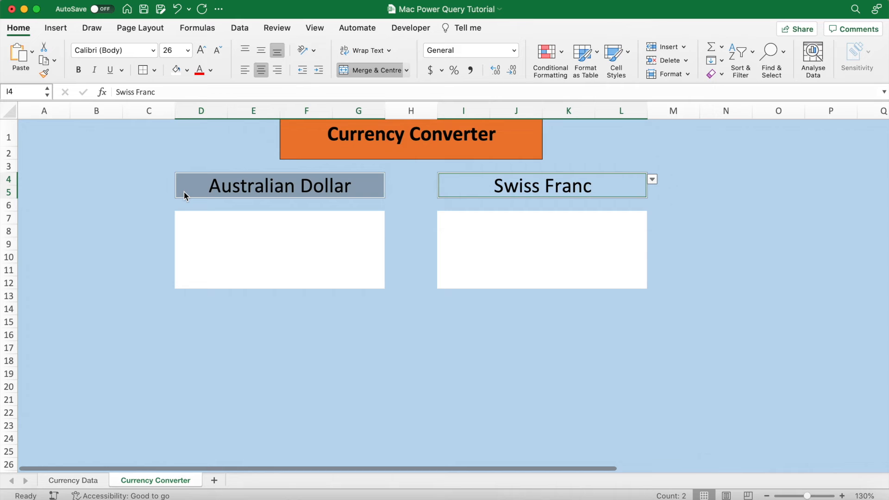
{"action": "mouse_move", "coordinate": [262, 249]}
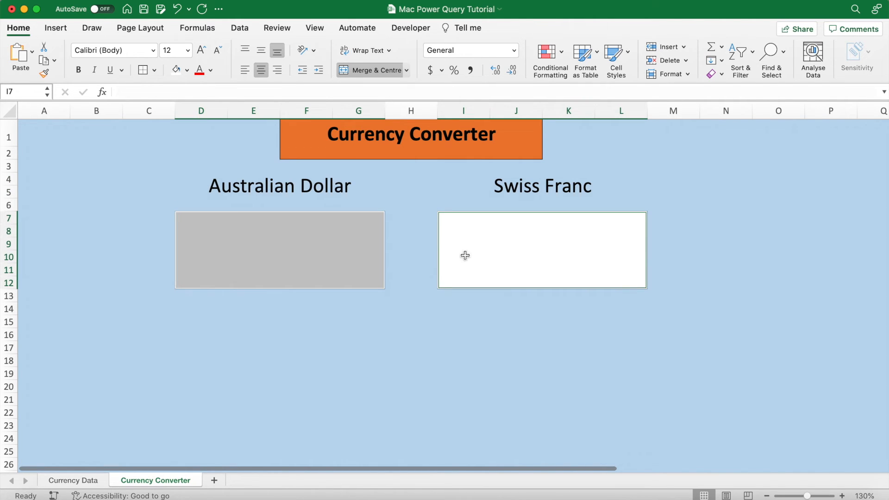
{"action": "left_click", "coordinate": [186, 50]}
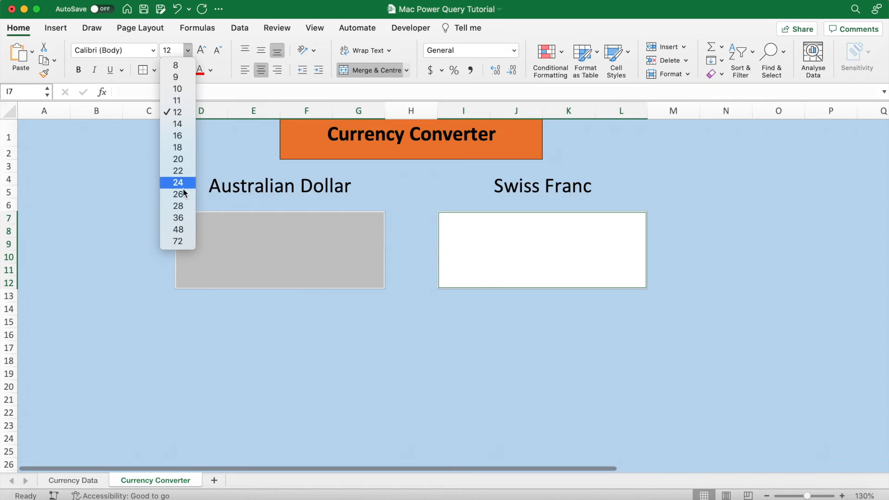
{"action": "left_click", "coordinate": [177, 229]}
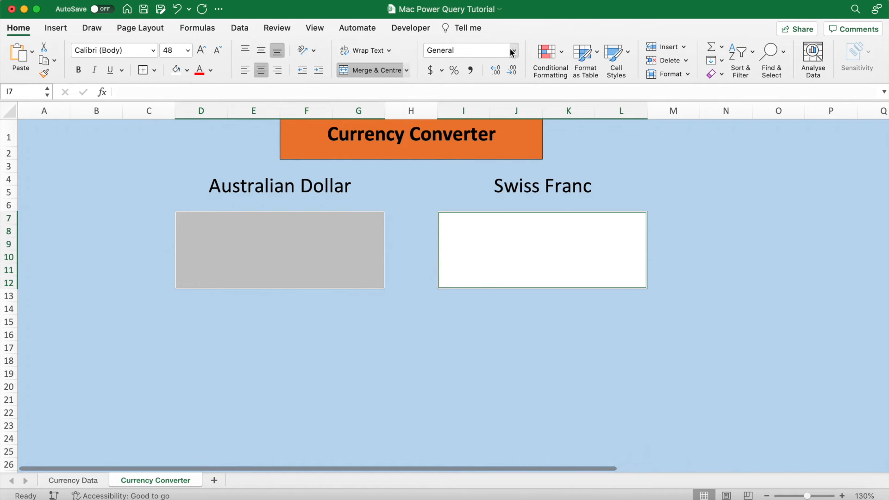
{"action": "left_click", "coordinate": [512, 50]}
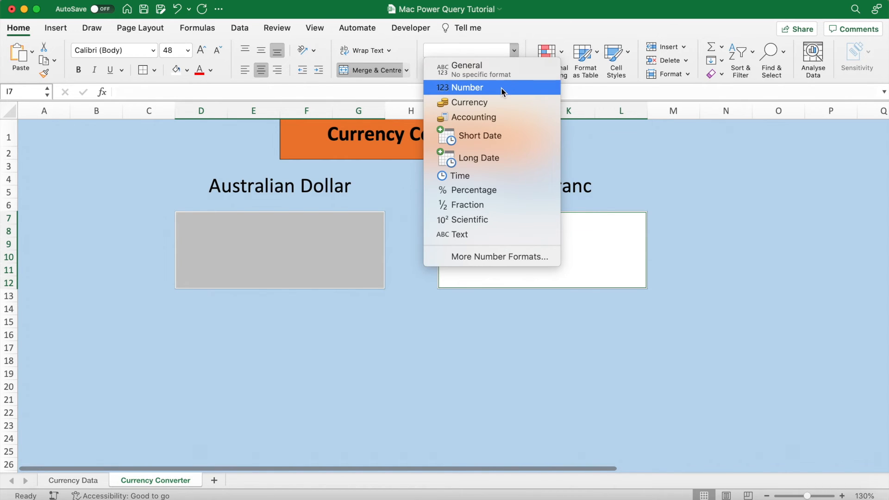
{"action": "mouse_move", "coordinate": [501, 103]}
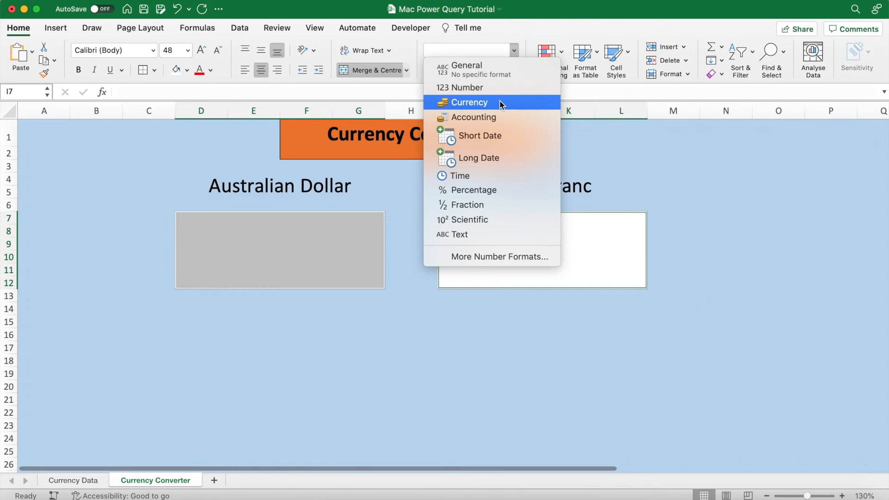
{"action": "left_click", "coordinate": [468, 103]}
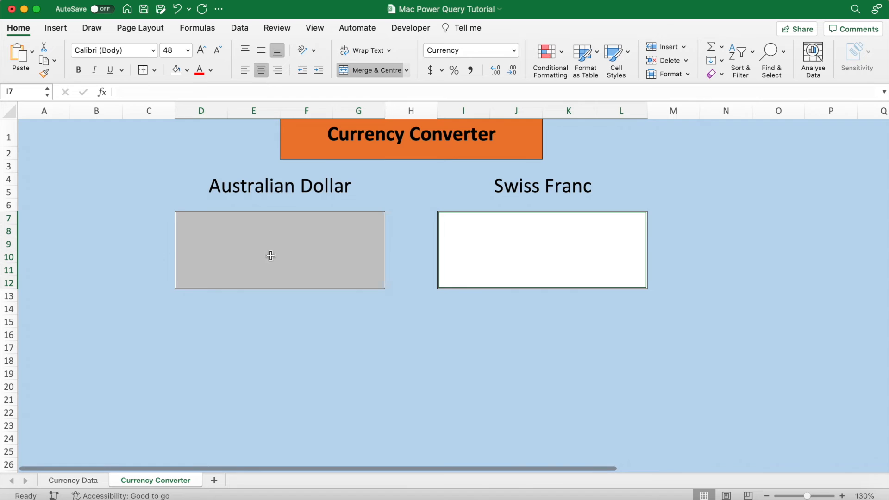
Step: Enter 3 as the Australian Dollar amount ($3.00) and start a formula in the Swiss Franc box
{"action": "left_click", "coordinate": [279, 250]}
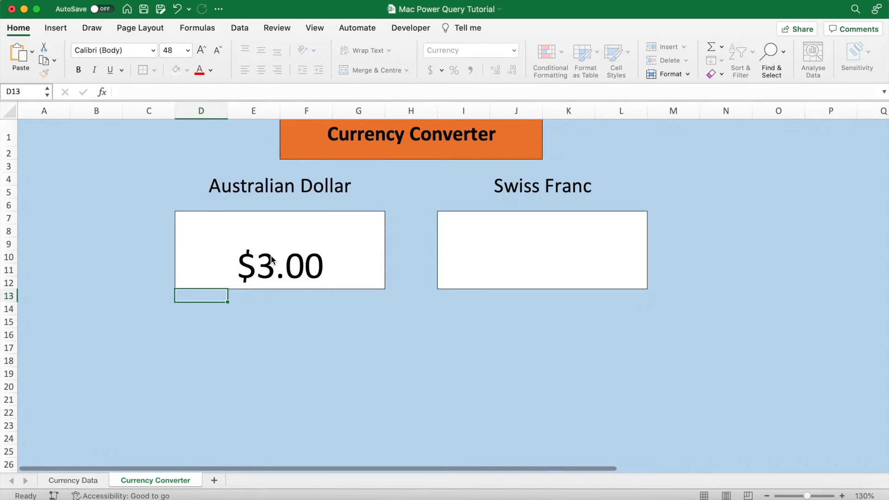
{"action": "left_click", "coordinate": [542, 250]}
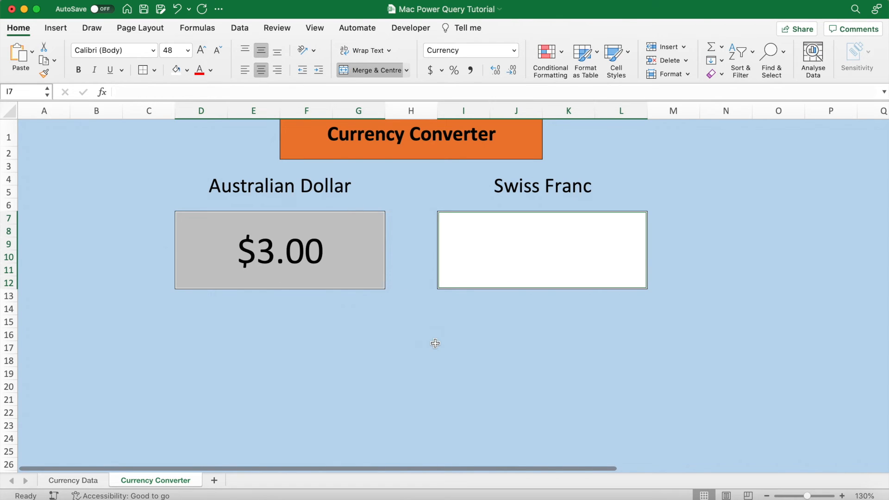
{"action": "left_click", "coordinate": [500, 250]}
{"action": "type", "text": "="}
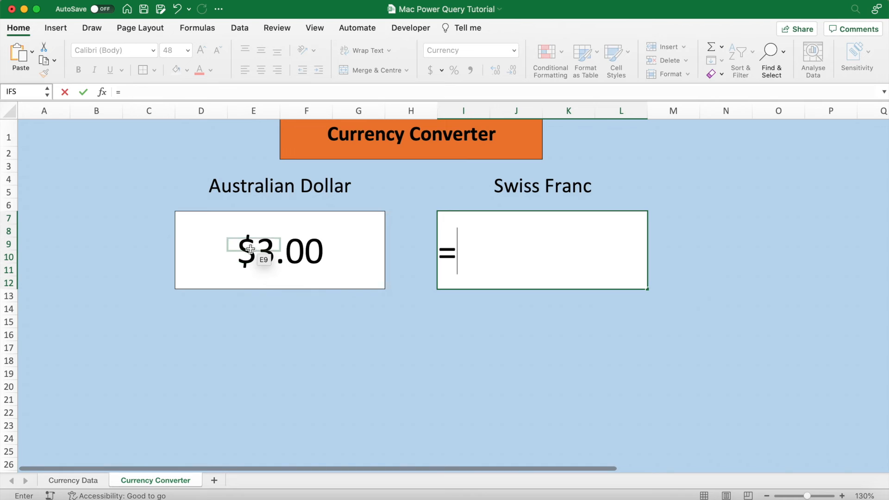
Step: Start the conversion formula multiplying D7 by an XLOOKUP of the target currency in I4
{"action": "left_click", "coordinate": [279, 250]}
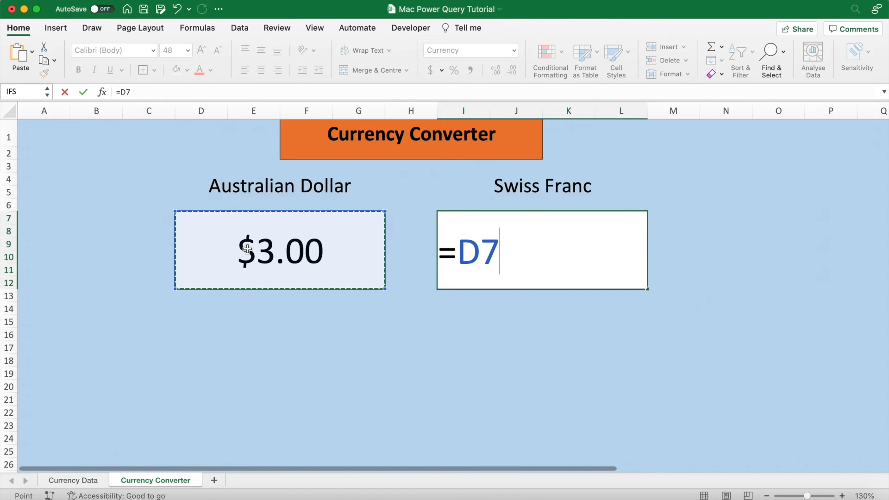
{"action": "type", "text": "*"}
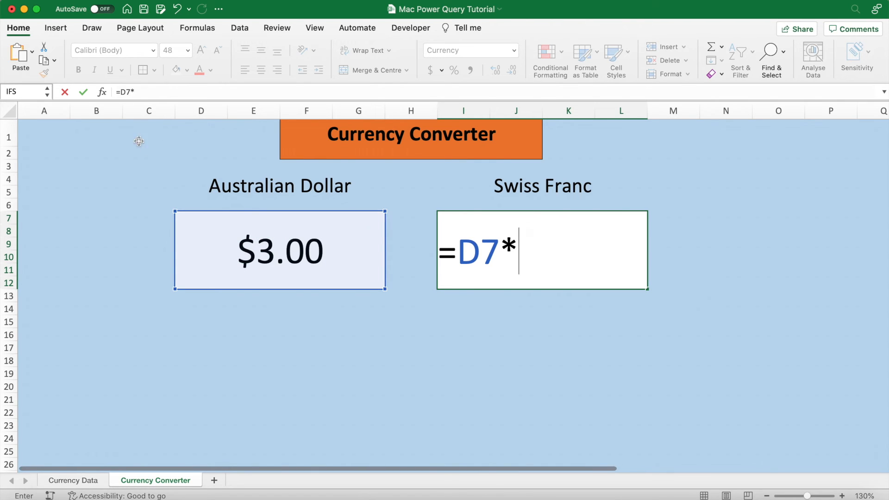
{"action": "left_click", "coordinate": [131, 92]}
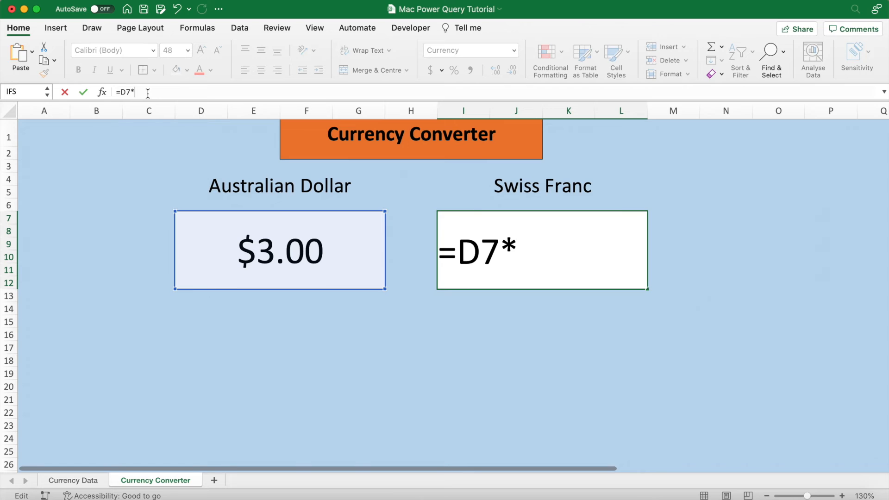
{"action": "type", "text": "xlookup("}
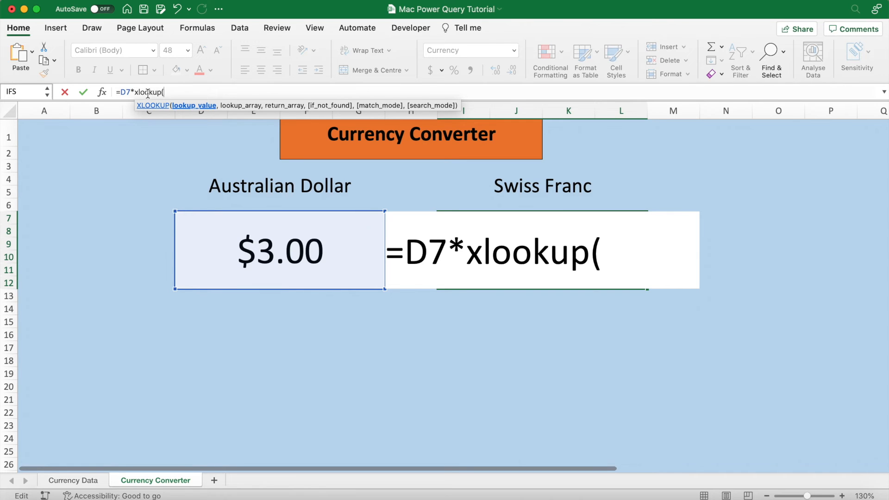
{"action": "left_click", "coordinate": [541, 185]}
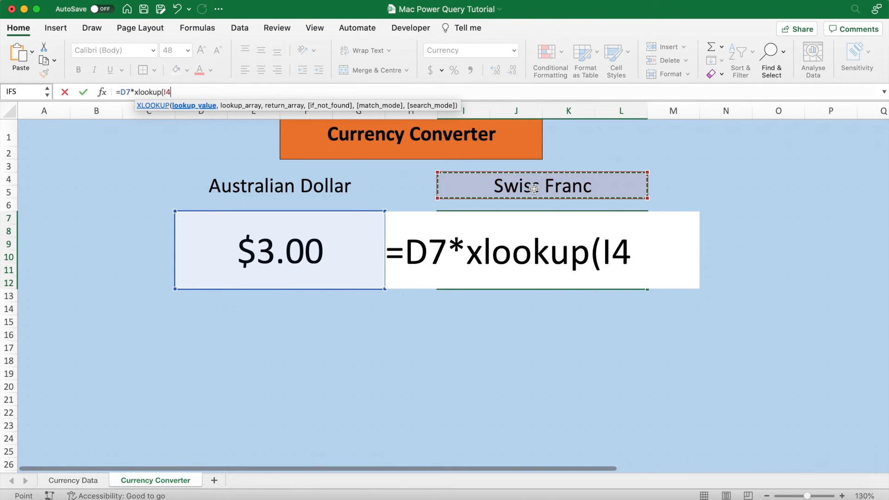
{"action": "type", "text": ","}
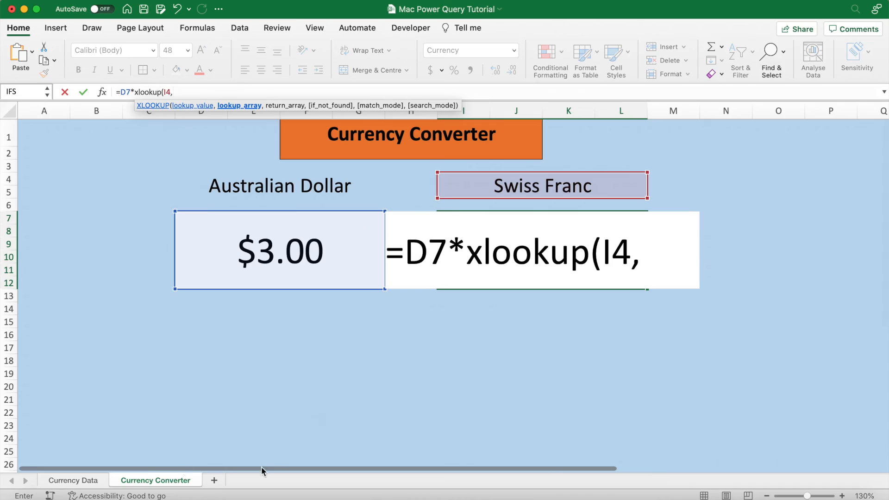
Step: Reference 'Currency Data'!F2:F64 and G2:G64 as lookup and return ranges, then begin the divisor
{"action": "left_click", "coordinate": [72, 479]}
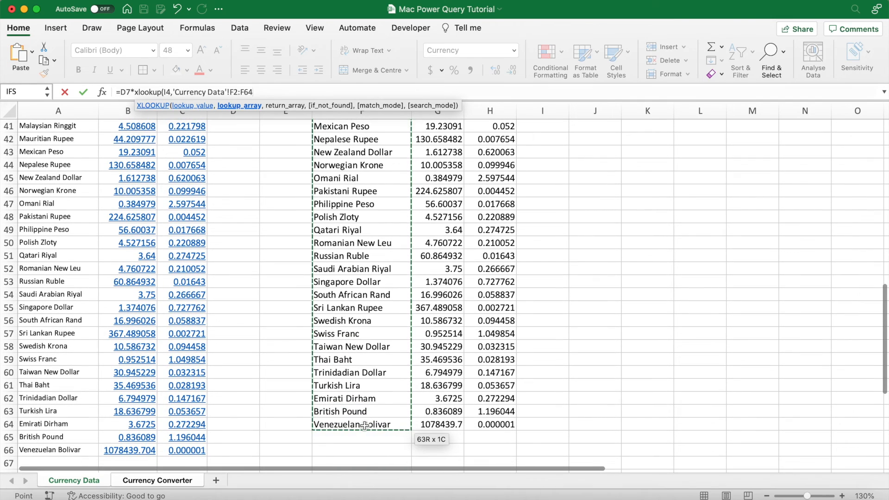
{"action": "type", "text": ",'Currency Data'!G2:G64)"}
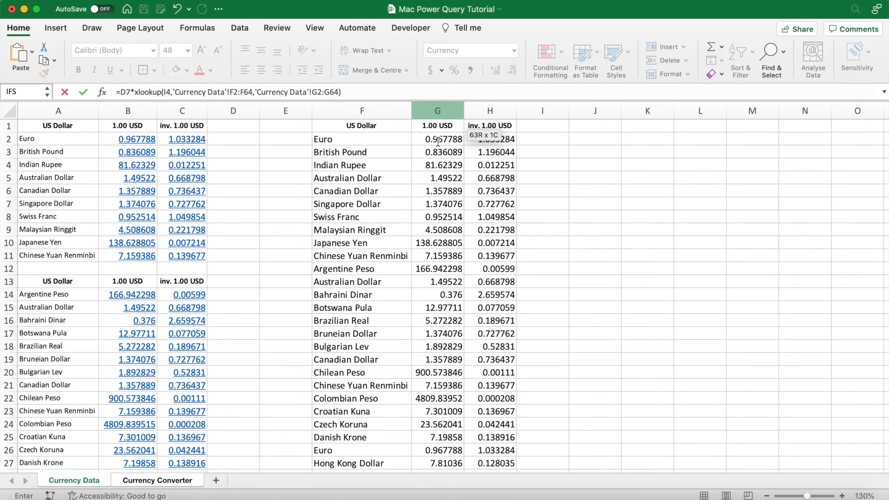
{"action": "type", "text": "/"}
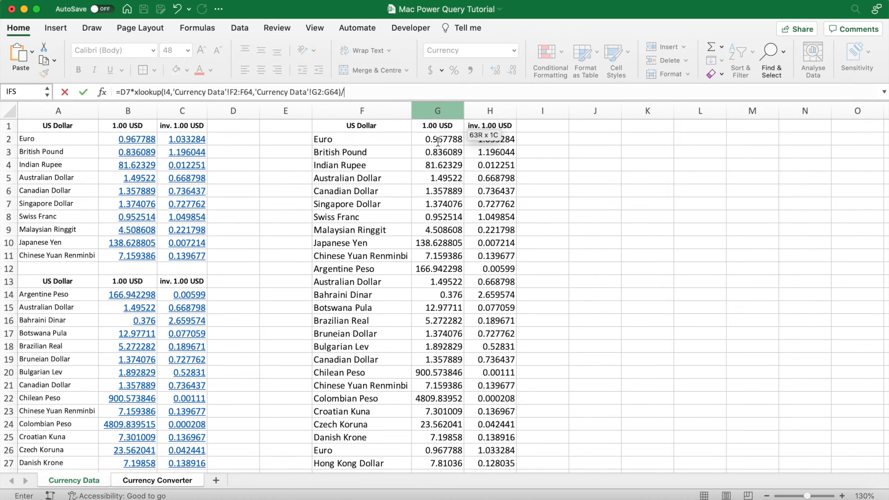
Step: Complete the divisor XLOOKUP(D4,'Currency Data'!F2:F64,'Currency Data'!G2:G64) and confirm, giving $1.91 Swiss Franc
{"action": "left_click", "coordinate": [154, 480]}
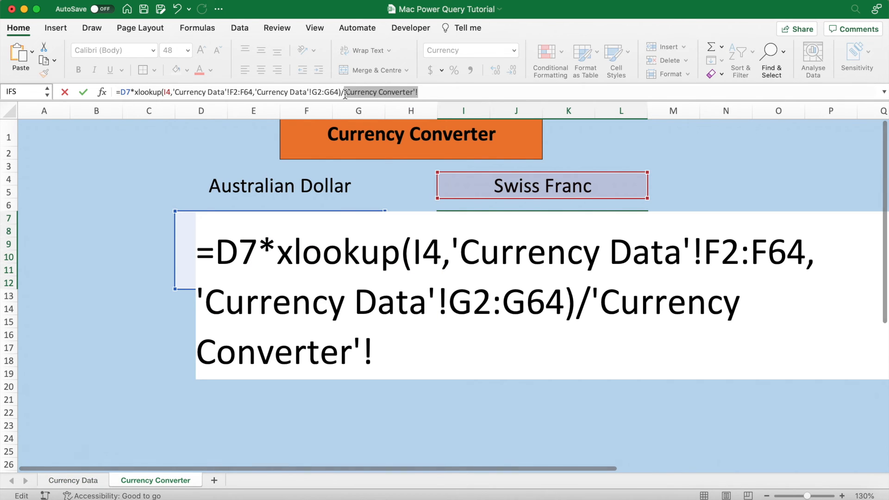
{"action": "type", "text": "xlook"}
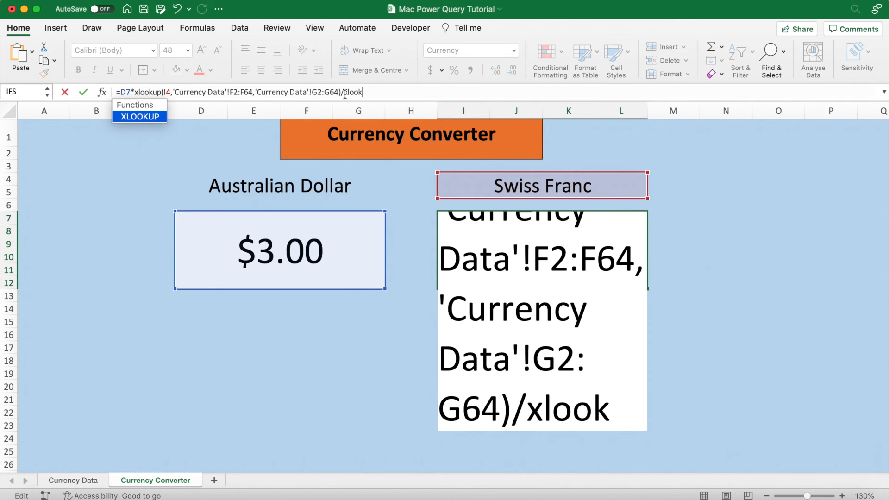
{"action": "type", "text": "up('Currency Converter'!D4:G5"}
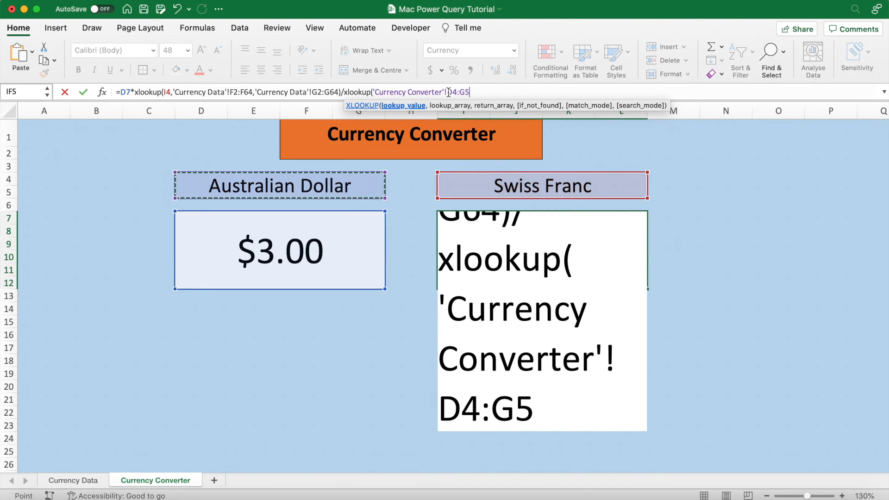
{"action": "mouse_move", "coordinate": [475, 95]}
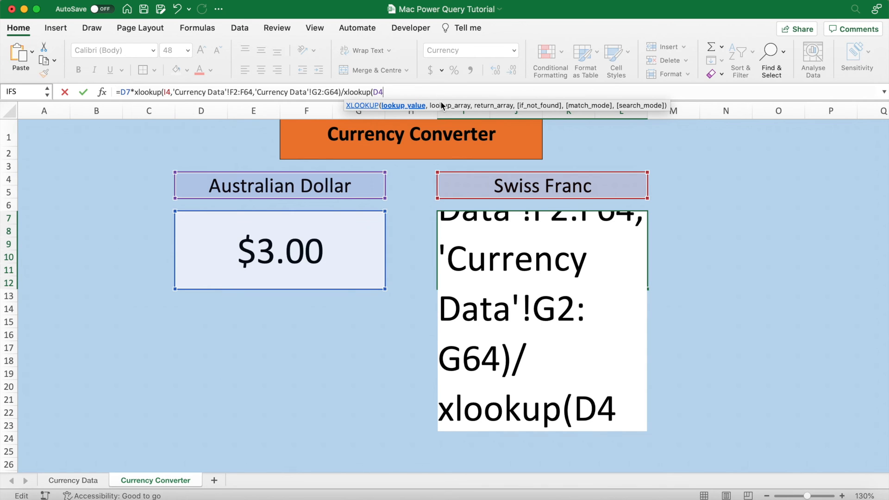
{"action": "type", "text": ","}
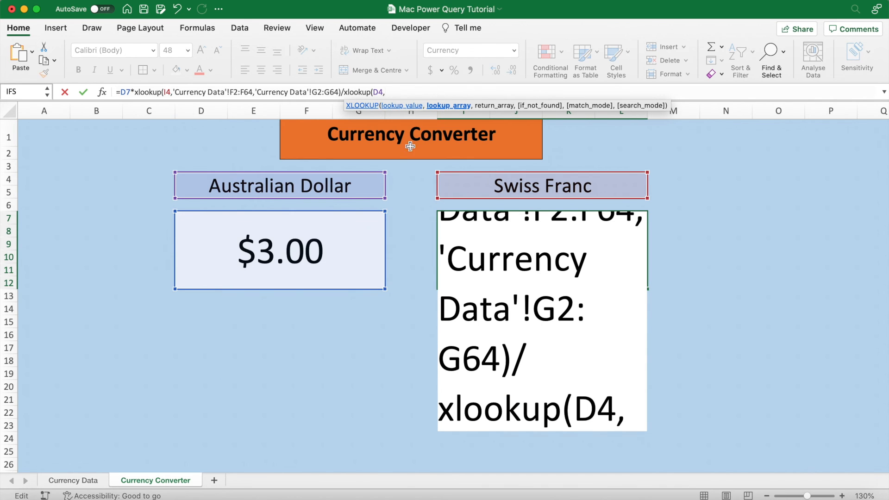
{"action": "left_click", "coordinate": [72, 480]}
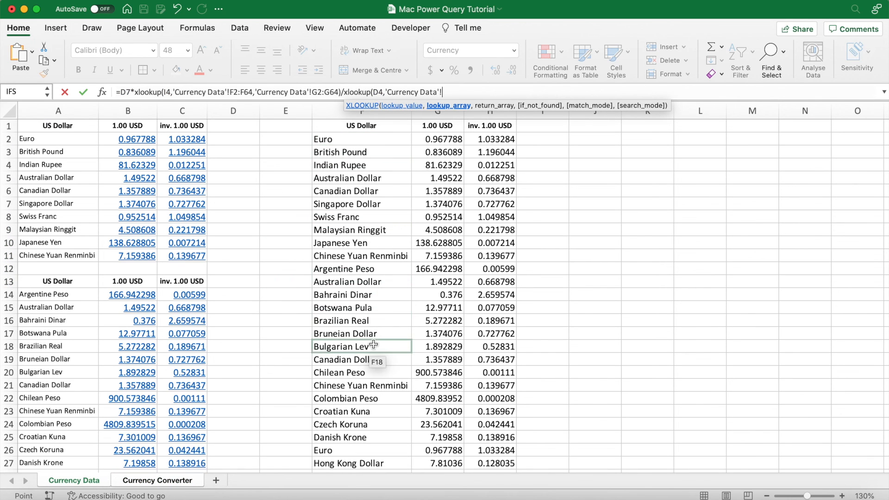
{"action": "mouse_move", "coordinate": [439, 164]}
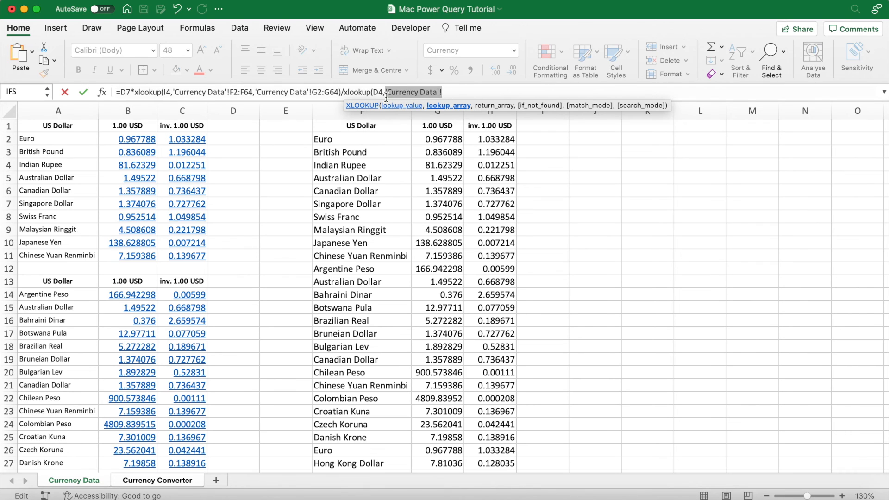
{"action": "type", "text": "F2:F64,'Currency Data'!G2:G64"}
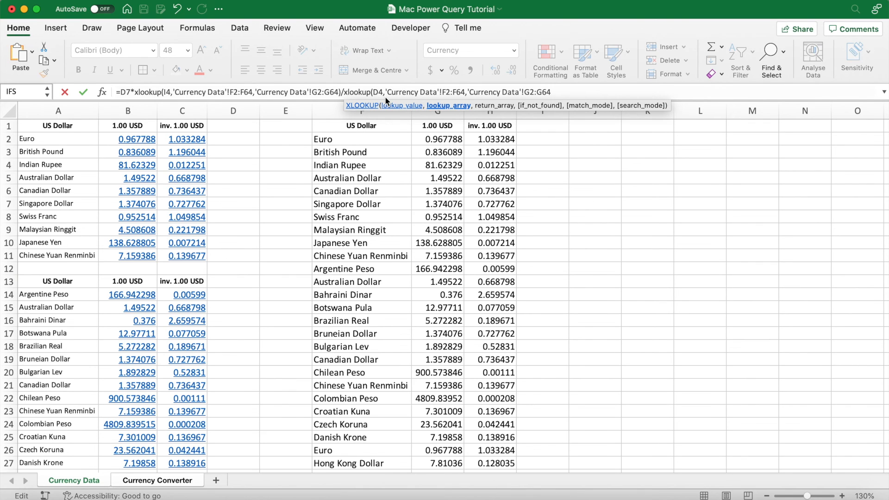
{"action": "left_click", "coordinate": [158, 481]}
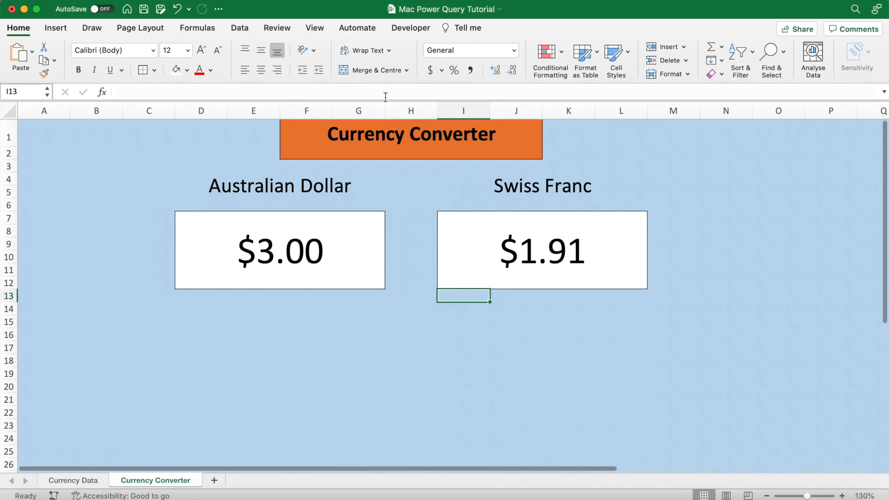
Step: Display both amounts with four decimals: $3.0000 Australian Dollar to $1.9111 Swiss Franc
{"action": "left_click", "coordinate": [278, 250]}
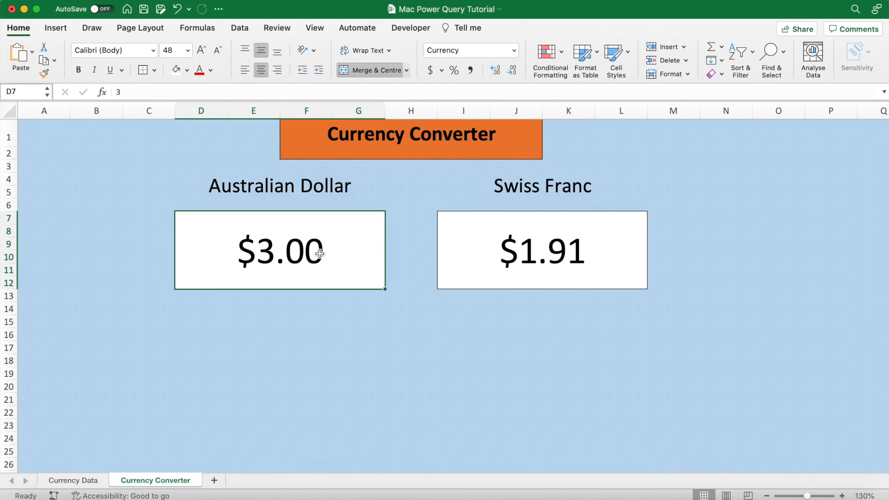
{"action": "left_click", "coordinate": [511, 69]}
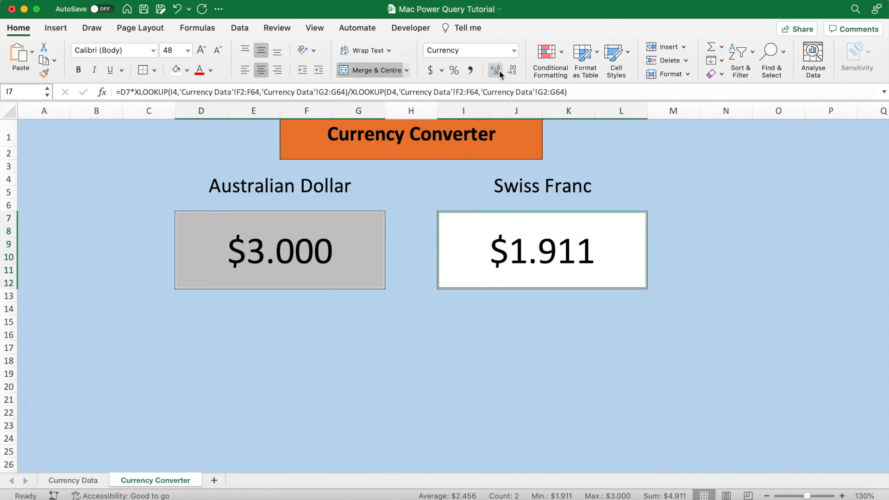
{"action": "left_click", "coordinate": [495, 69]}
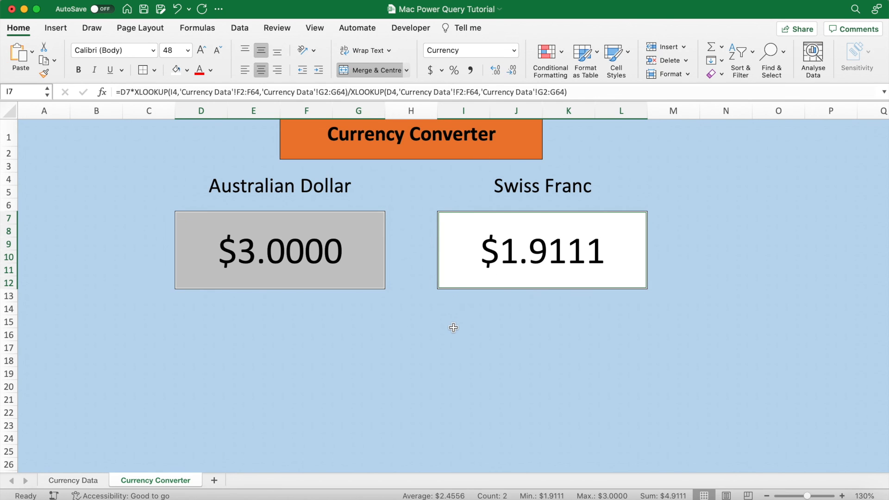
{"action": "left_click", "coordinate": [463, 321]}
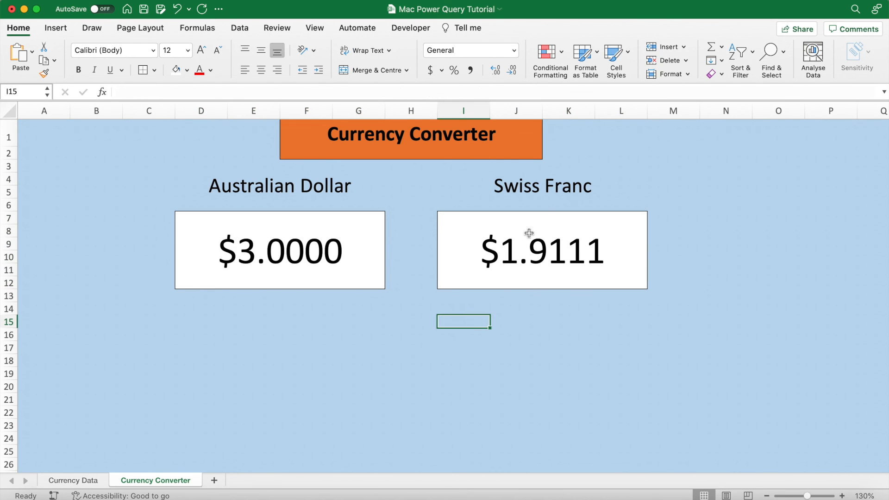
Step: Switch the target currency via Canadian Dollar to Argentine Peso and set the amount to 10, giving $1,116.5066
{"action": "left_click", "coordinate": [652, 183]}
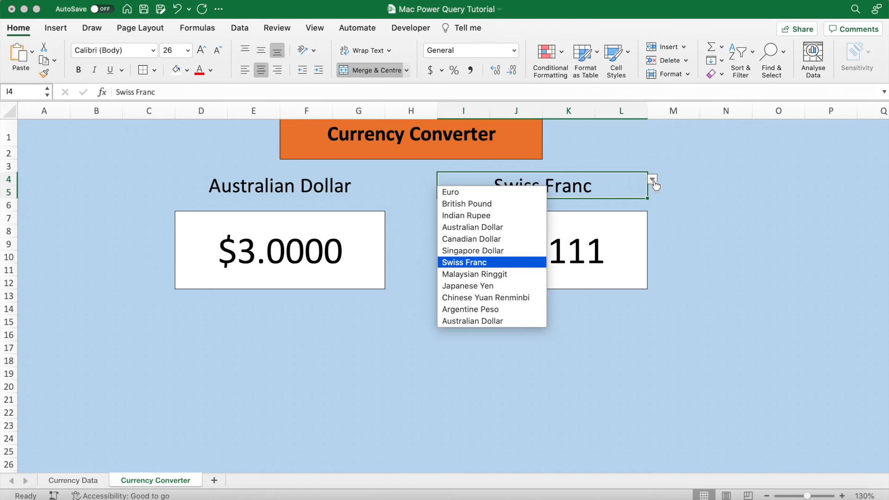
{"action": "left_click", "coordinate": [470, 238]}
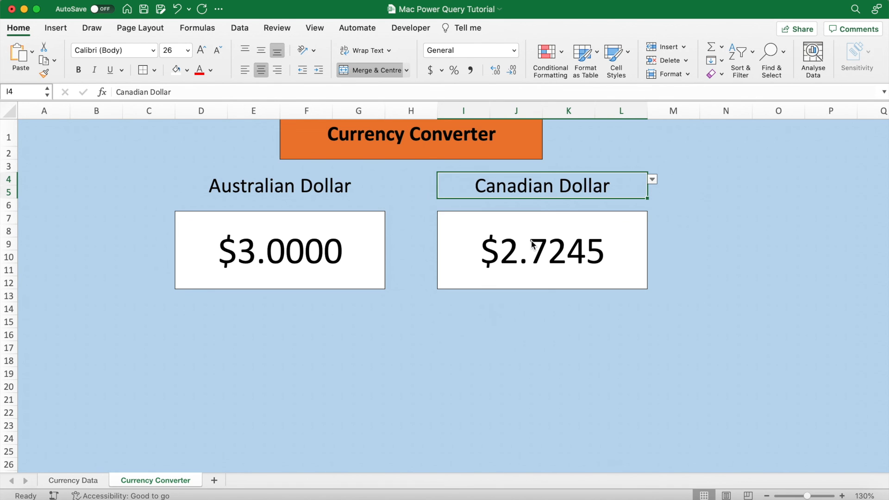
{"action": "left_click", "coordinate": [651, 179]}
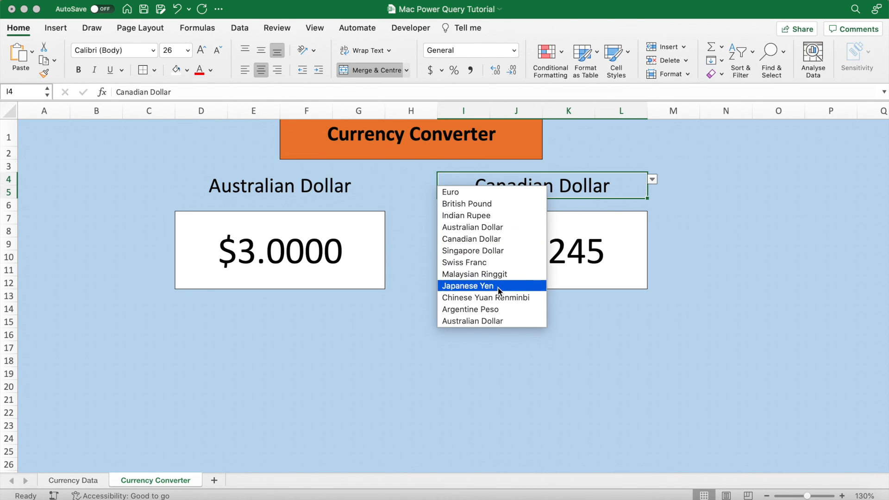
{"action": "mouse_move", "coordinate": [491, 309]}
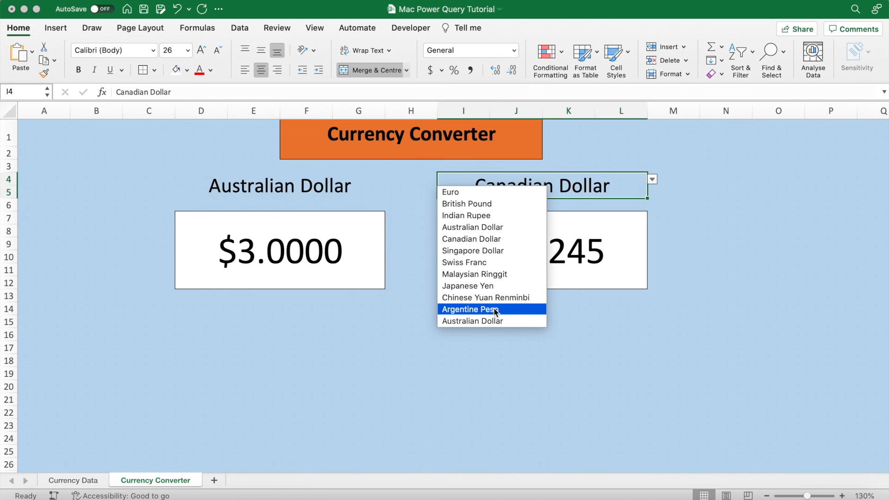
{"action": "left_click", "coordinate": [468, 310]}
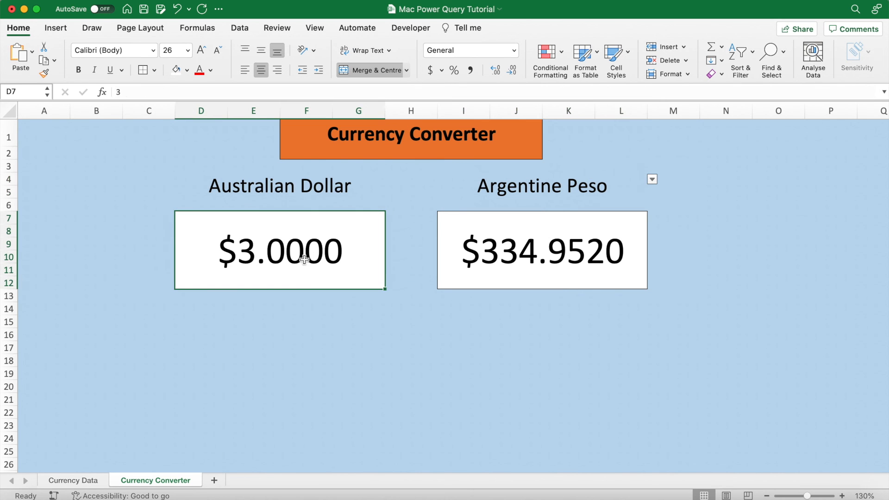
{"action": "type", "text": "0"}
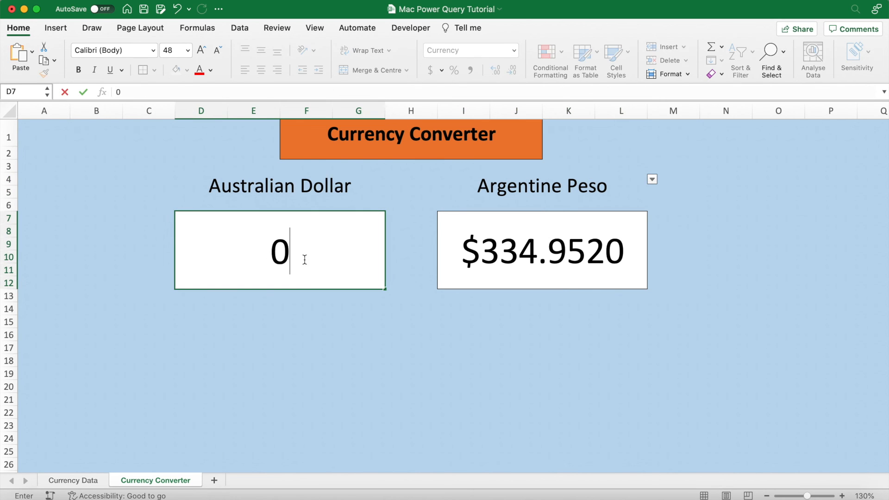
{"action": "key", "text": "Return"}
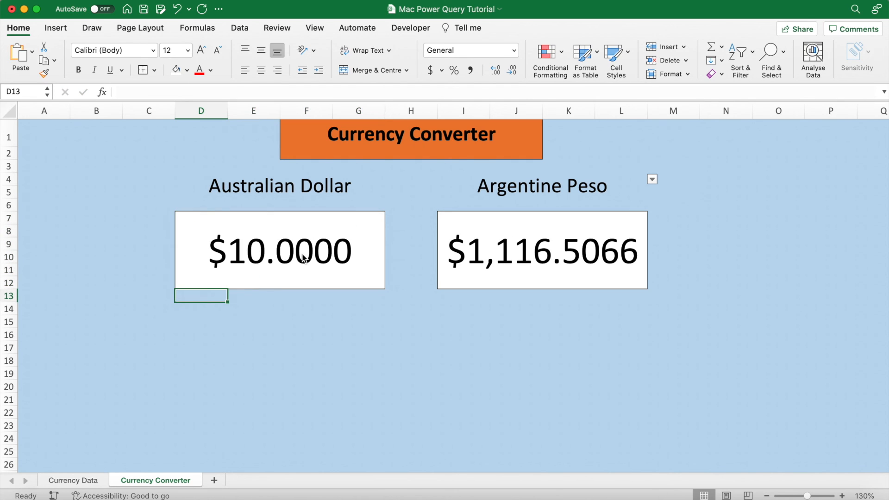
{"action": "mouse_move", "coordinate": [603, 245]}
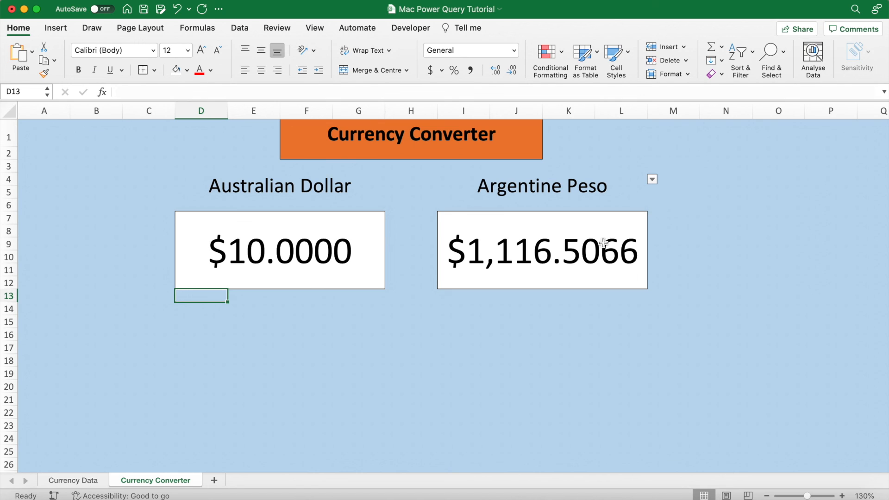
{"action": "mouse_move", "coordinate": [581, 257]}
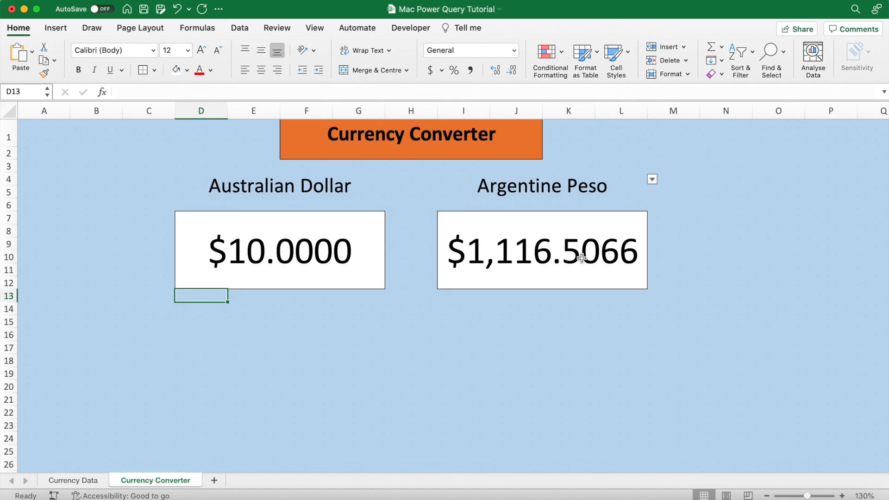
{"action": "mouse_move", "coordinate": [559, 259]}
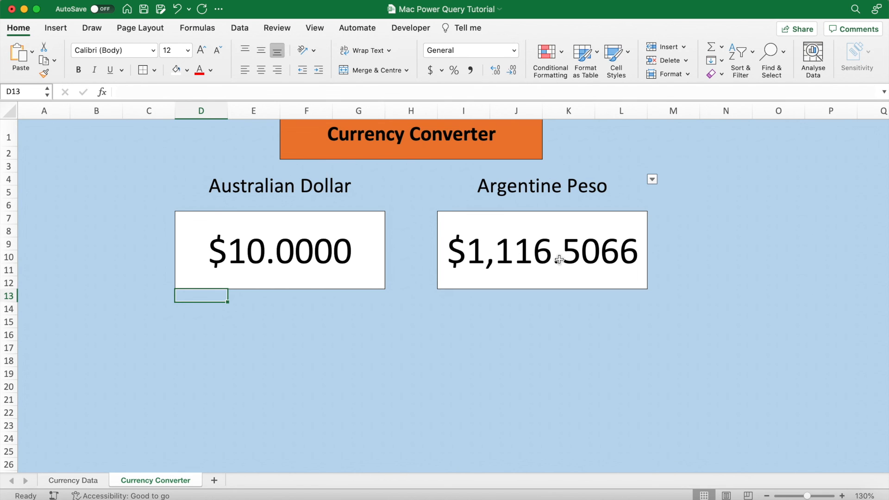
Step: Show the Data ribbon with the Refresh All option for the live currency data
{"action": "left_click", "coordinate": [239, 27]}
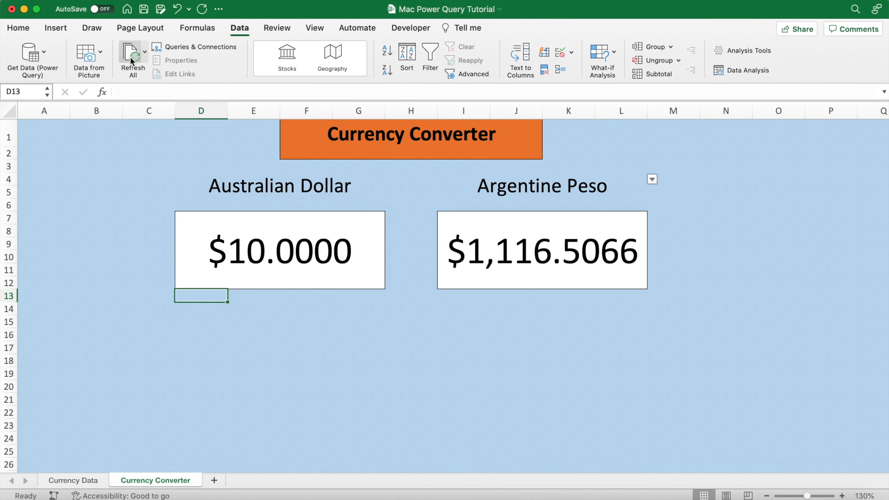
{"action": "mouse_move", "coordinate": [132, 56]}
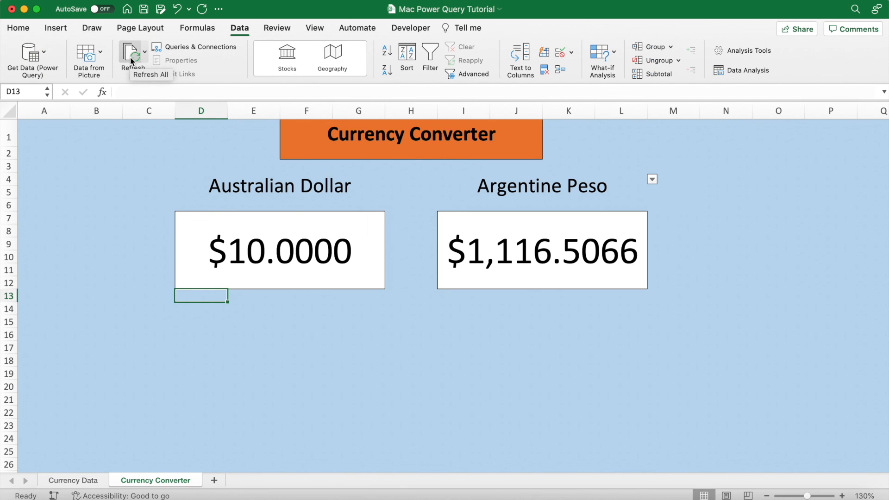